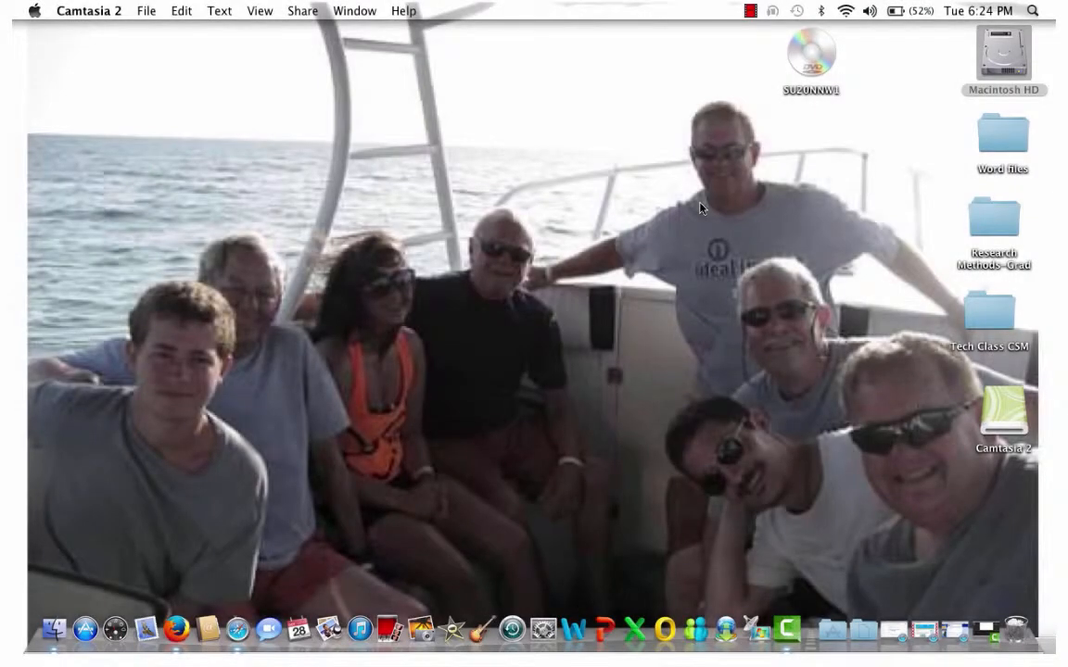
mouse_move(845, 497)
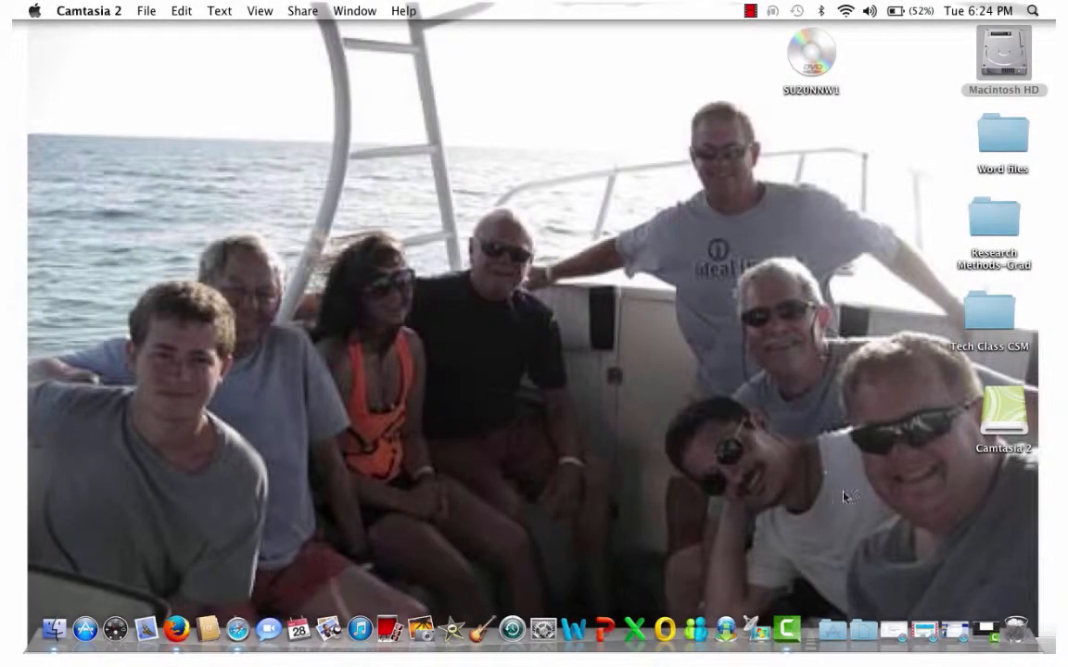
mouse_move(623, 504)
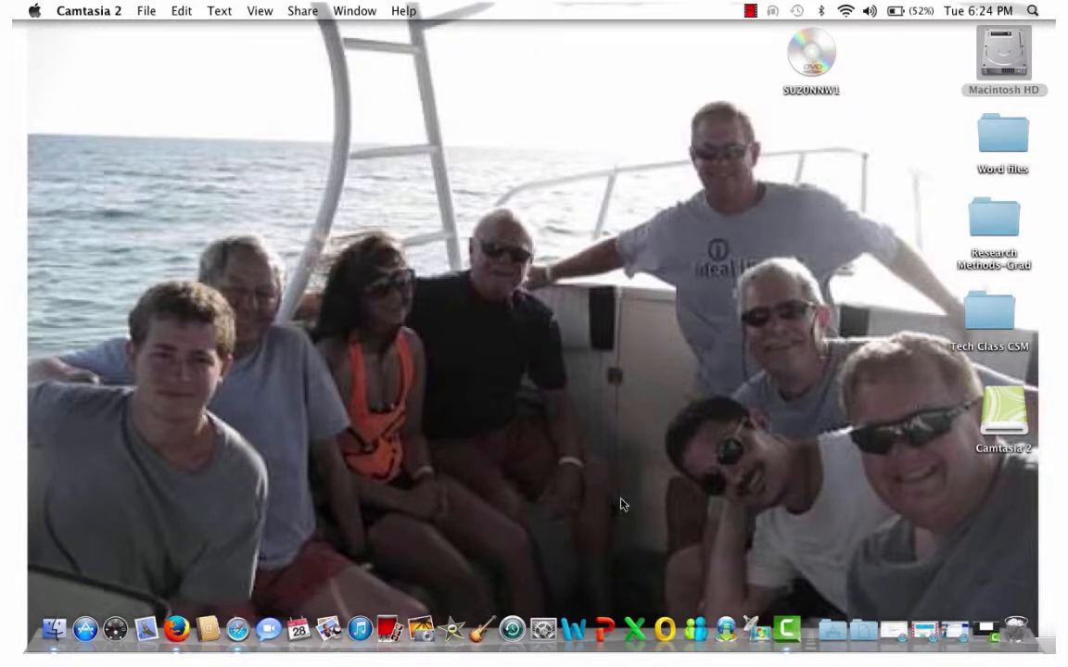
mouse_move(239, 630)
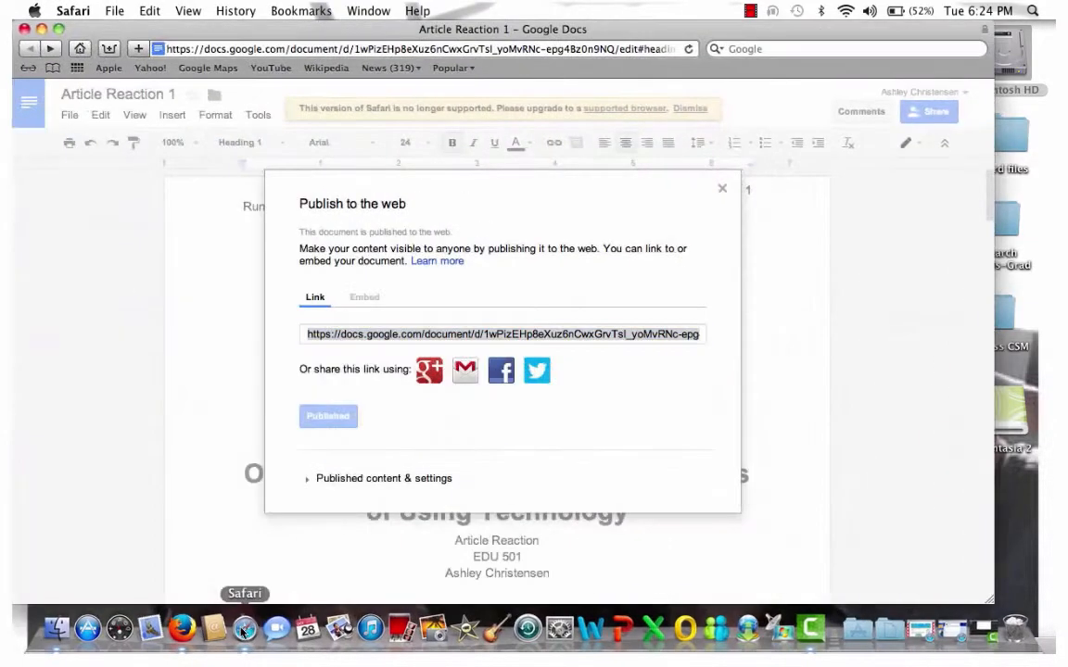
Step: Close the published Google Docs article window, leaving Safari active on the desktop
left_click(504, 334)
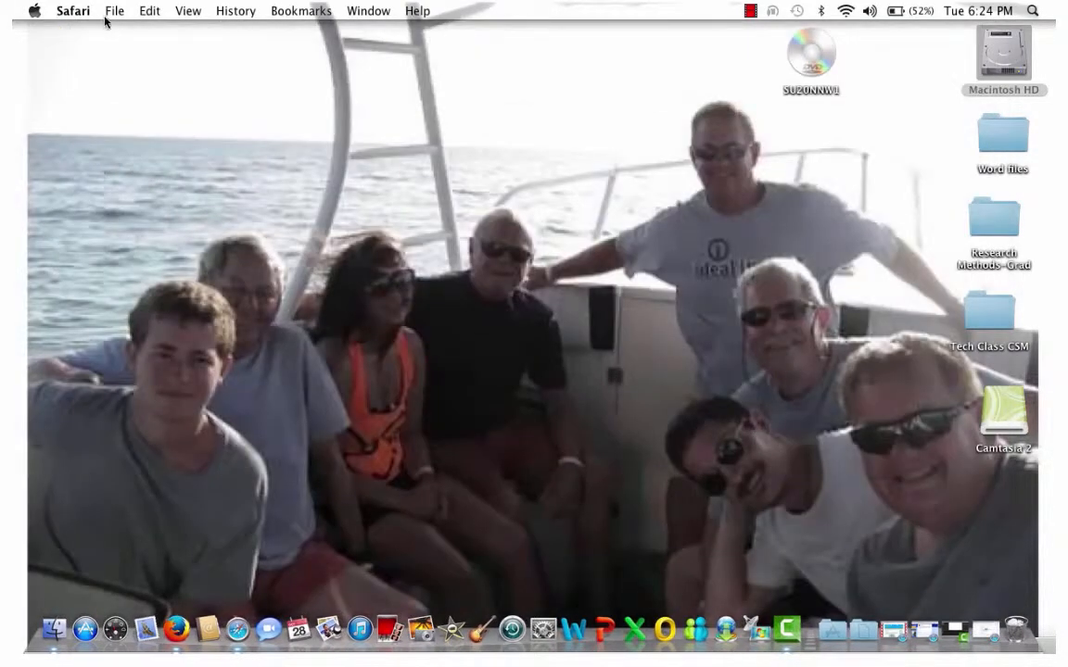
Step: Load projeqt.com in a new Safari window to reach the Projeqt home page
left_click(115, 12)
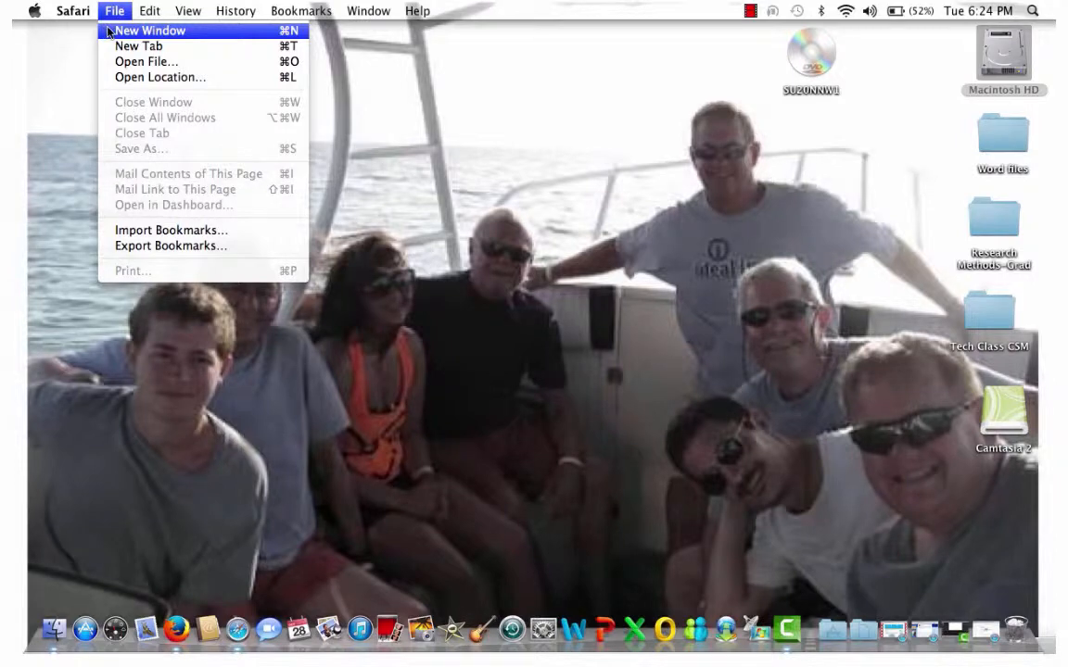
left_click(150, 30)
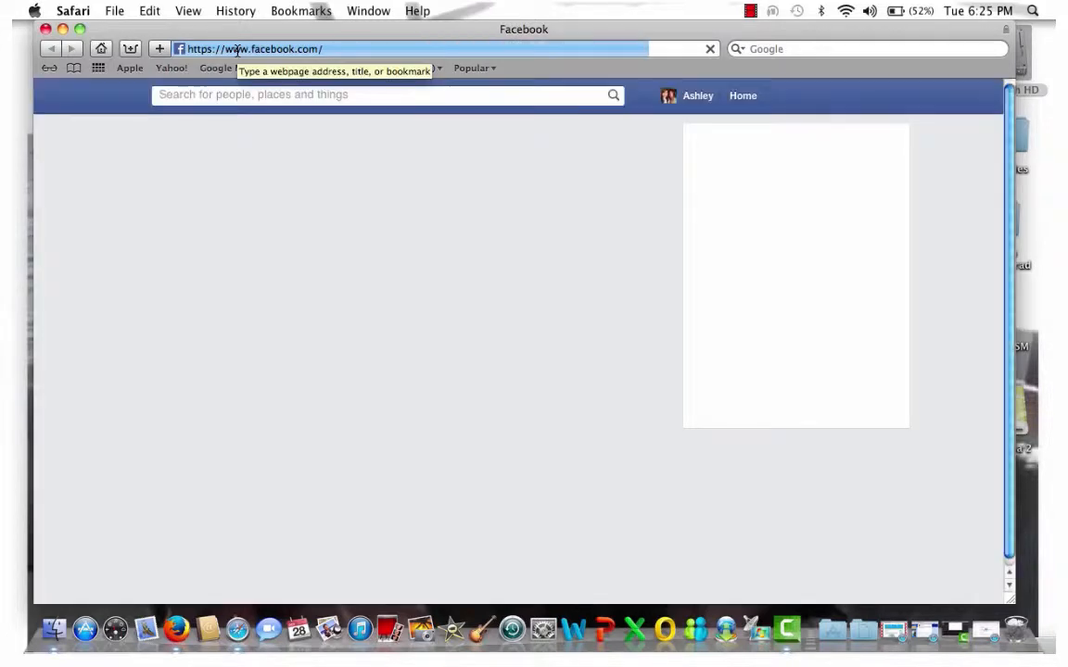
type("www.projeqt.com'")
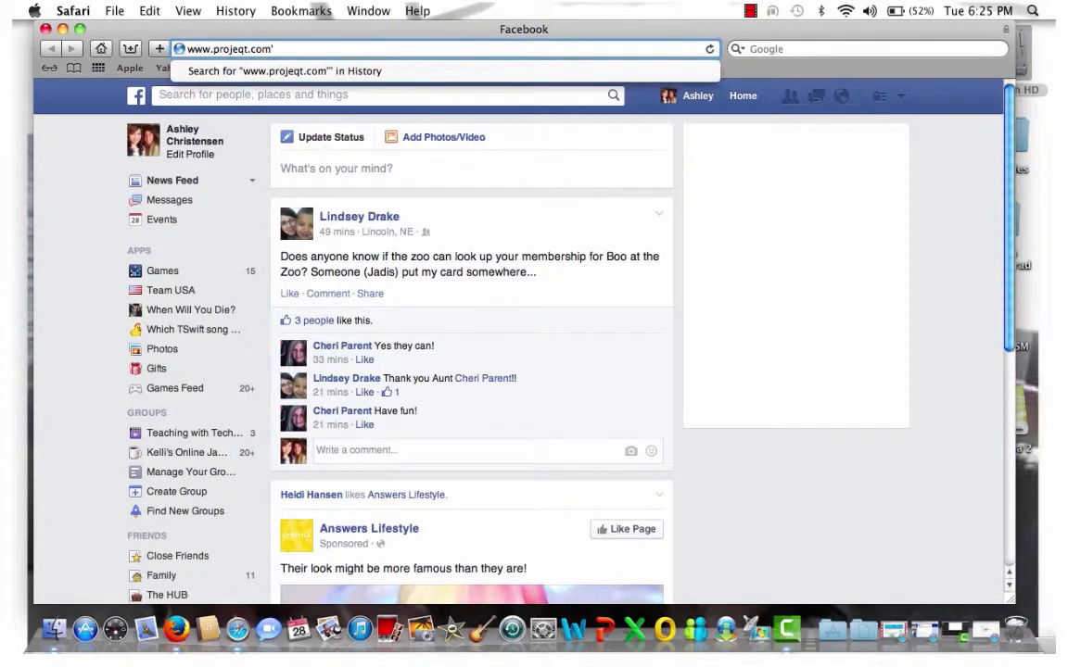
key("Return")
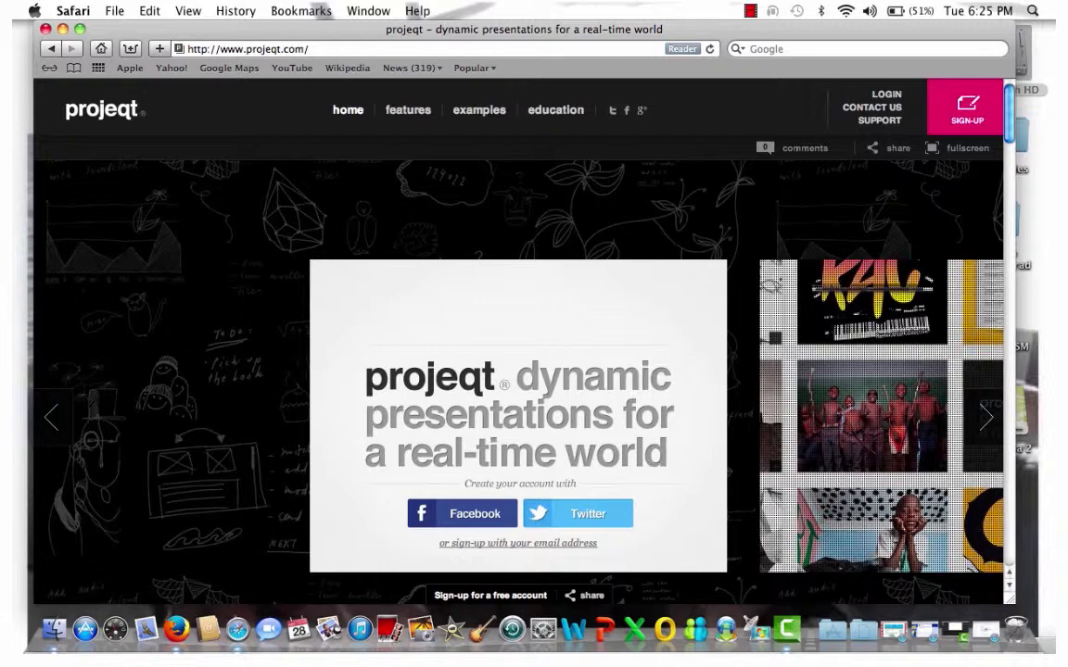
mouse_move(897, 206)
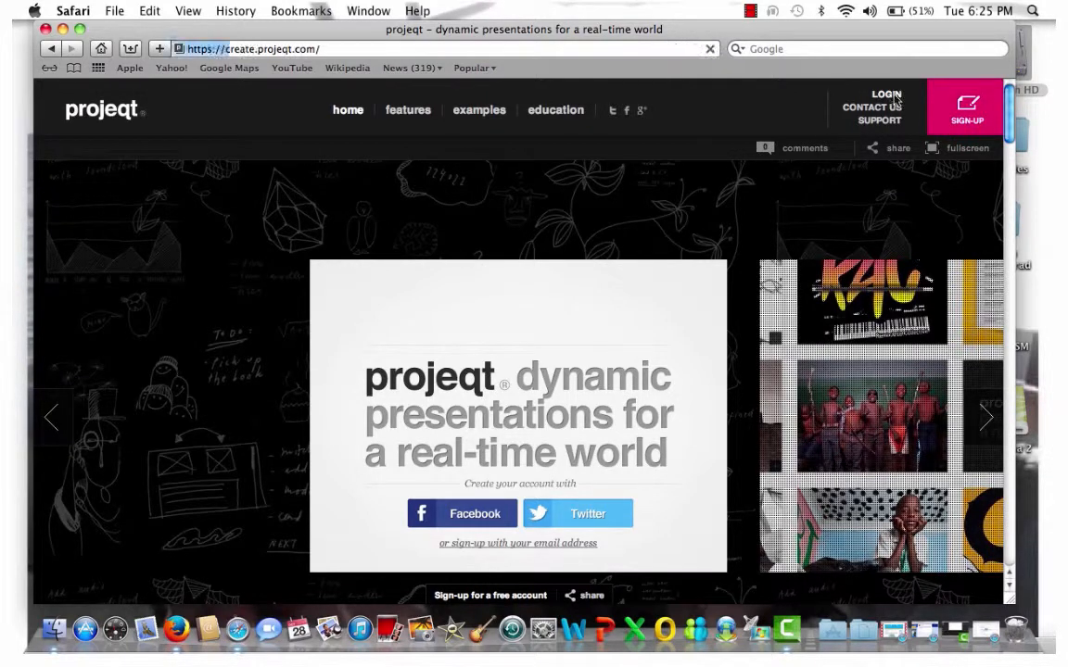
Step: Go to the signed-in account's projeqt list on the dashboard
left_click(874, 93)
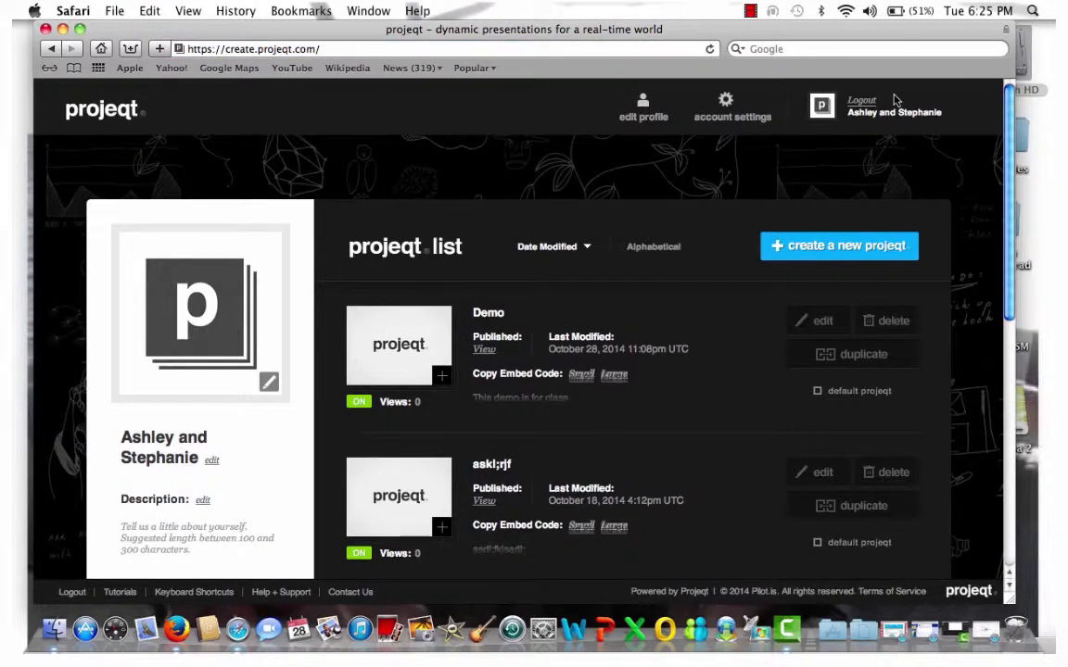
mouse_move(896, 91)
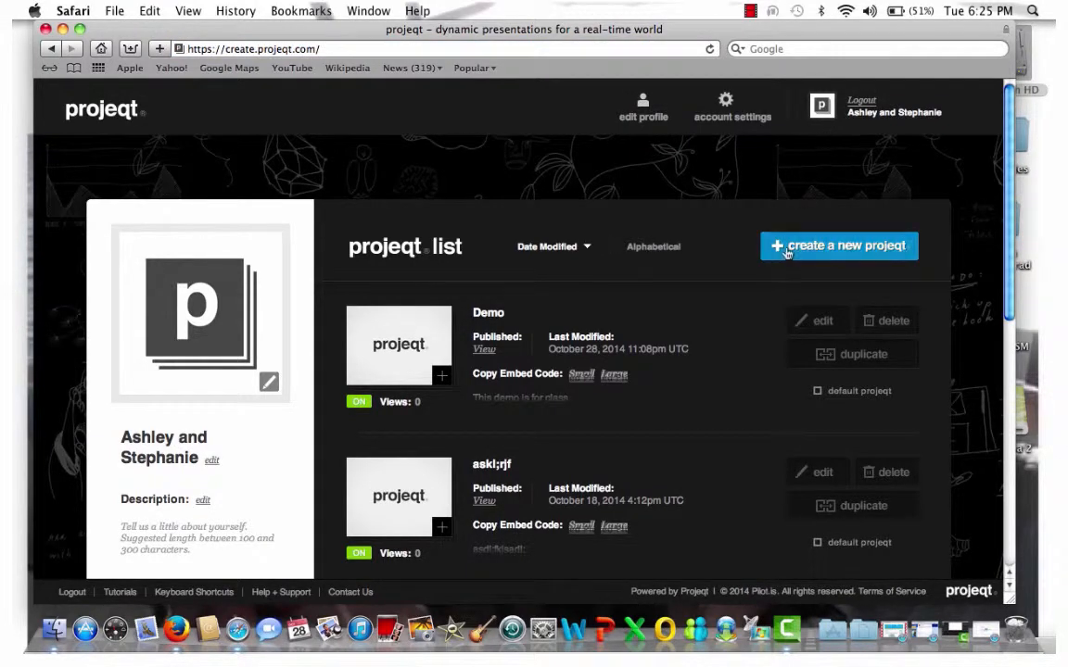
Step: Fill the new-projeqt form with name 'Demo' and description 'Demo on Projeqt'
left_click(838, 245)
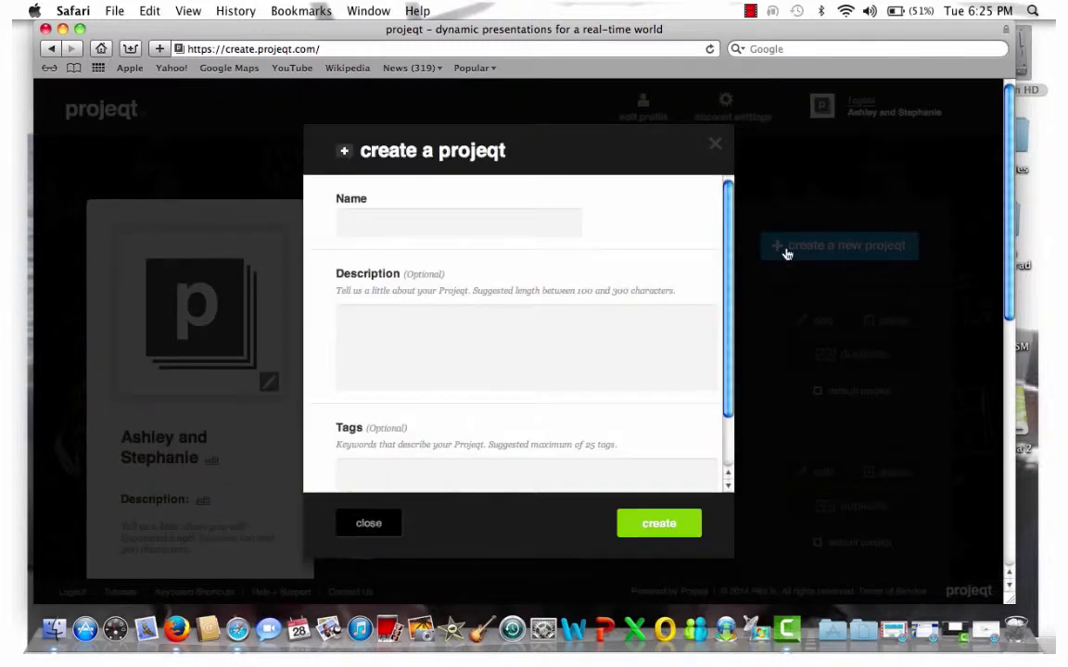
left_click(458, 222)
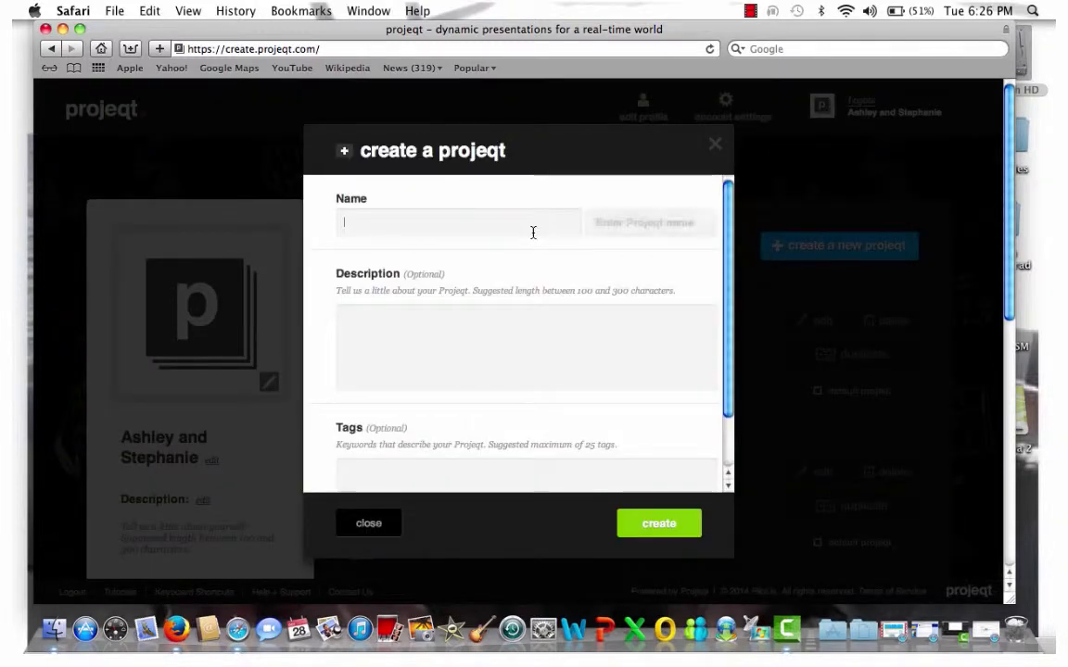
type("Demo")
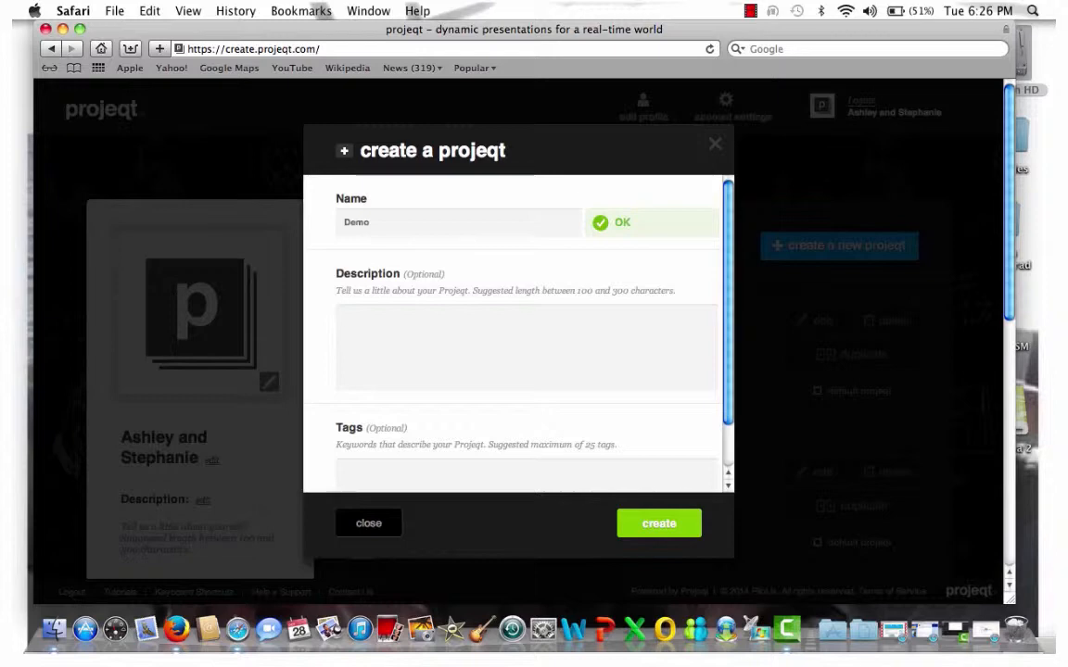
type("Demo o")
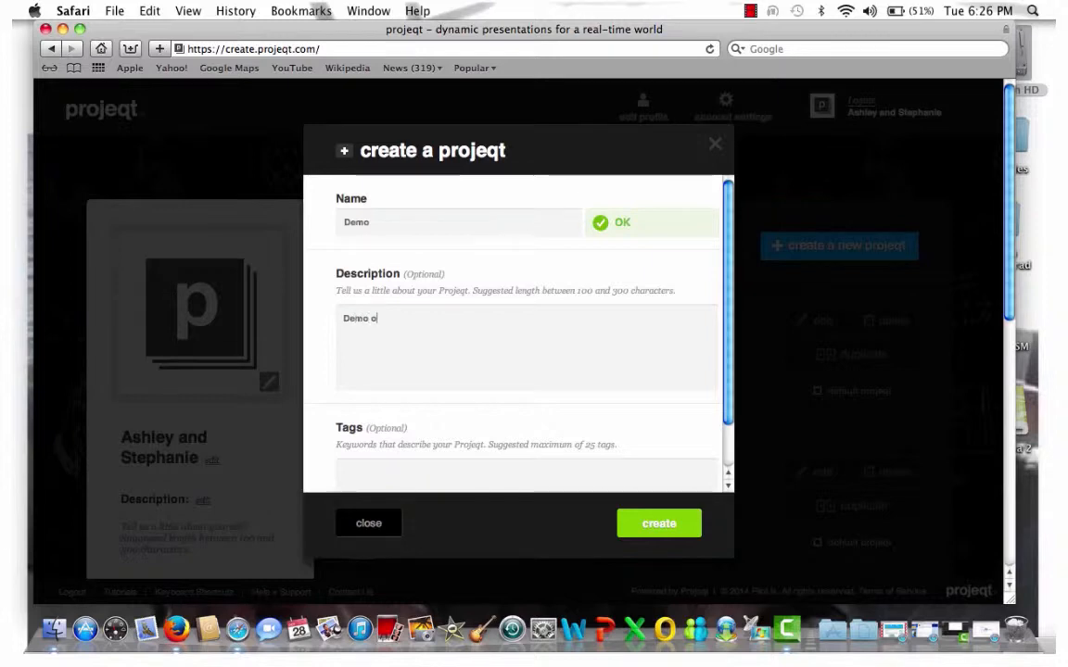
type("n Pro")
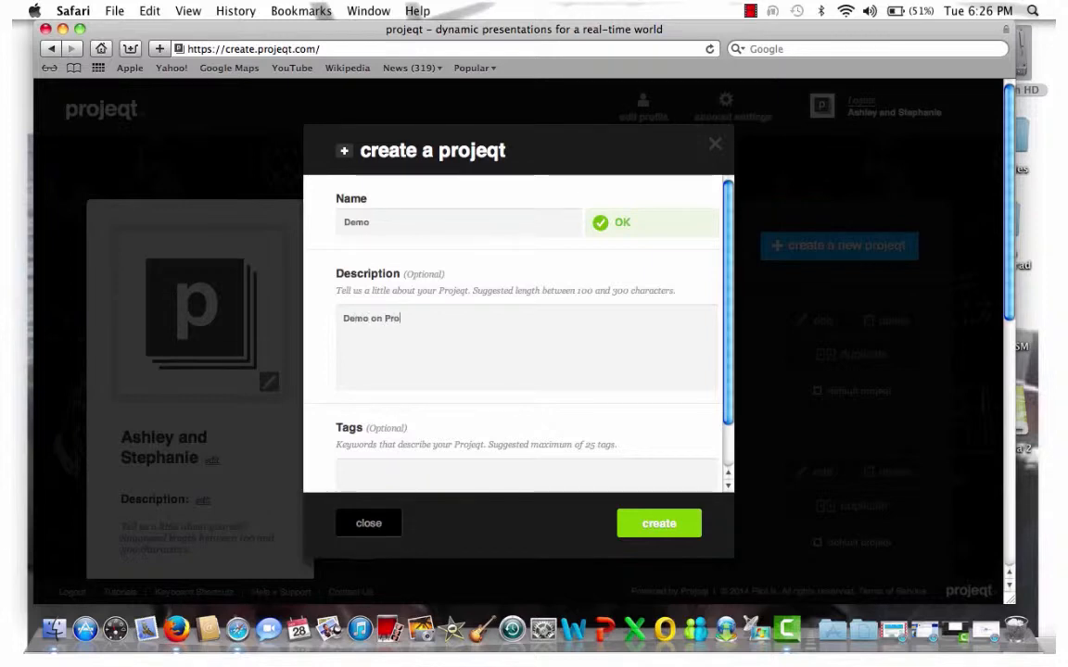
type("jeqt.")
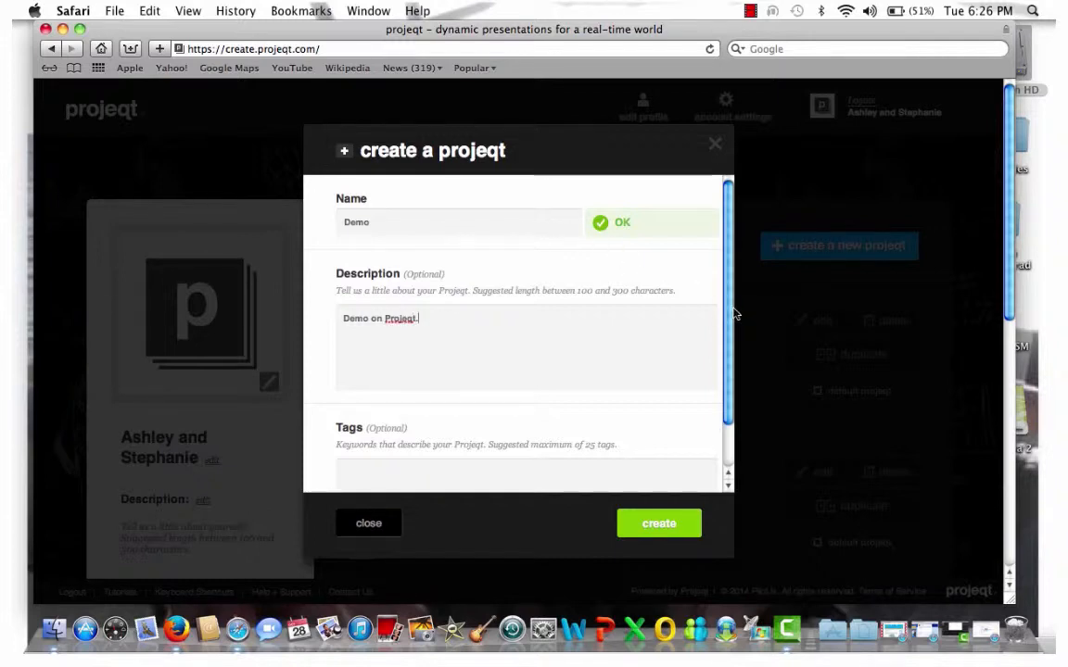
scroll("down", 3)
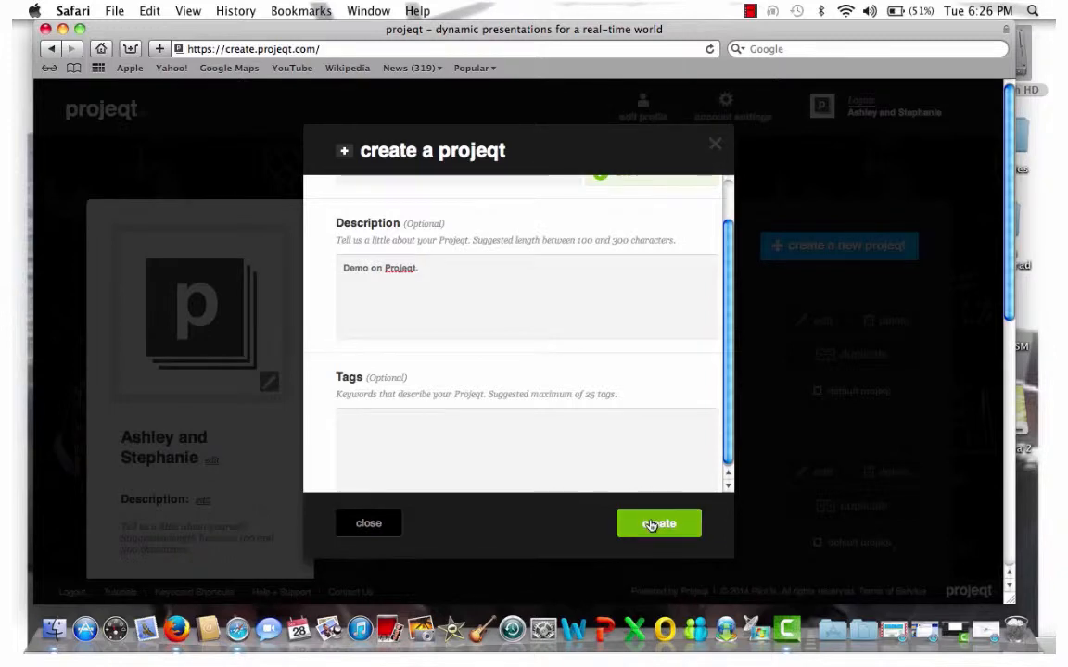
Step: Create the Demo projeqt and land on its empty editing canvas
left_click(658, 523)
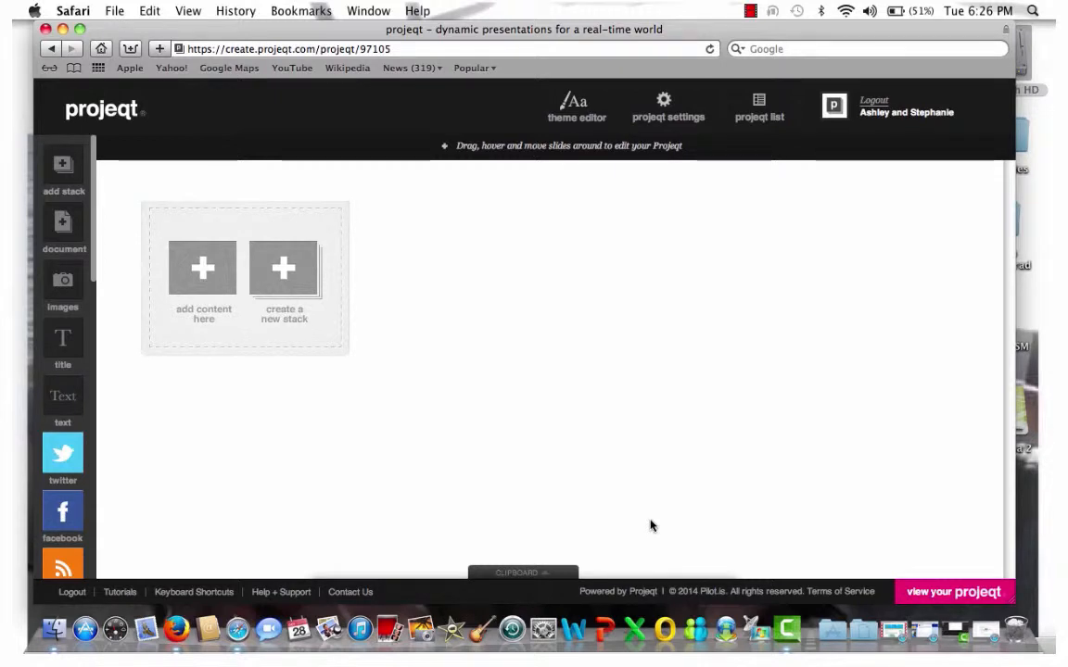
mouse_move(593, 150)
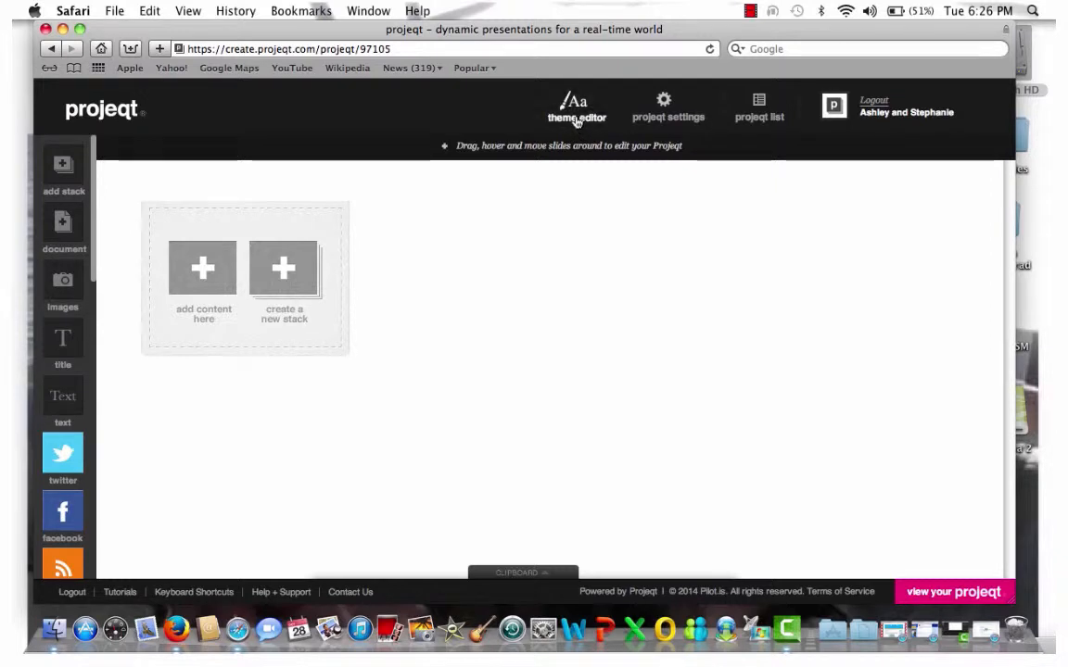
Step: Choose the Tile layout in the Demo projeqt's theme editor
left_click(576, 108)
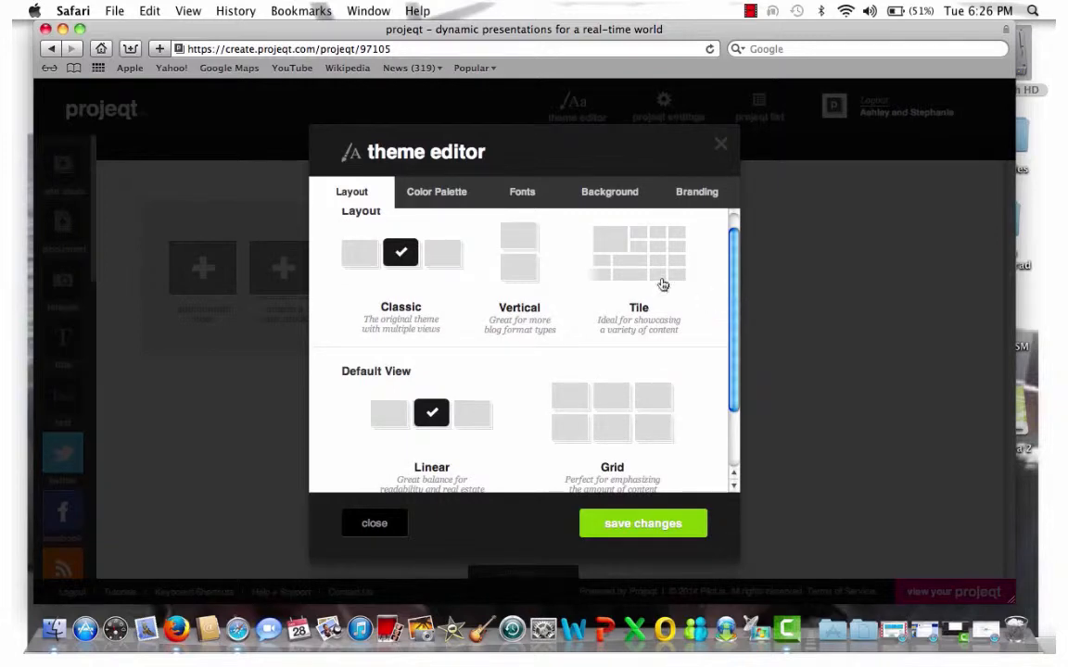
mouse_move(437, 428)
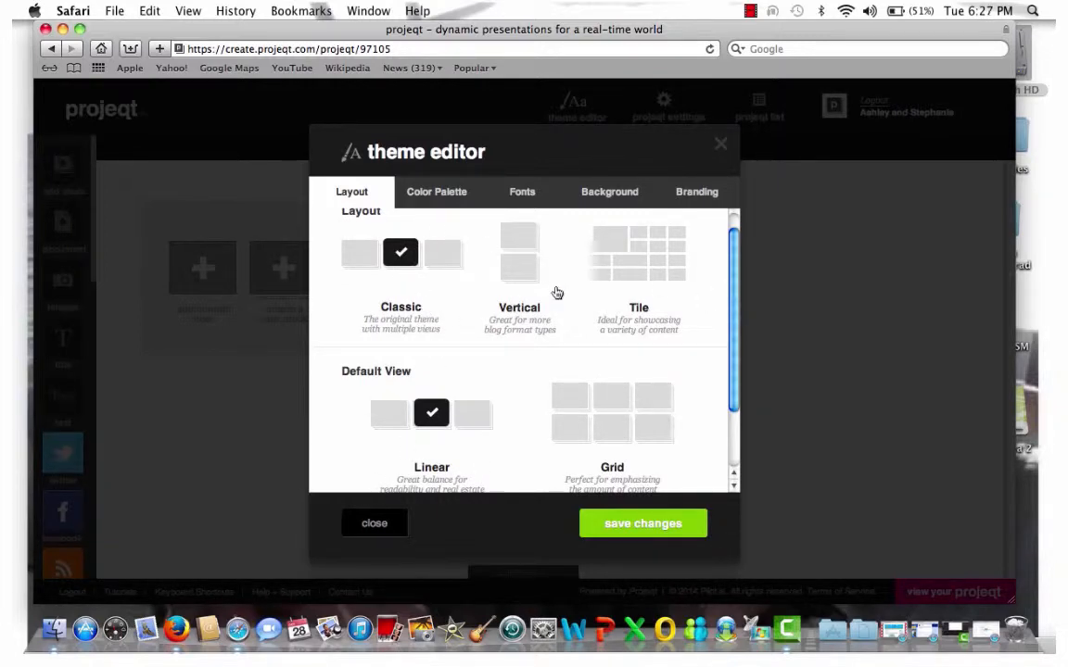
mouse_move(533, 293)
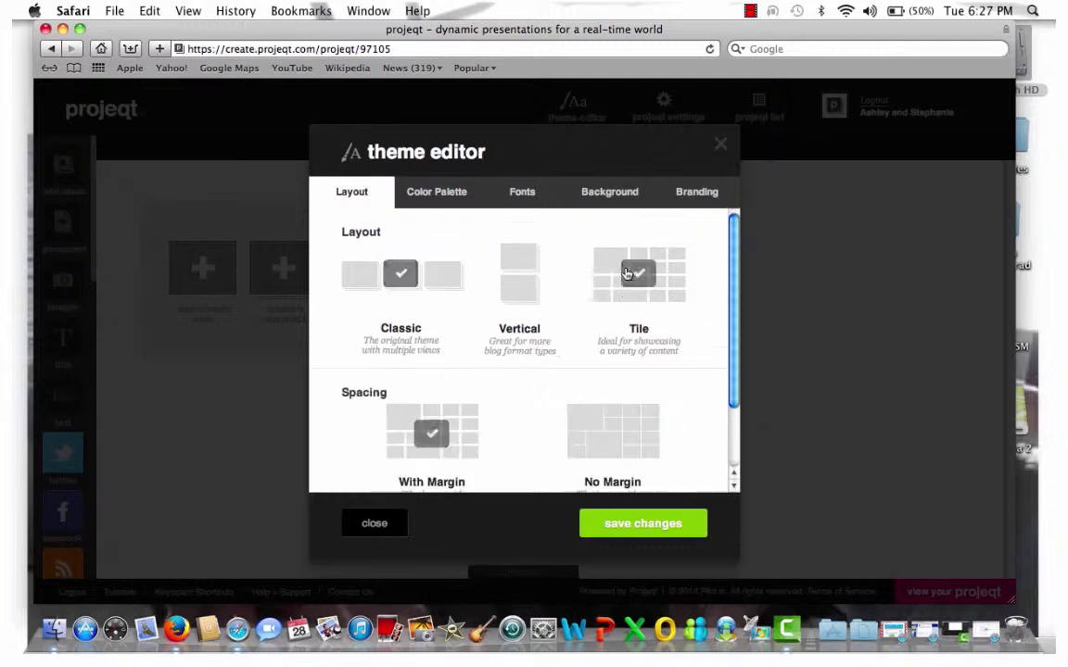
left_click(637, 275)
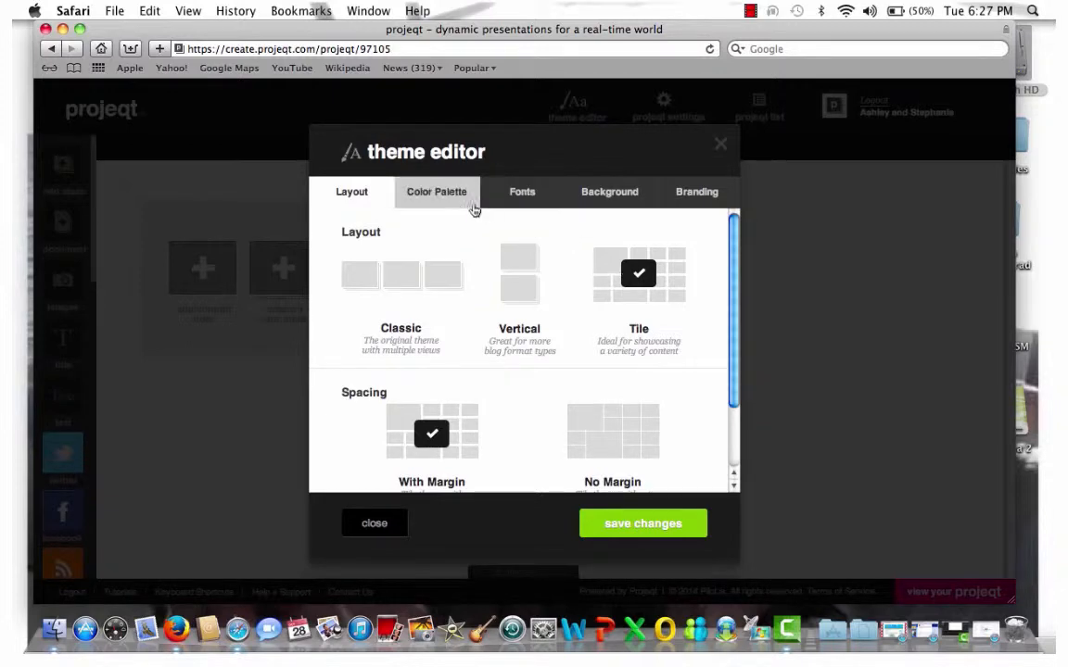
Step: Save the Tile layout change and select the Light colour palette
left_click(641, 523)
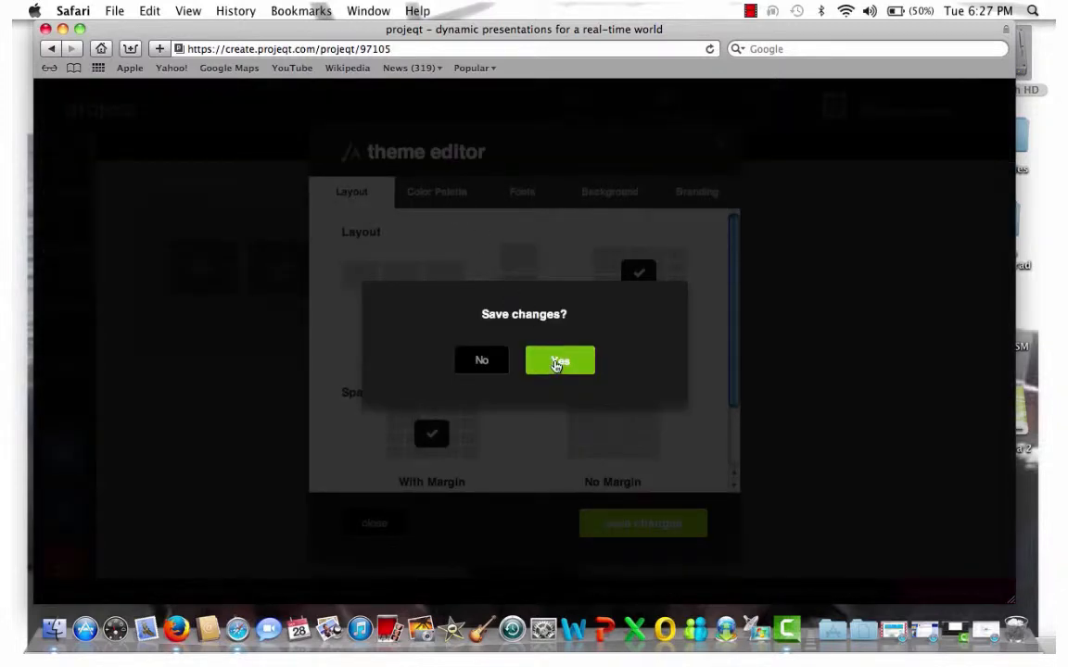
left_click(560, 361)
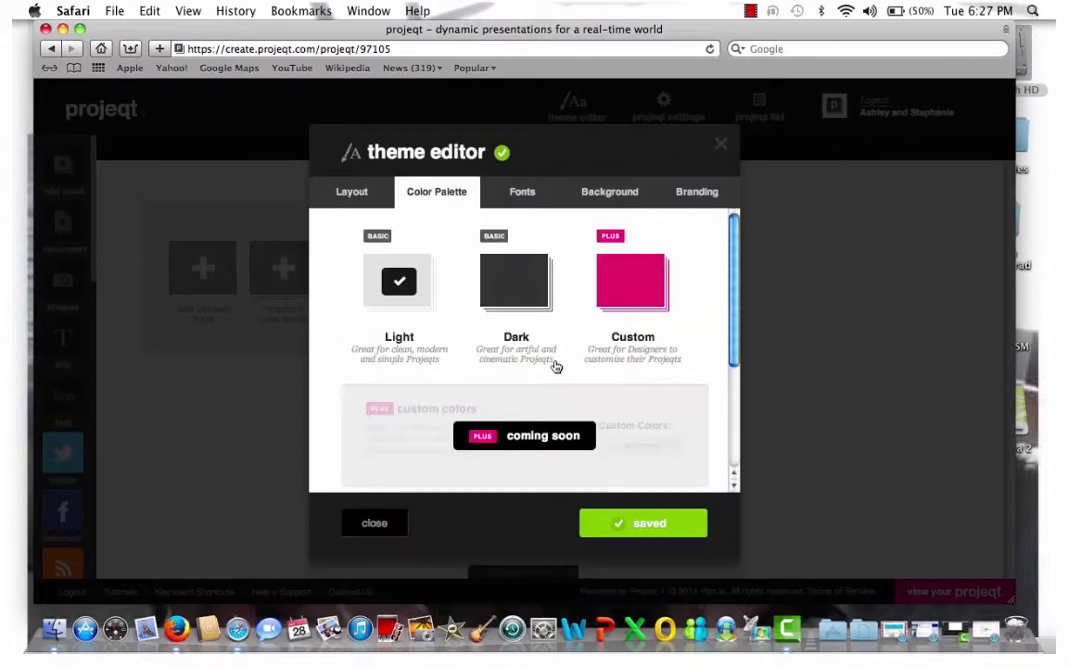
left_click(398, 282)
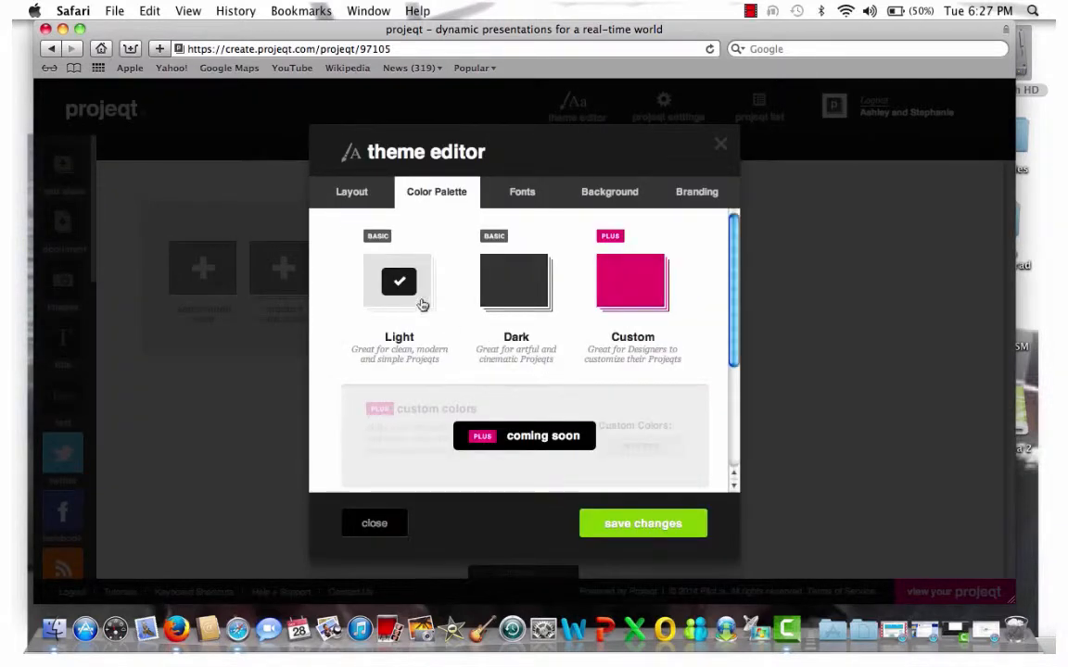
mouse_move(497, 286)
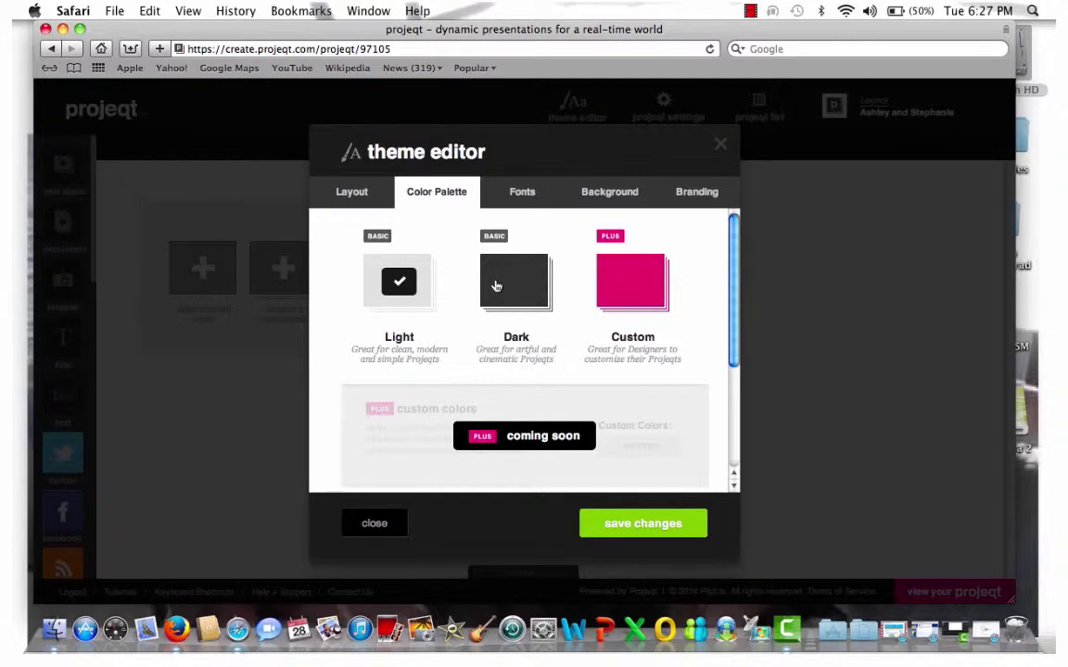
mouse_move(496, 226)
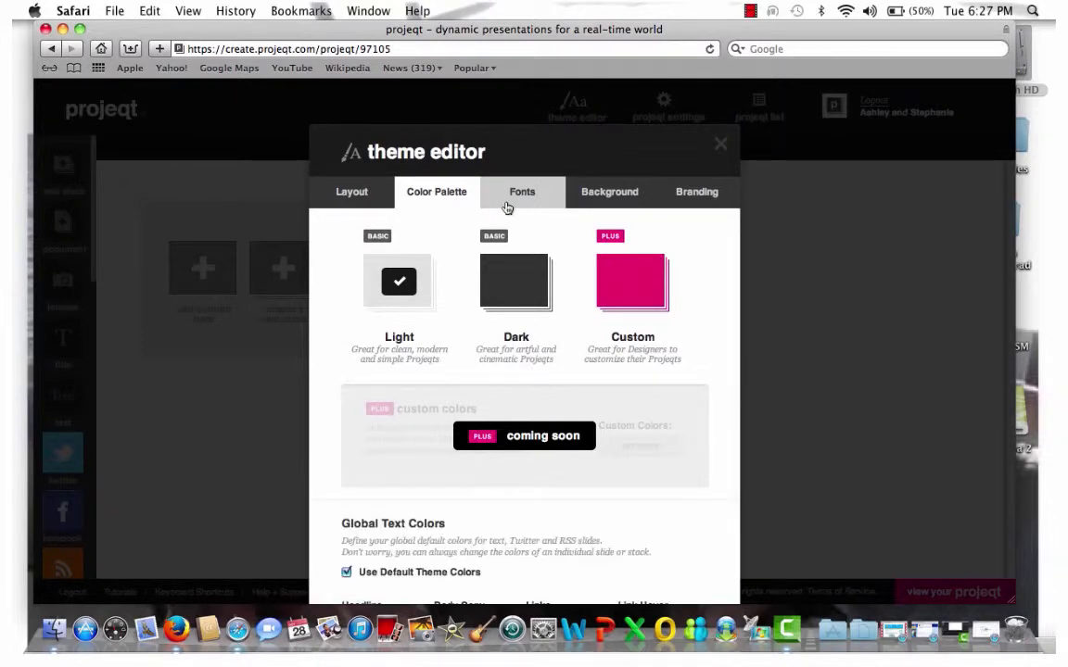
Step: Set the theme font style to Classic Italic and save the change
left_click(520, 190)
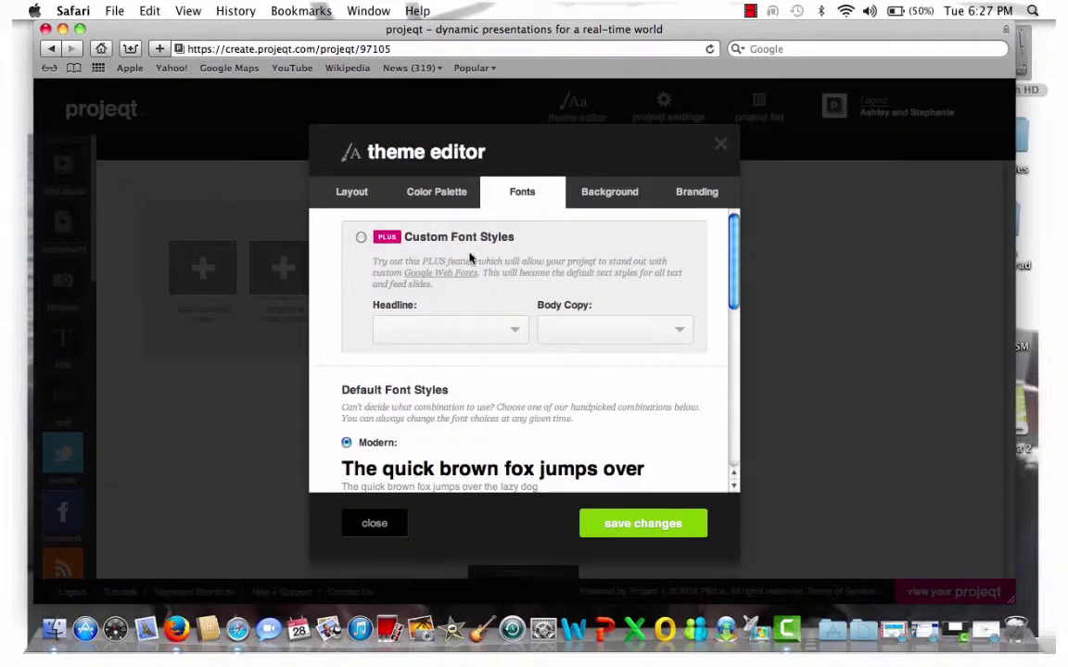
mouse_move(738, 274)
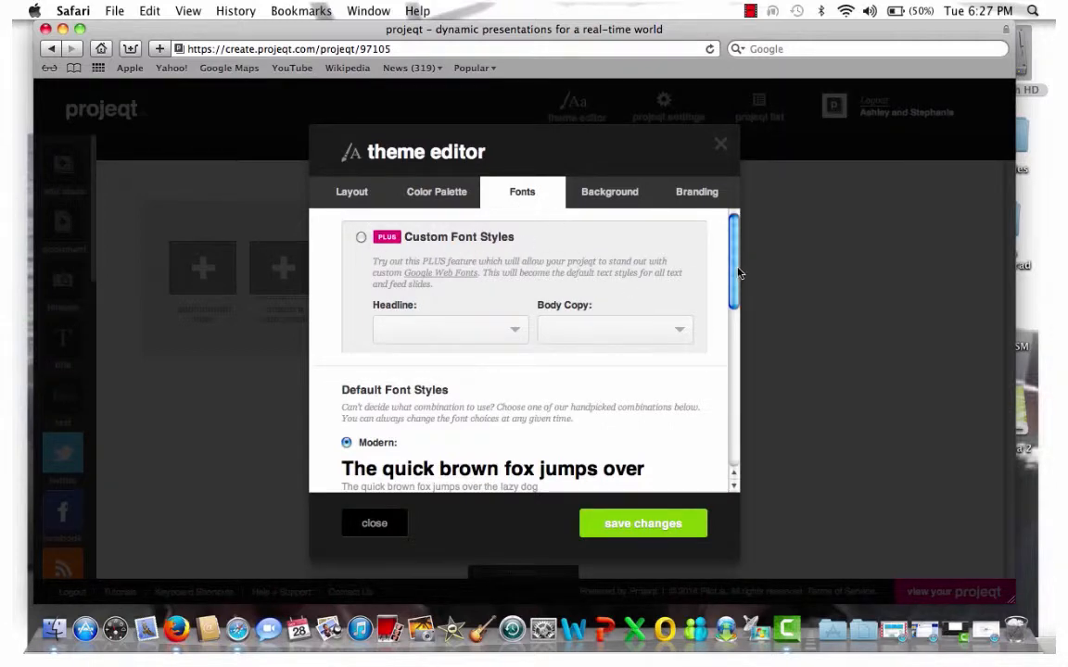
scroll("down", 3)
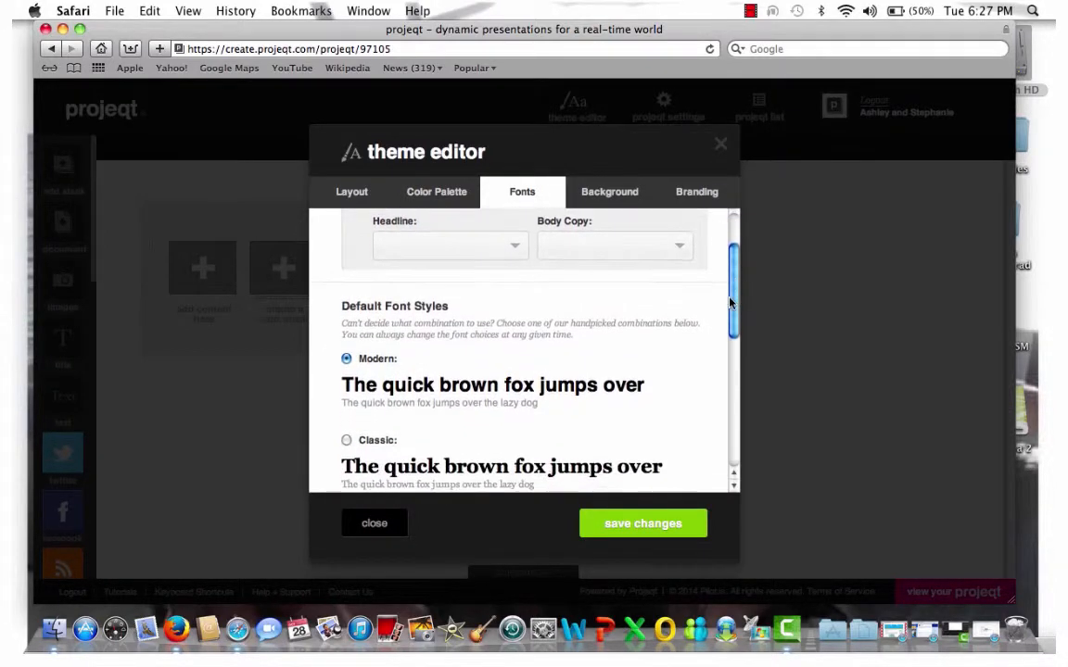
scroll("down", 3)
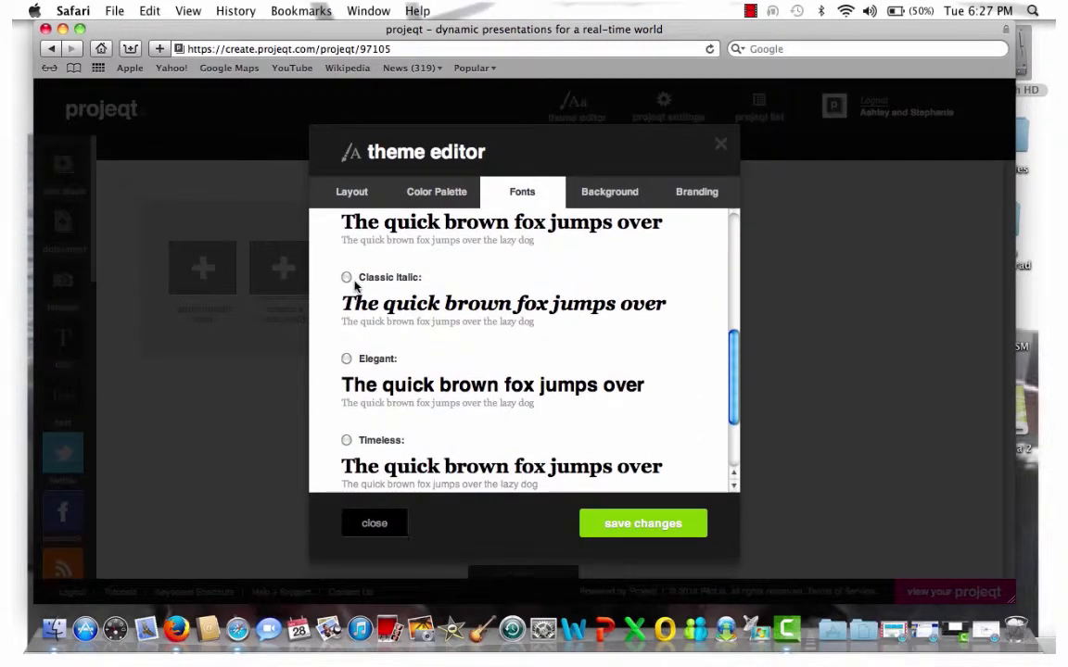
left_click(345, 278)
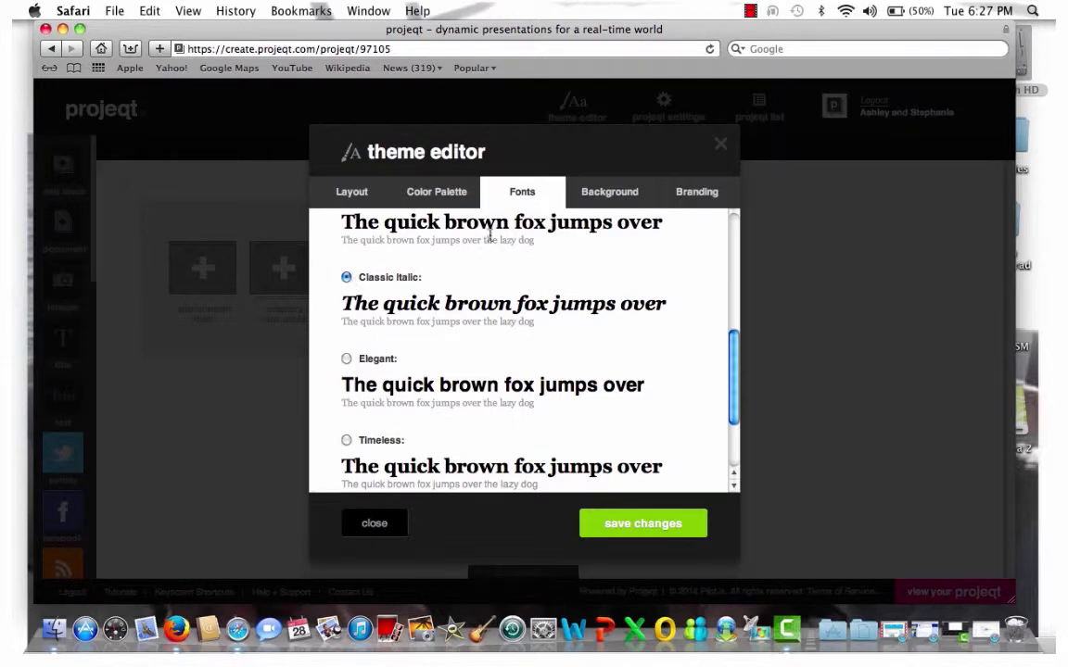
left_click(641, 523)
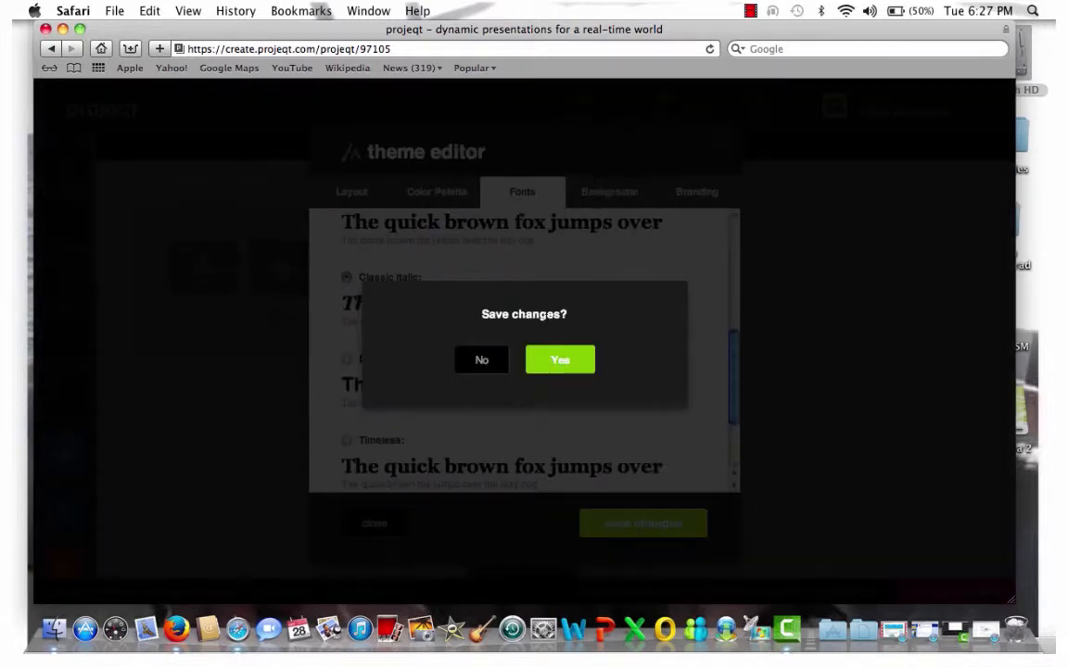
left_click(560, 359)
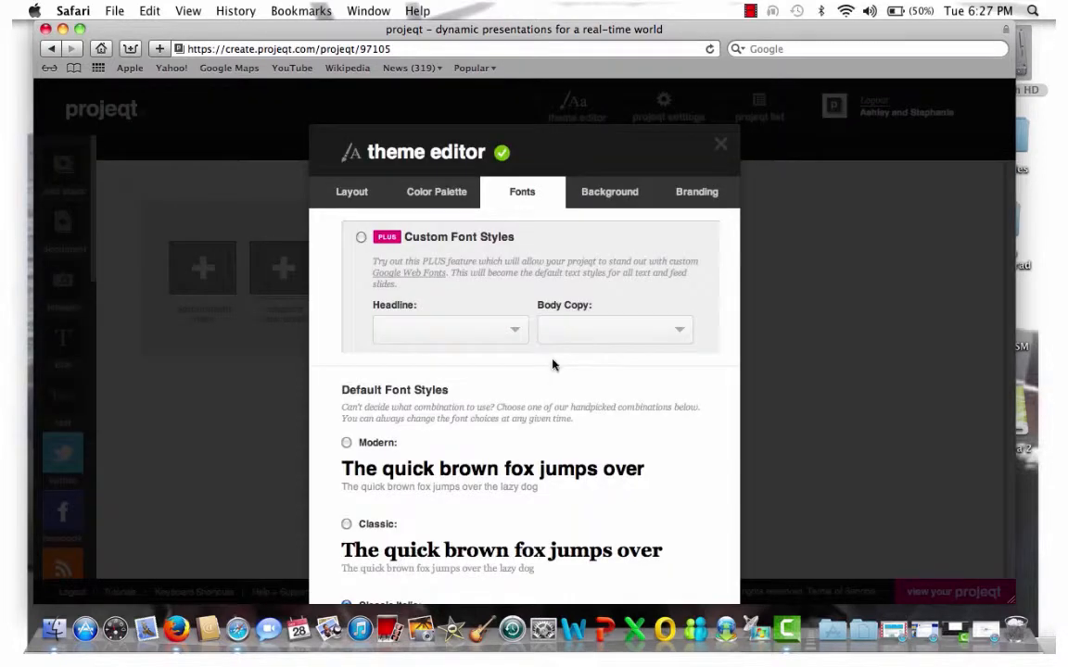
Step: Pick the meeting illustration from iPhoto Last Import as the theme background image
left_click(608, 191)
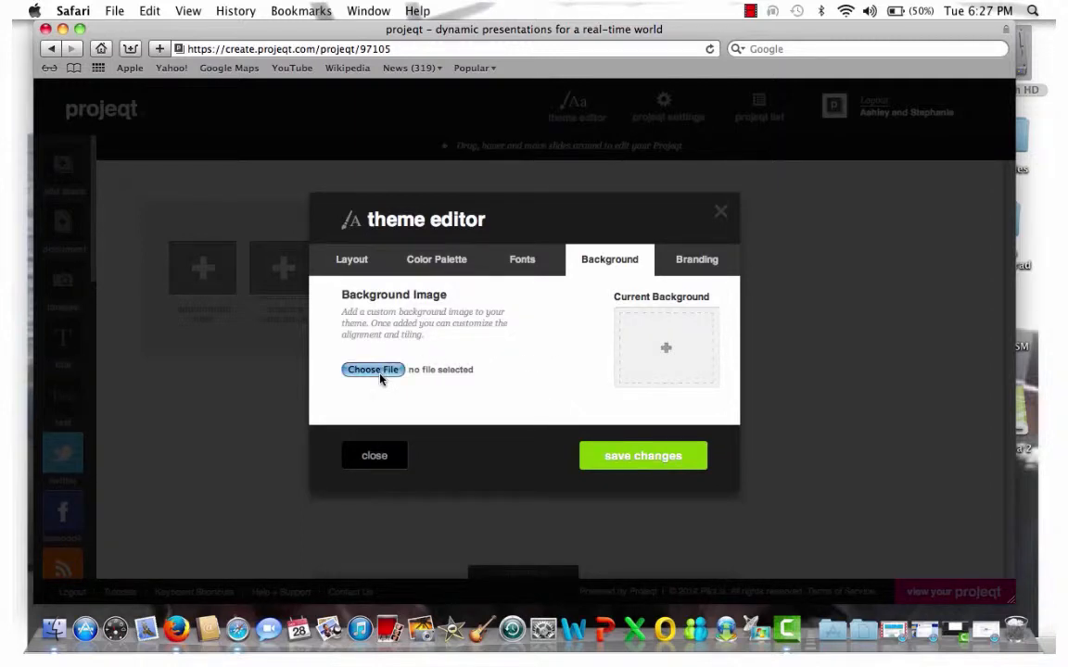
left_click(373, 369)
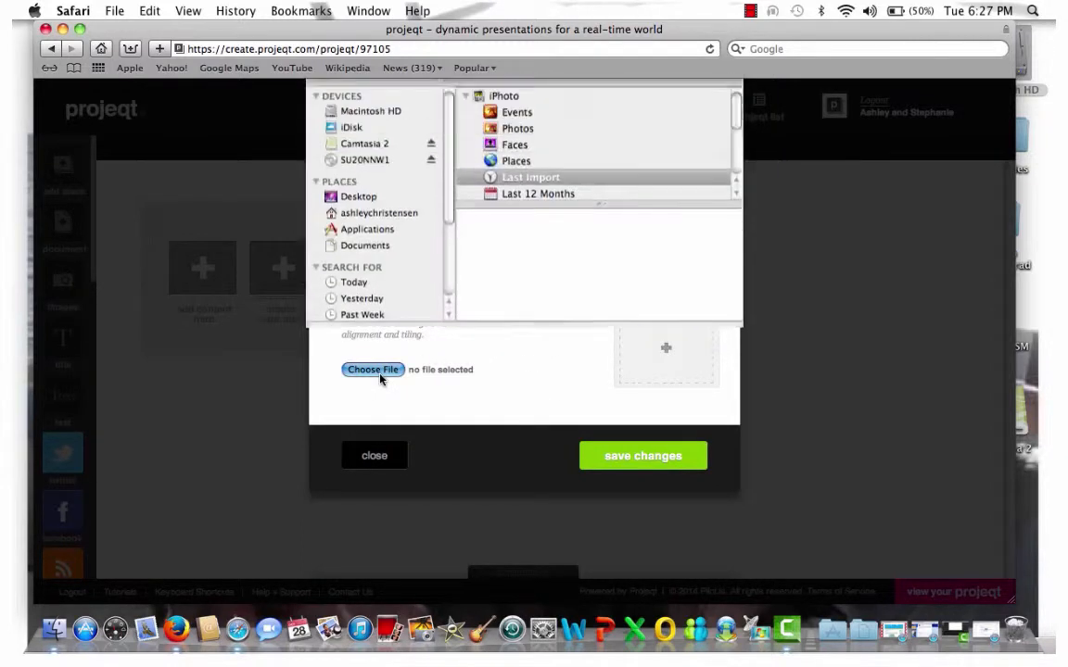
left_click(372, 369)
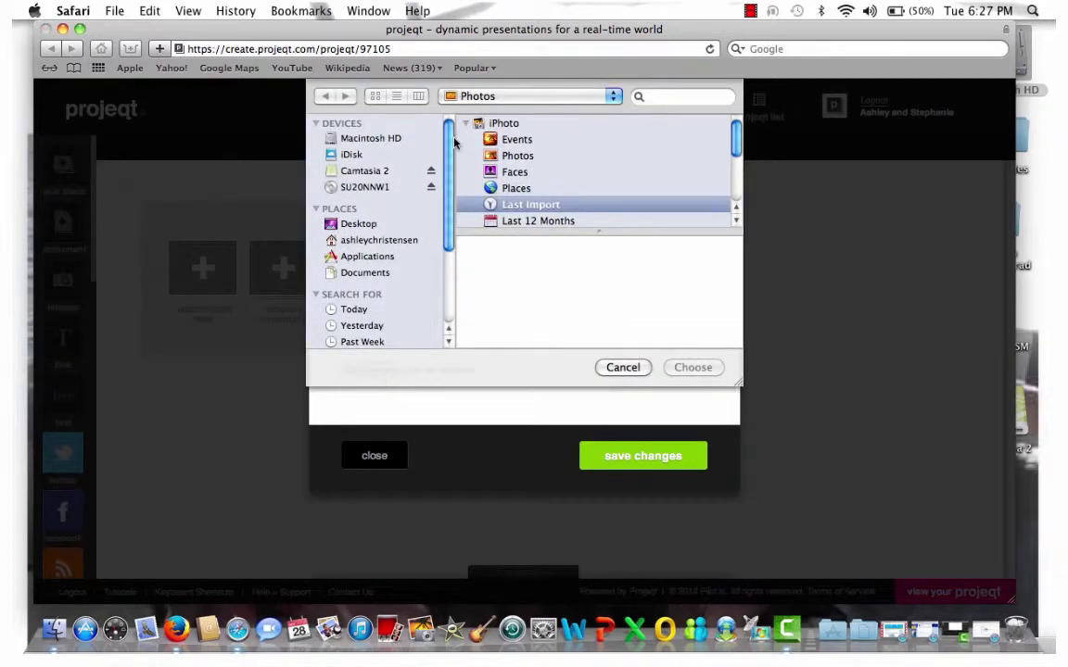
left_click(530, 204)
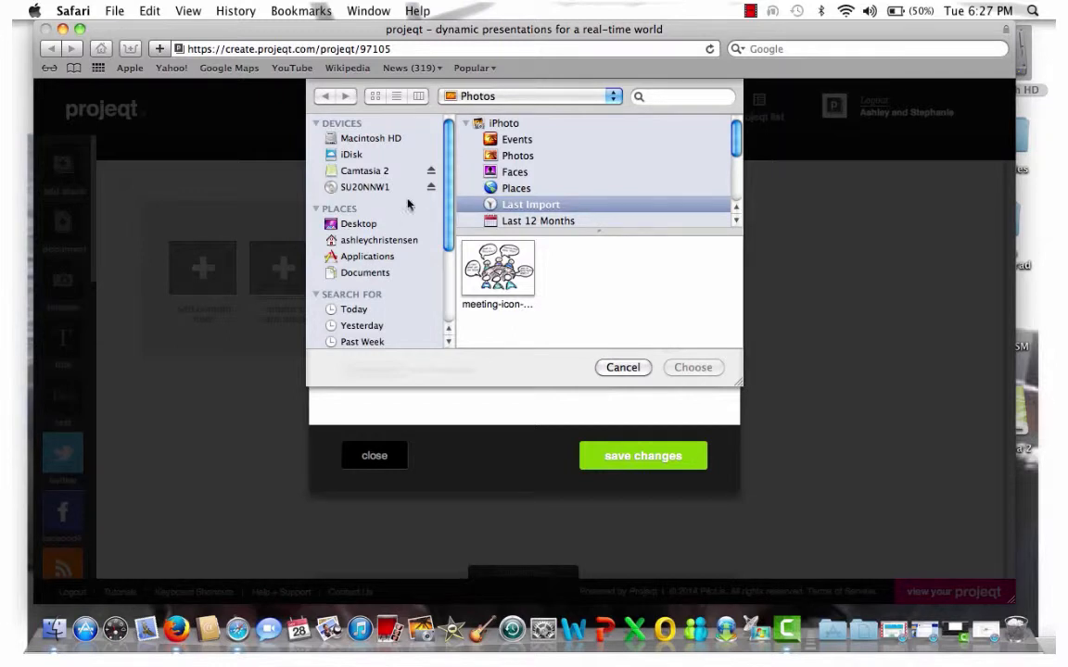
scroll("down", 3)
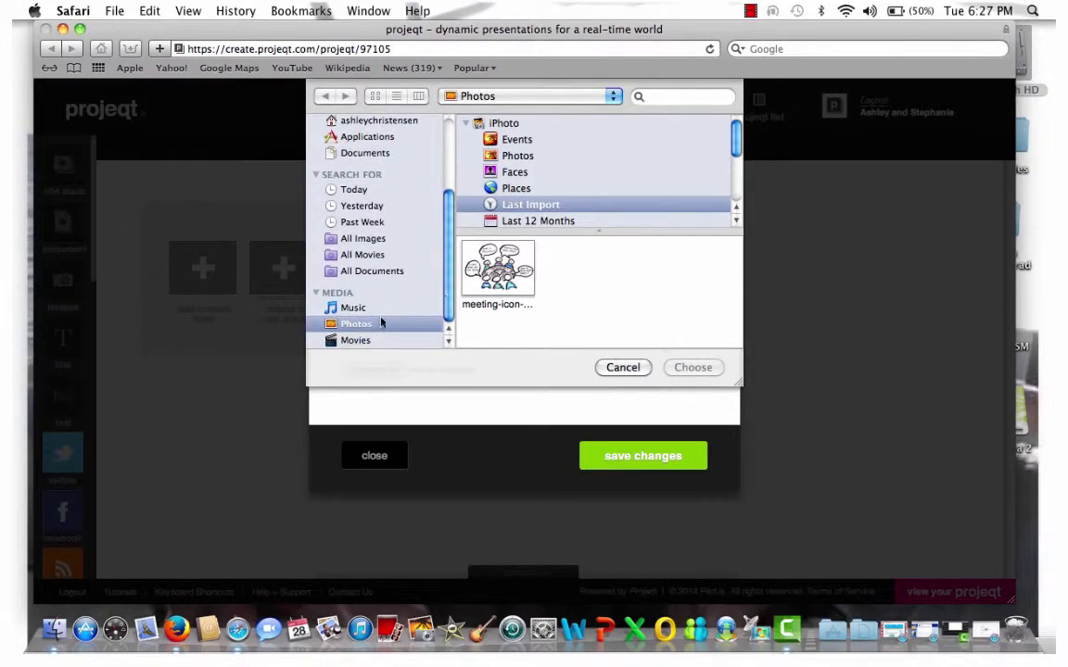
mouse_move(519, 178)
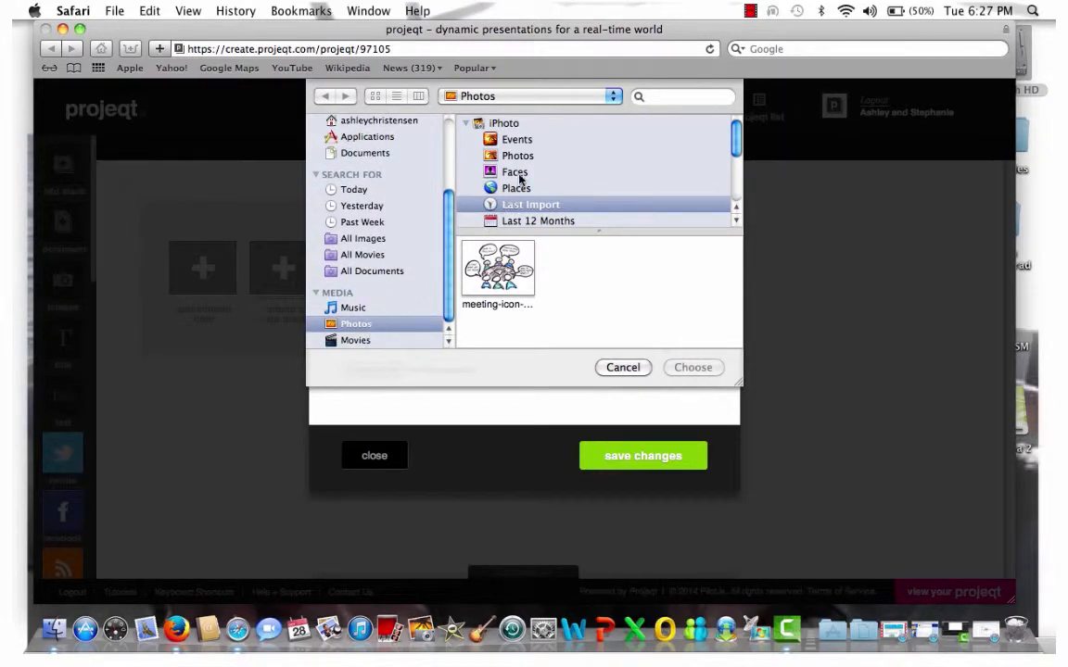
left_click(623, 367)
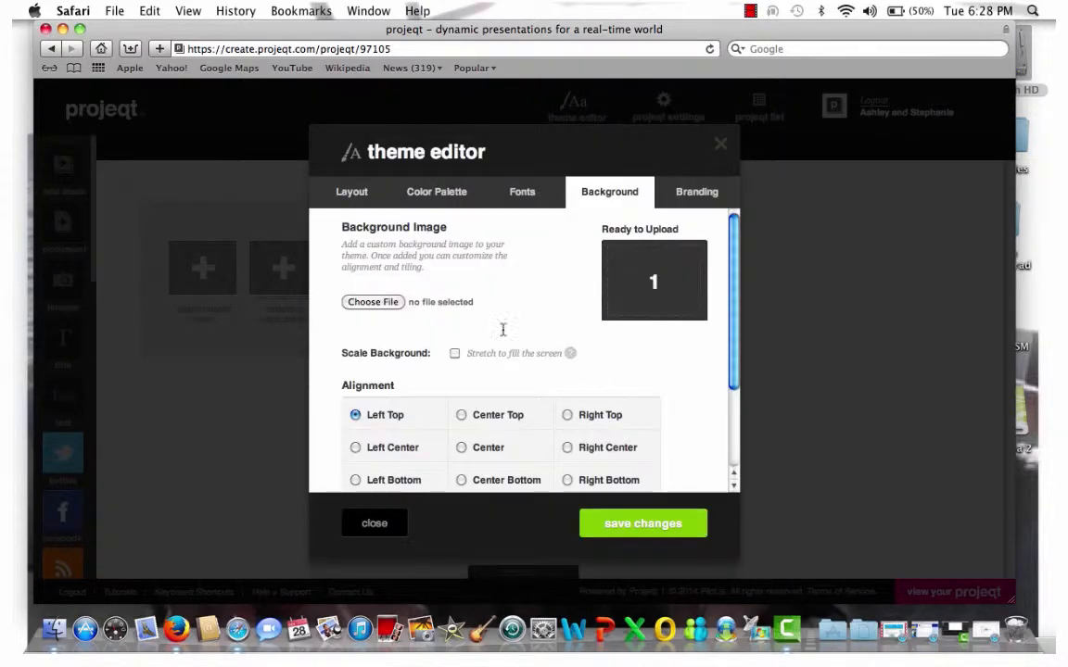
Step: Stretch the background to fill the screen and save it to the theme
left_click(454, 352)
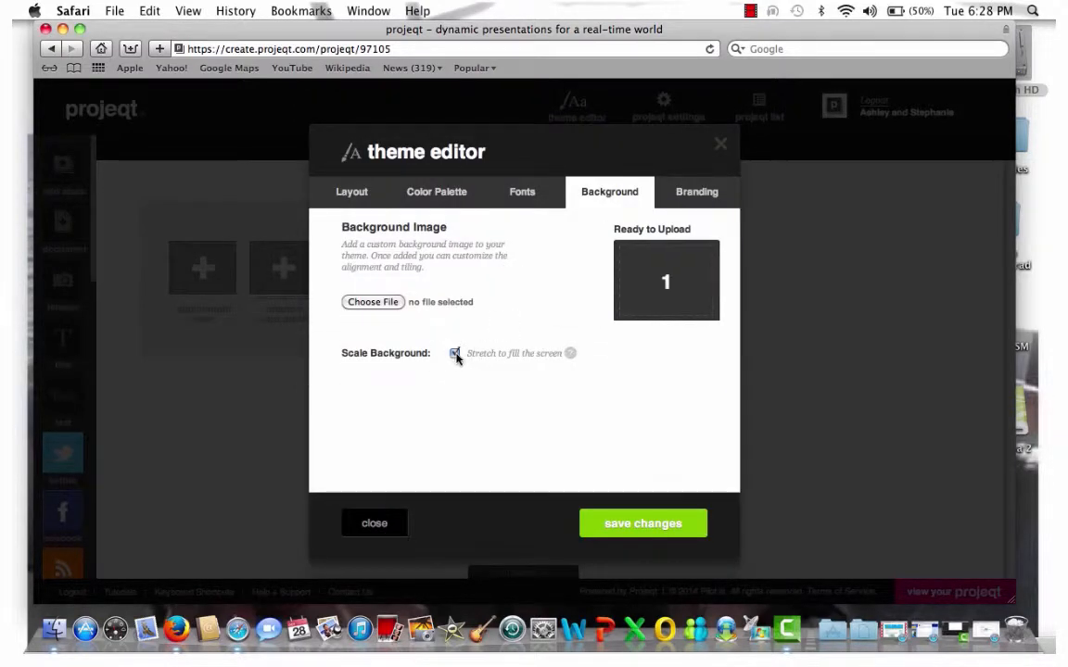
left_click(456, 352)
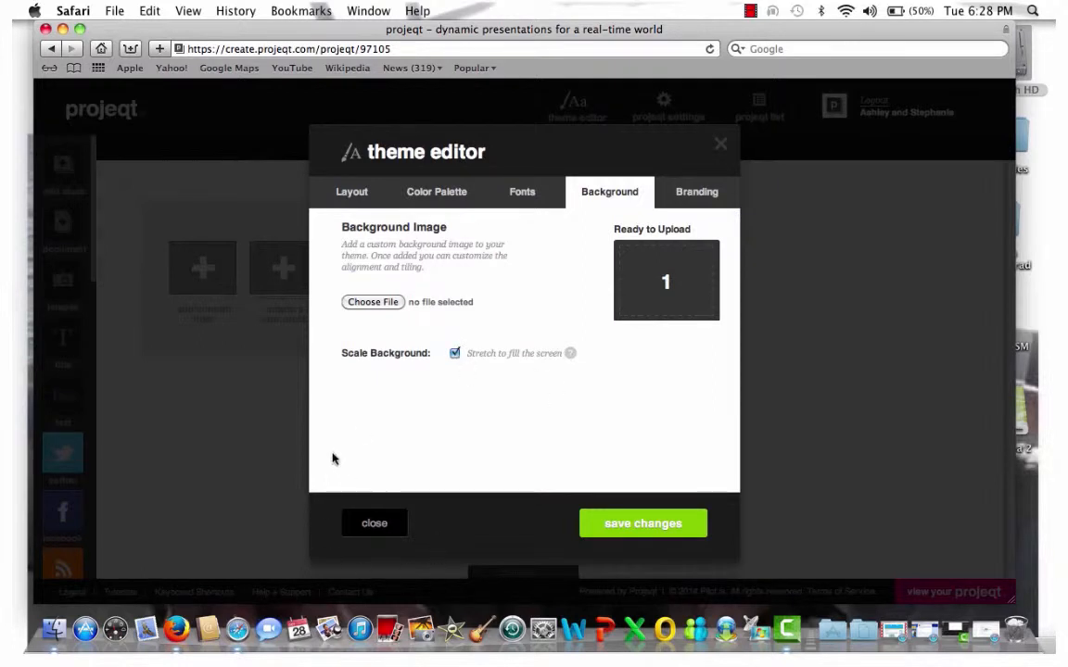
mouse_move(511, 464)
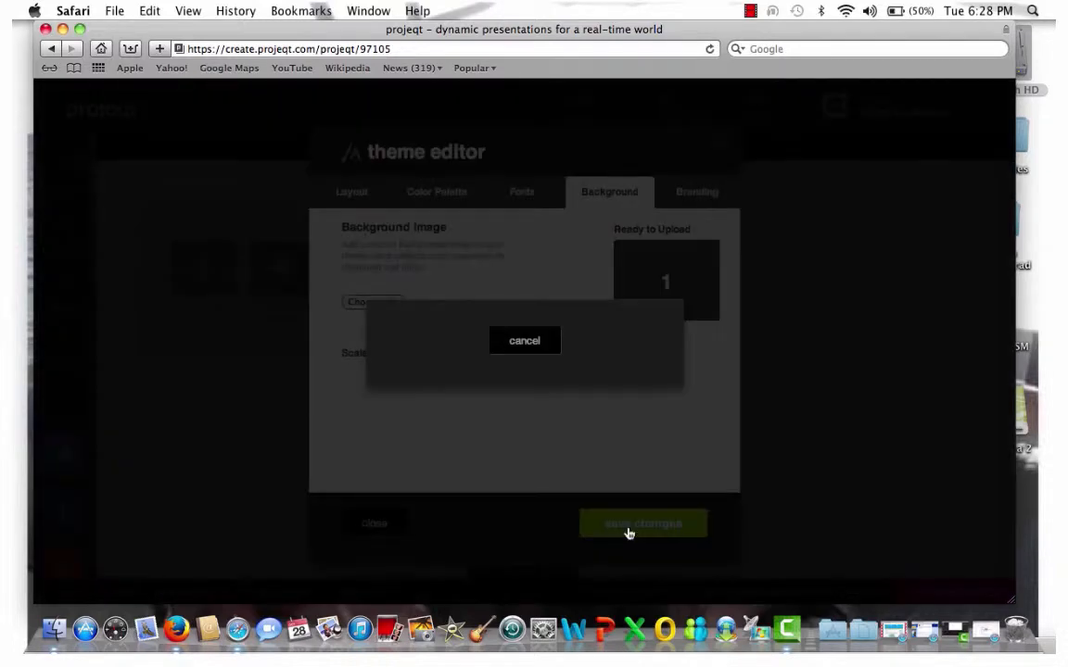
left_click(643, 522)
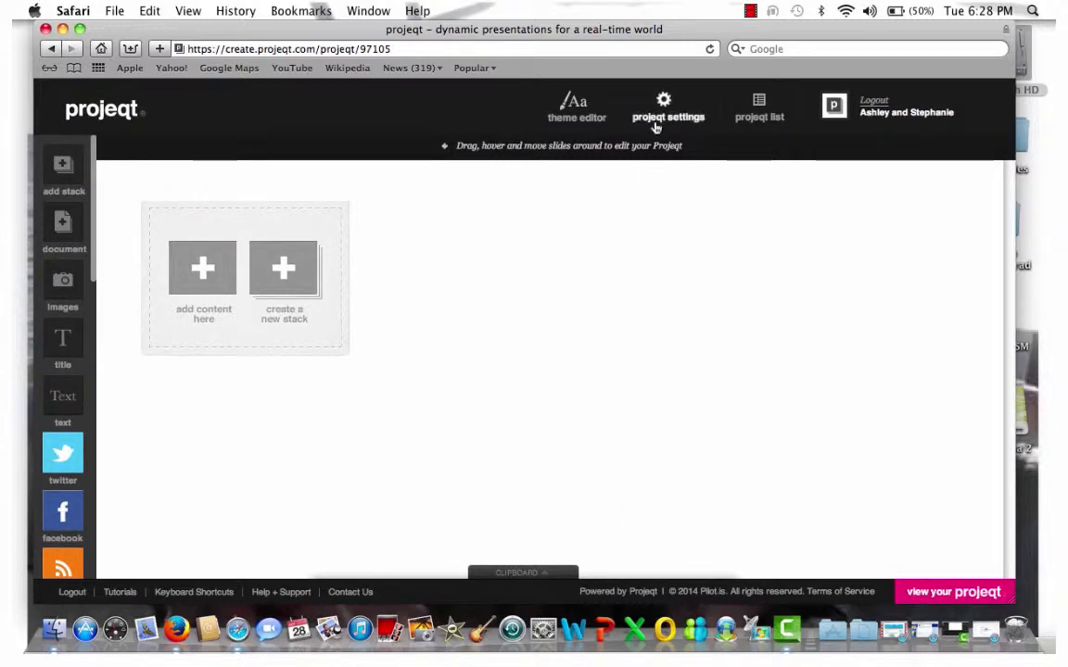
Step: Save the Demo projeqt's Security & Sharing settings as public and shareable, then return to the editor
left_click(667, 107)
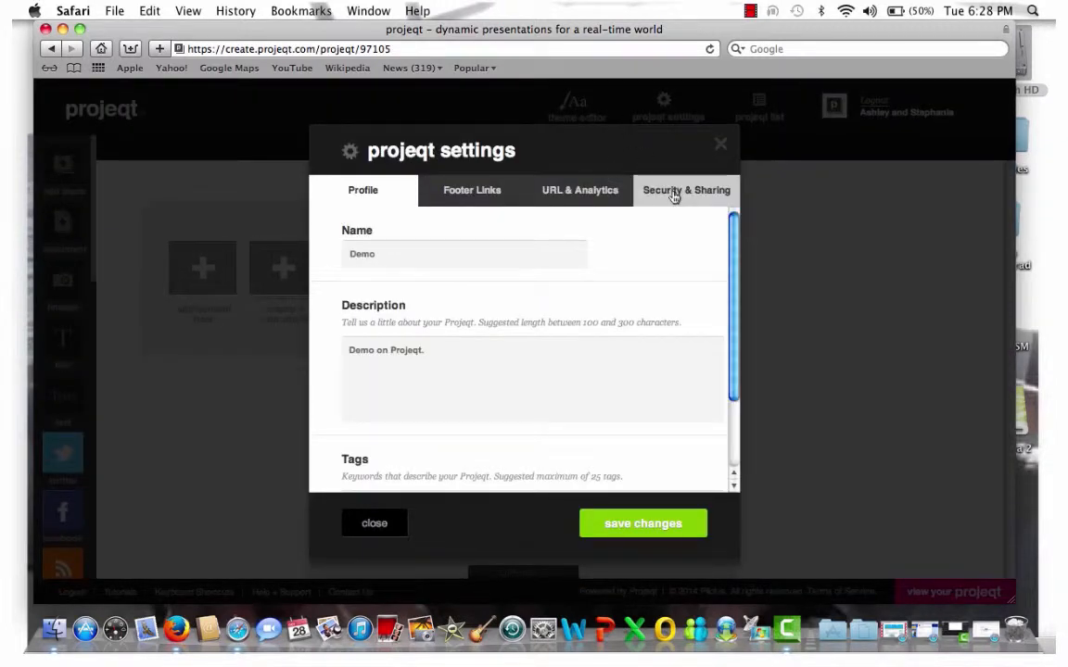
left_click(686, 189)
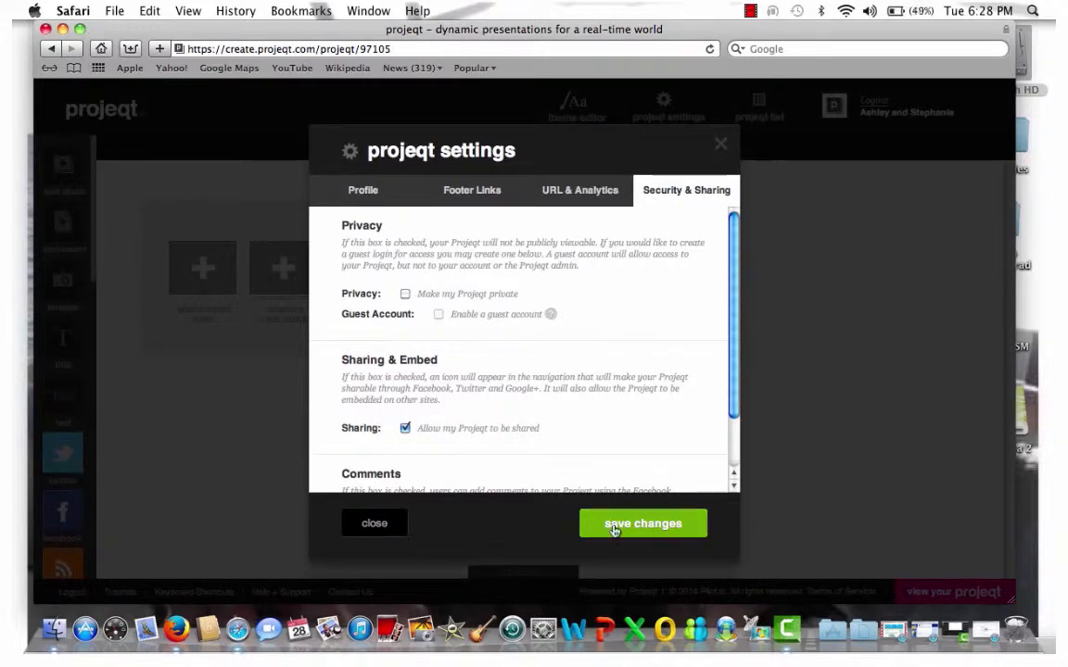
left_click(642, 523)
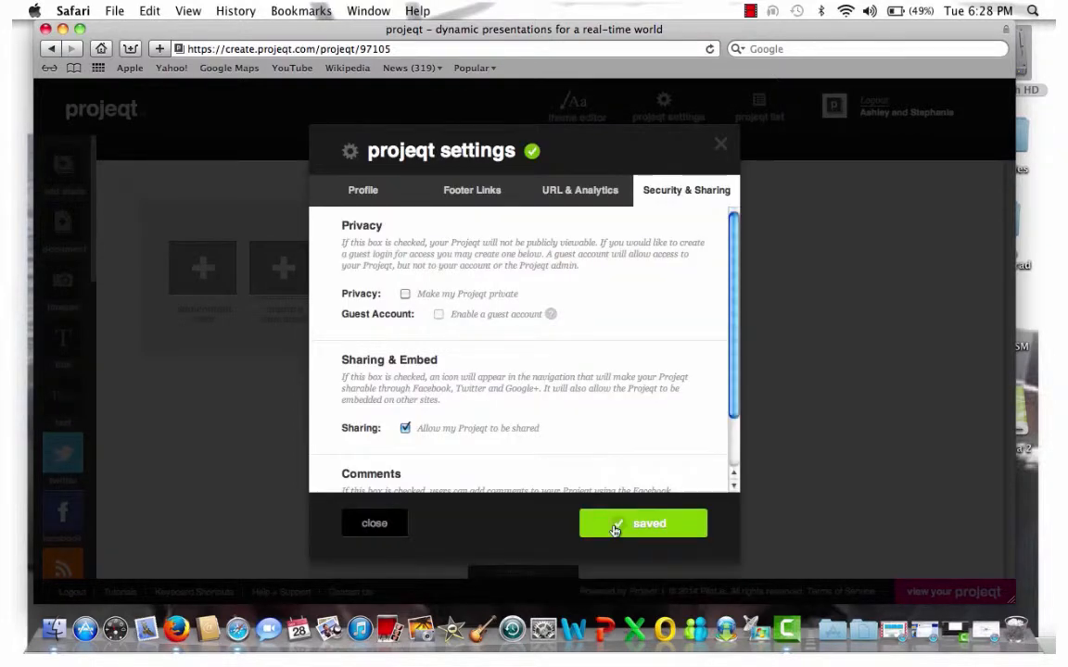
left_click(375, 523)
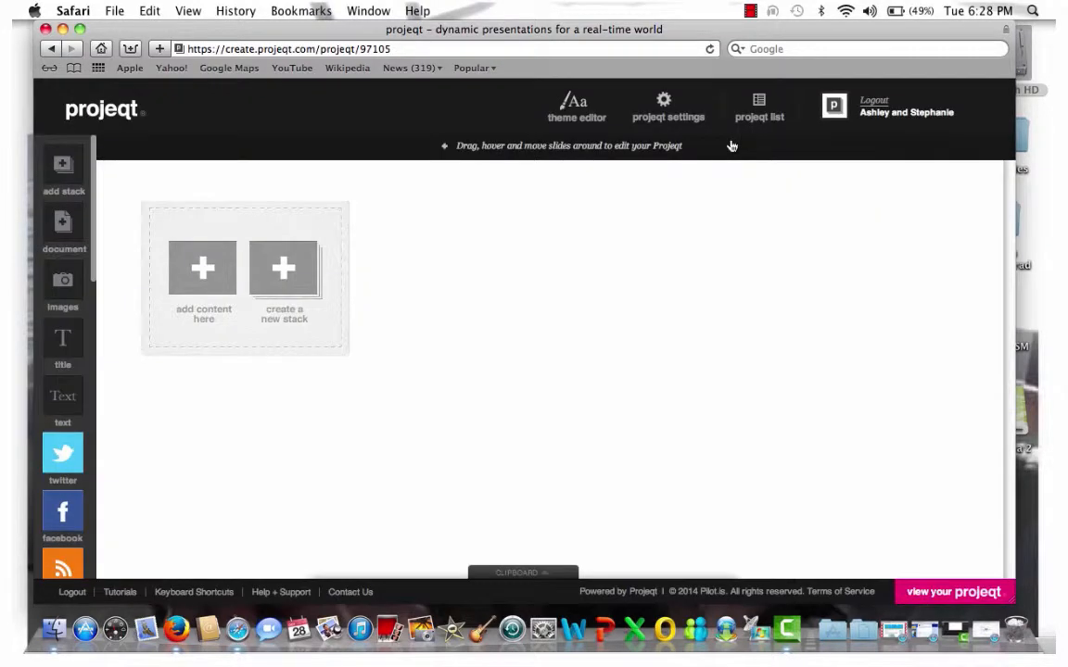
mouse_move(239, 351)
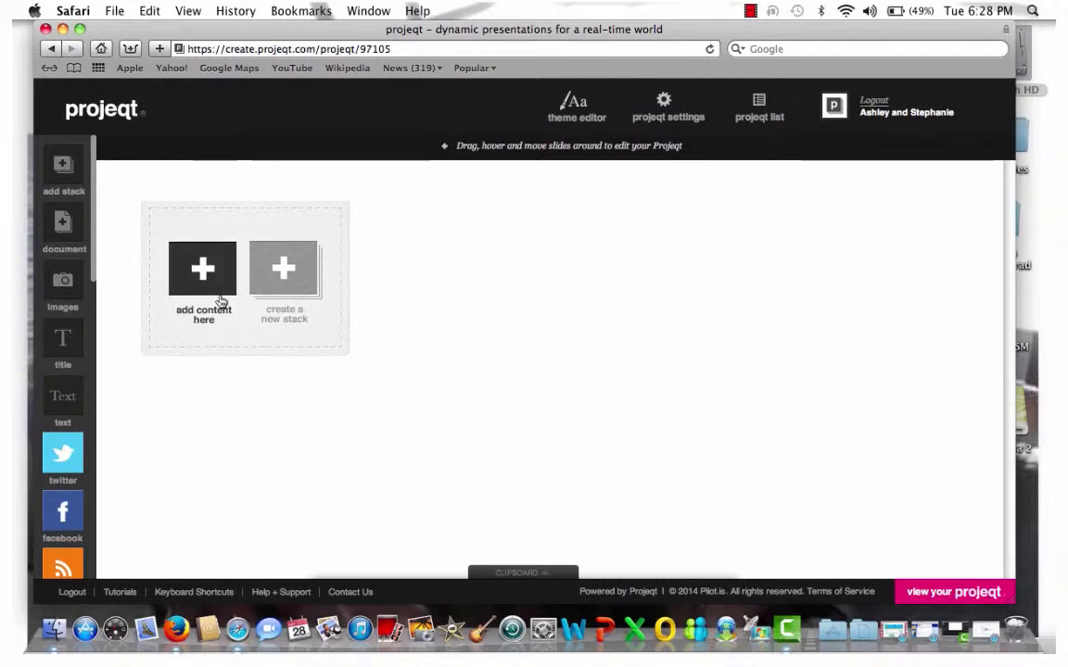
Step: Add a Google Docs slide and name it 'Google Docs'
left_click(204, 269)
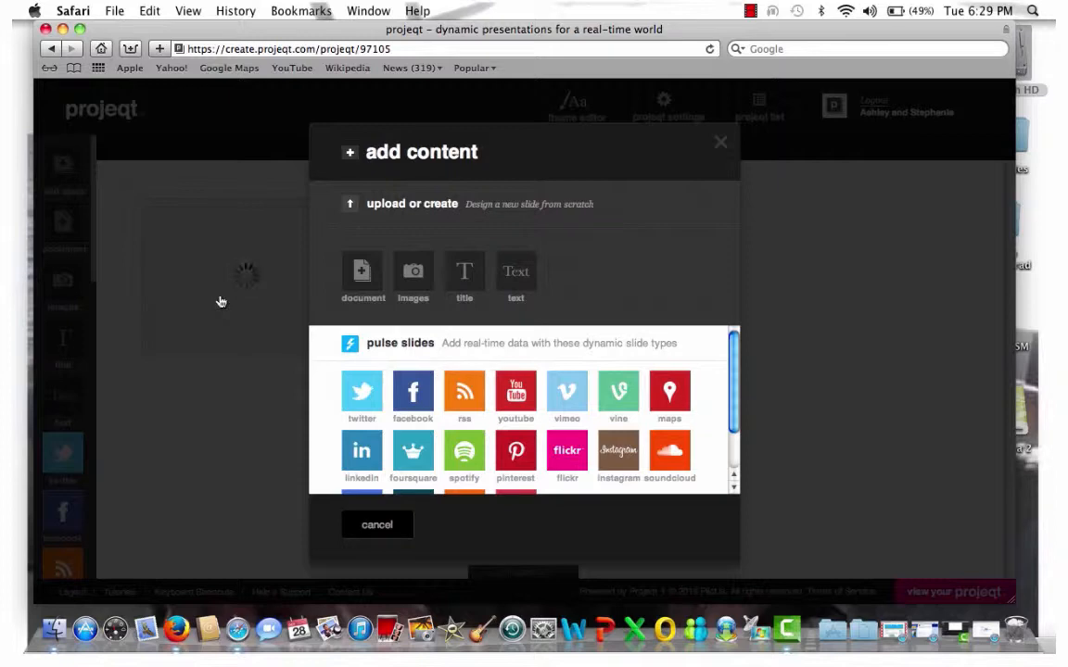
mouse_move(748, 252)
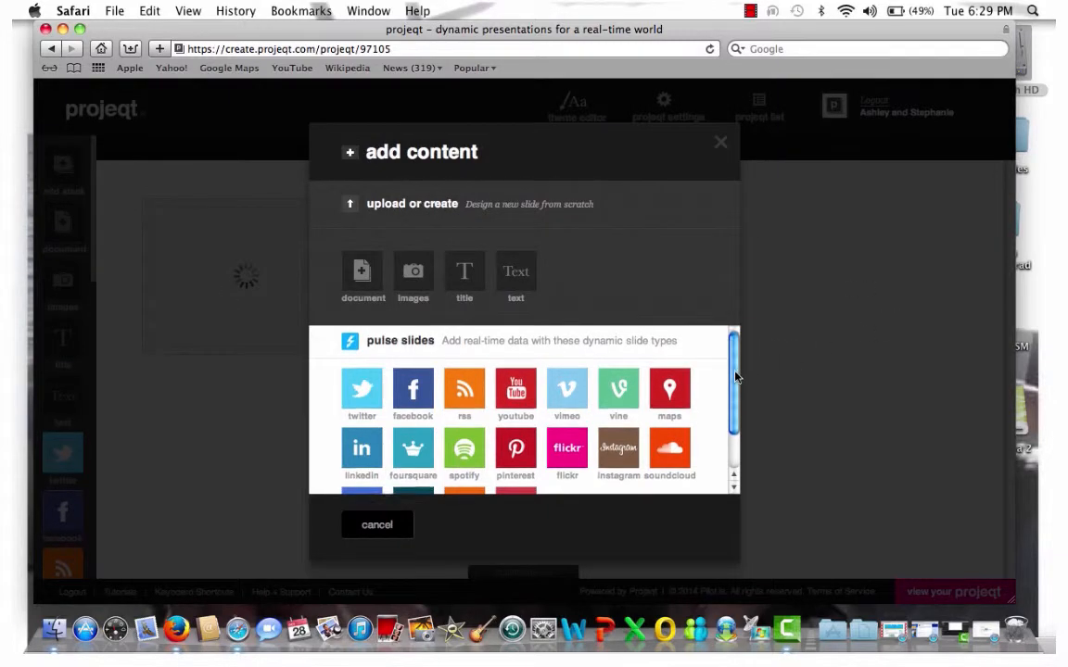
scroll("down", 3)
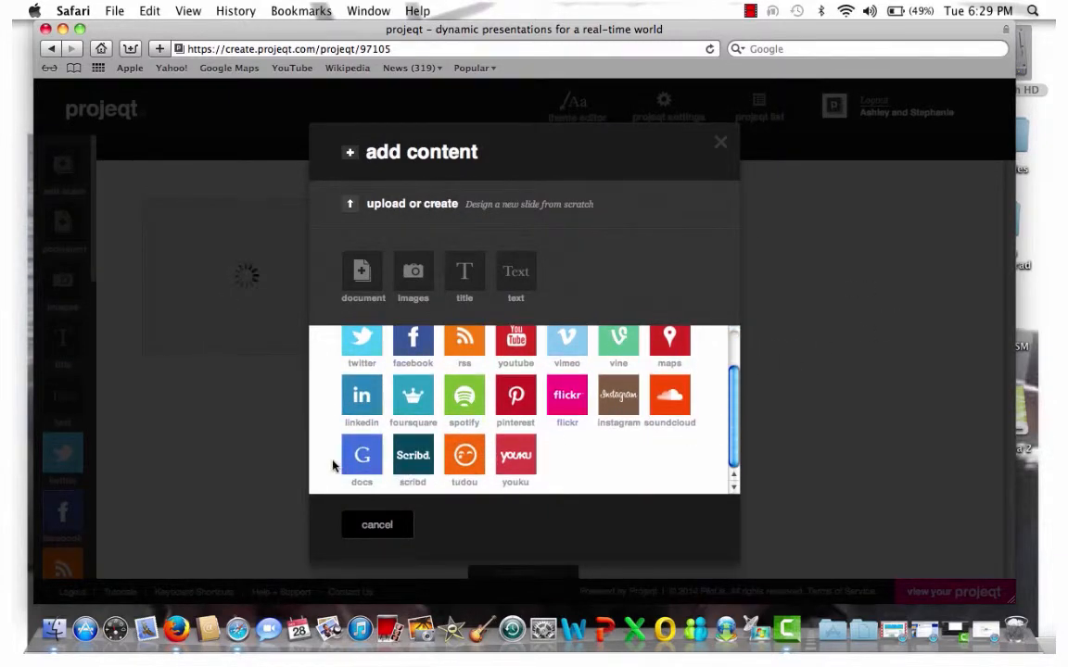
left_click(361, 455)
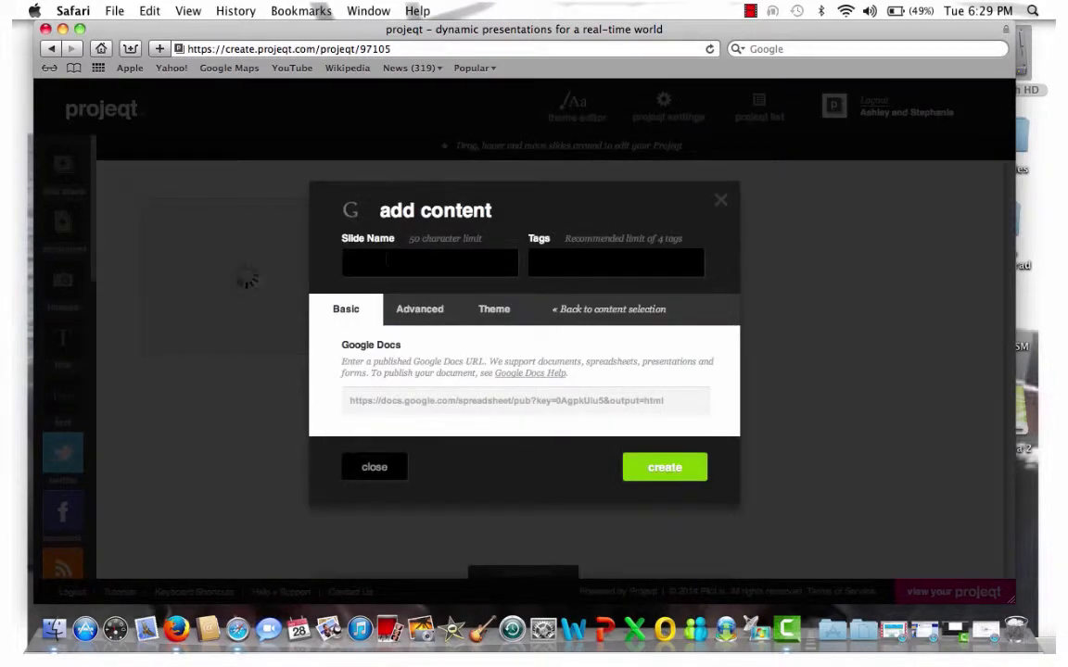
type("Google")
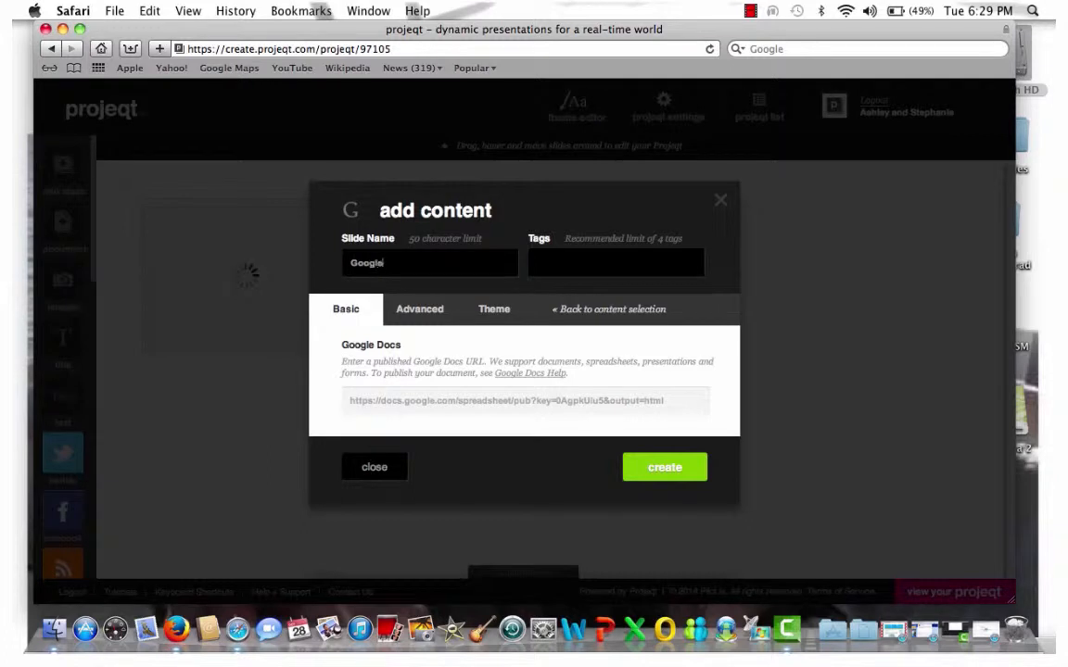
type("Docs")
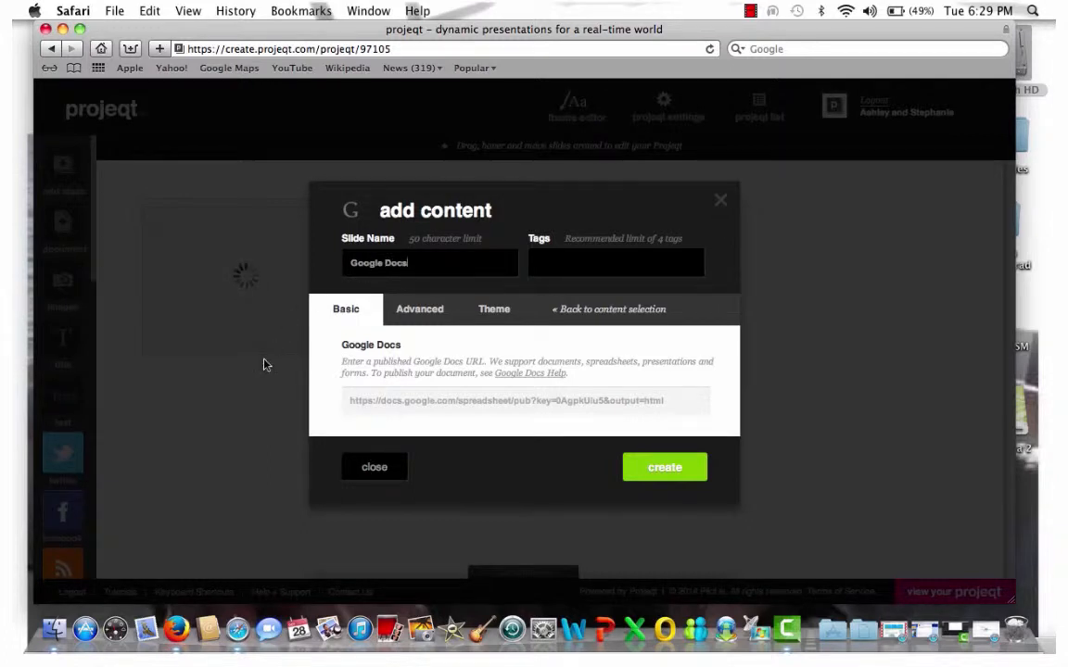
left_click(522, 400)
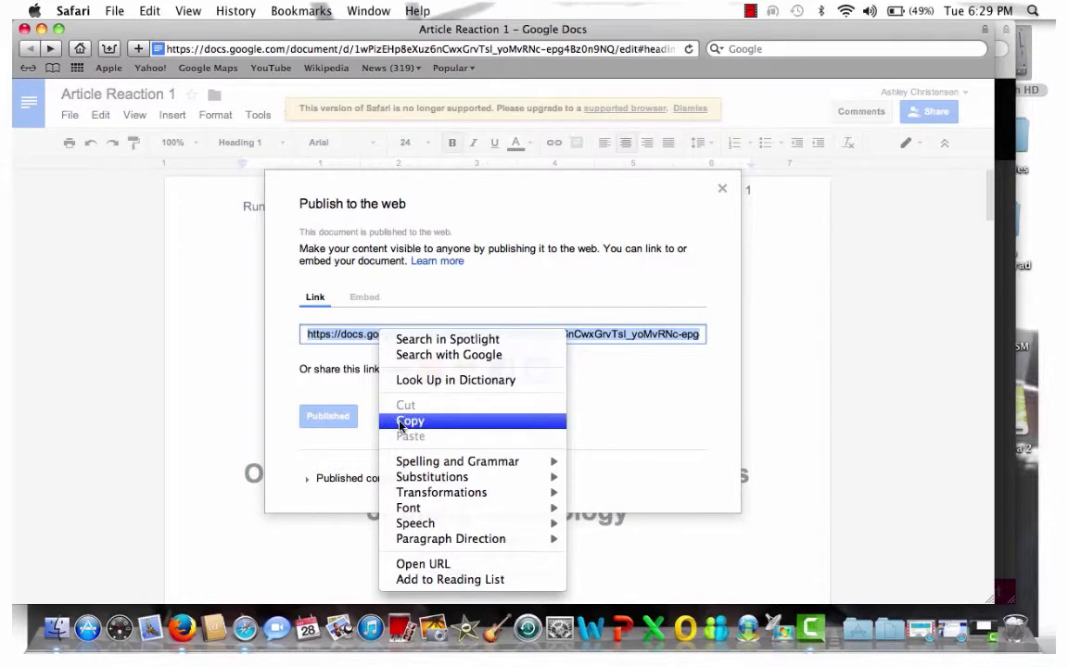
Step: Copy the Article Reaction 1 document's published web link
left_click(410, 420)
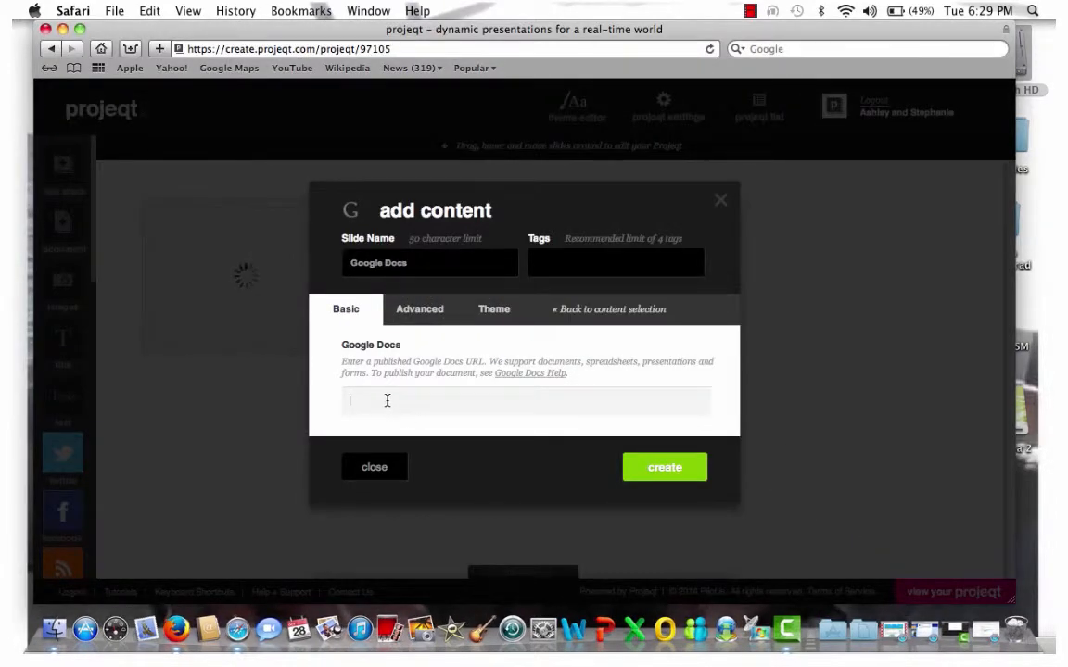
Step: Paste the published document link into the slide's Google Docs field
right_click(387, 400)
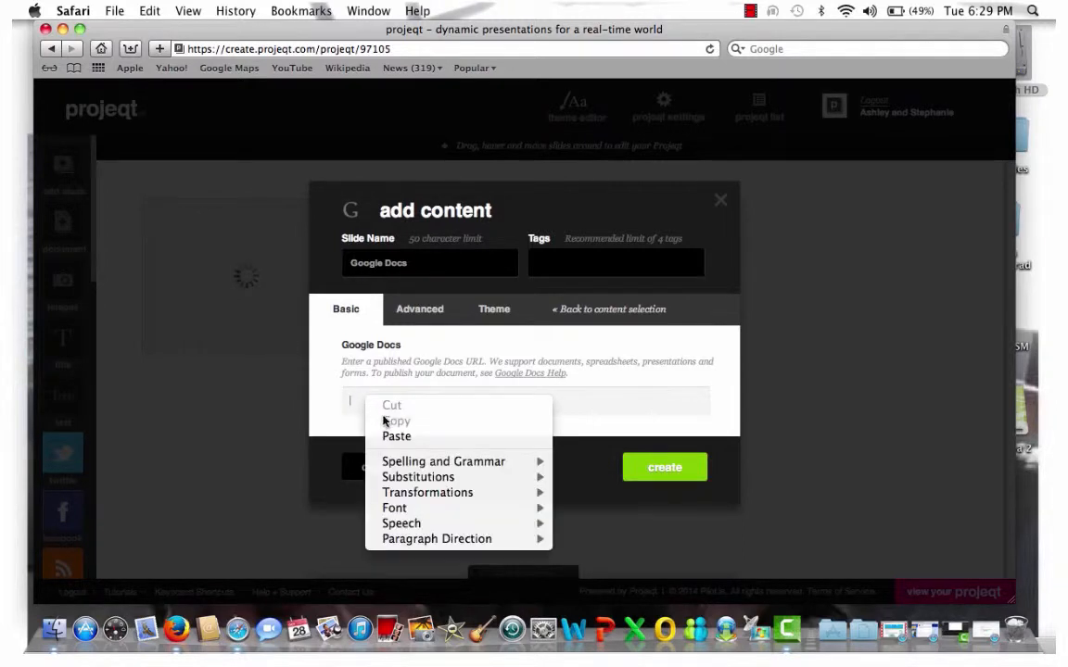
left_click(396, 436)
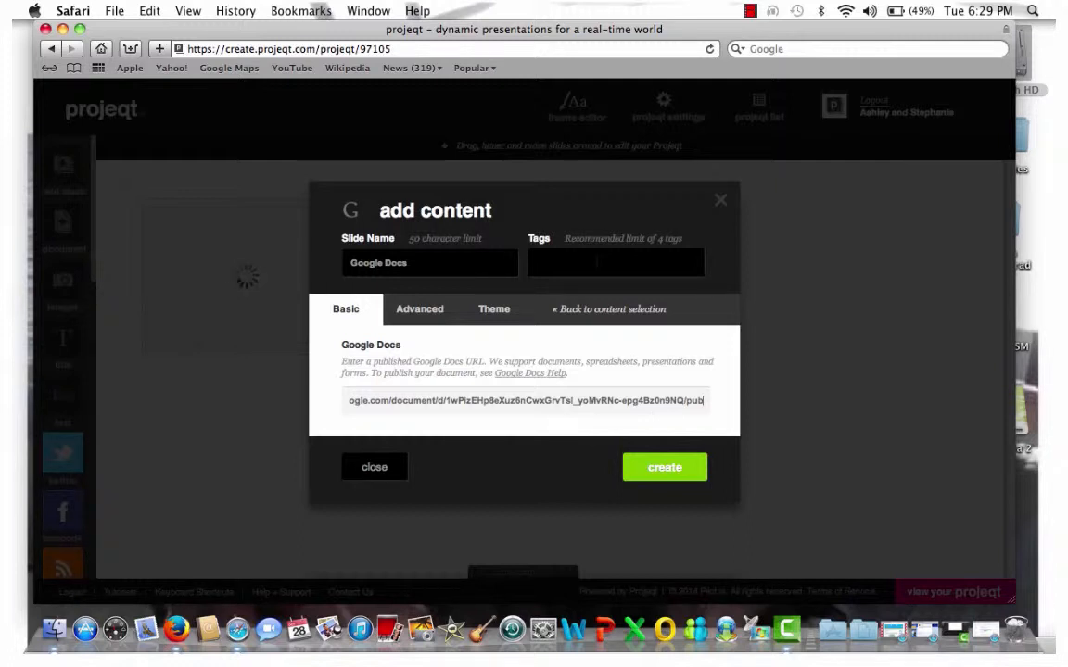
mouse_move(419, 308)
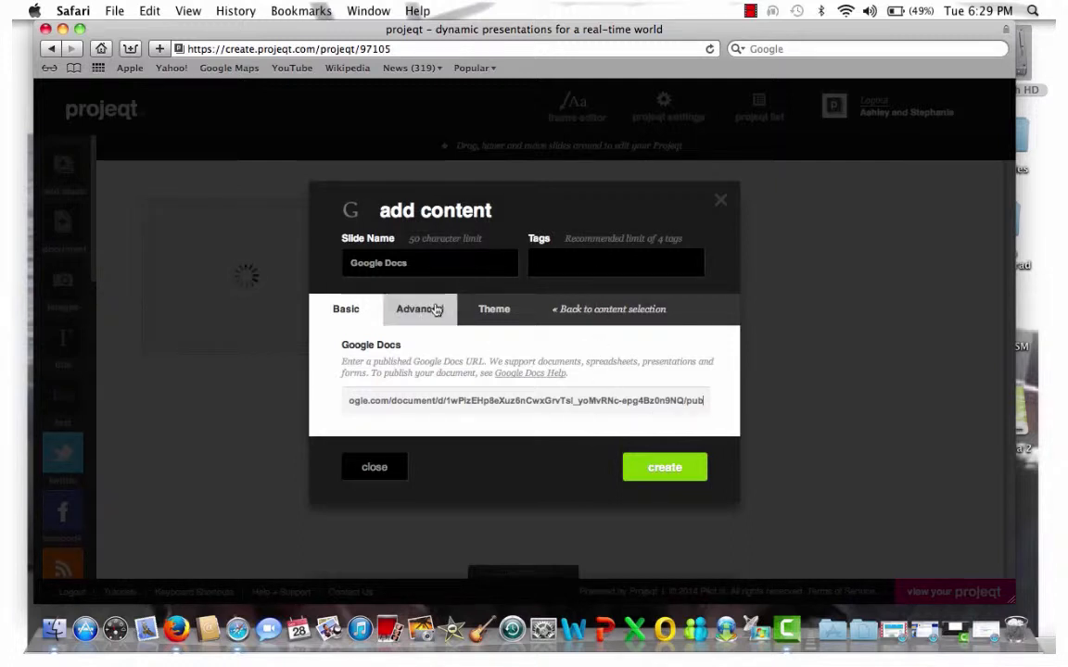
Step: Review the Advanced info fields, then show the Theme sizing and hover image options
left_click(419, 308)
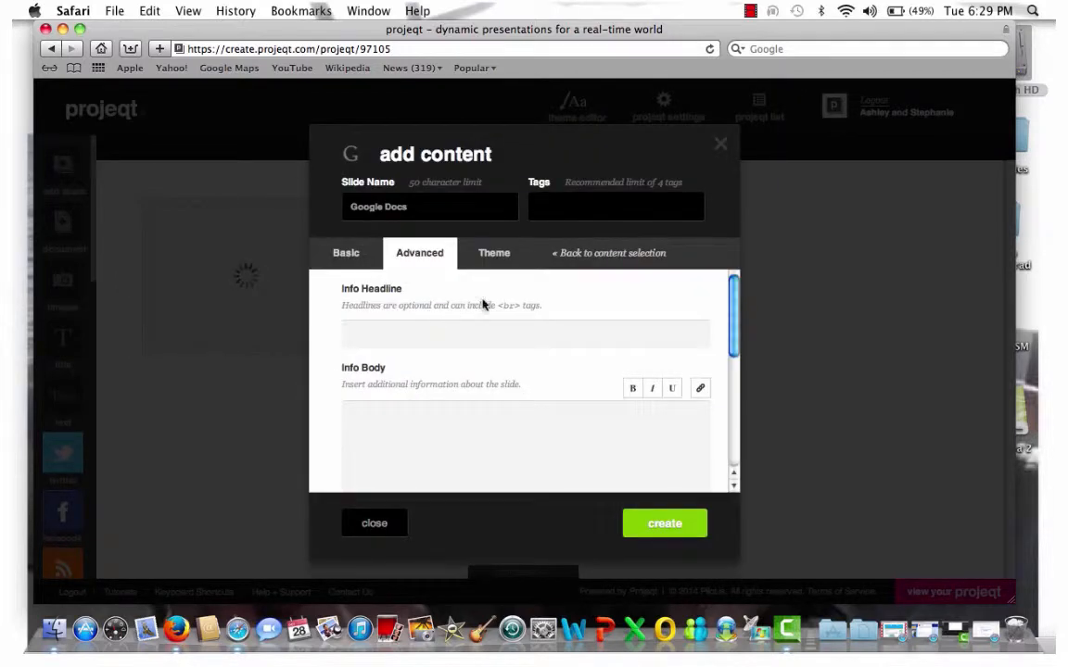
scroll("down", 3)
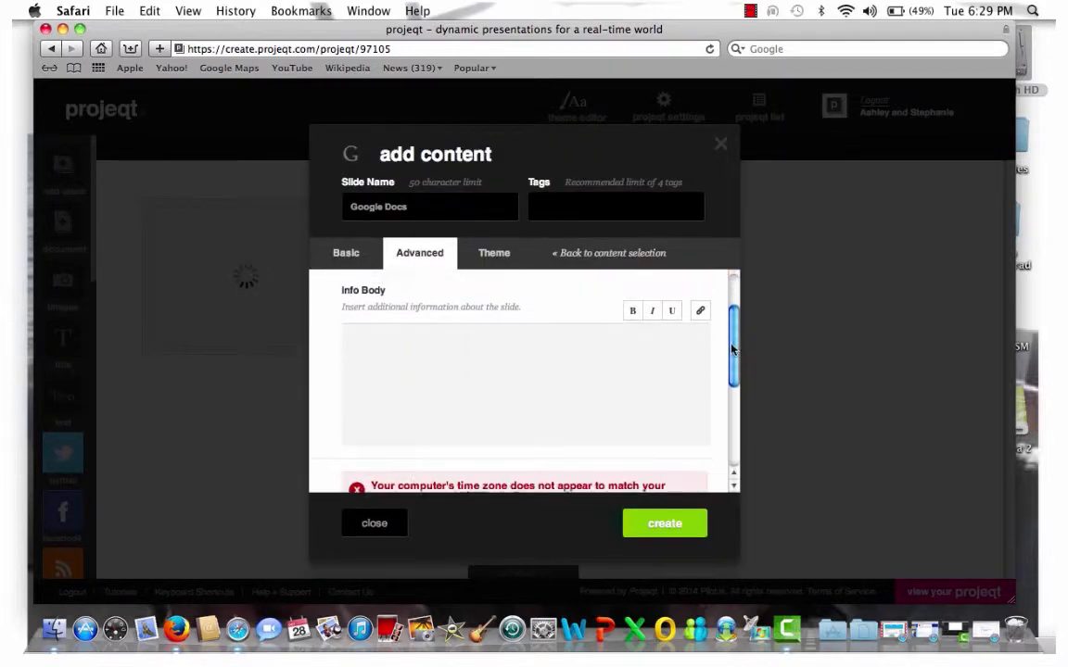
scroll("down", 3)
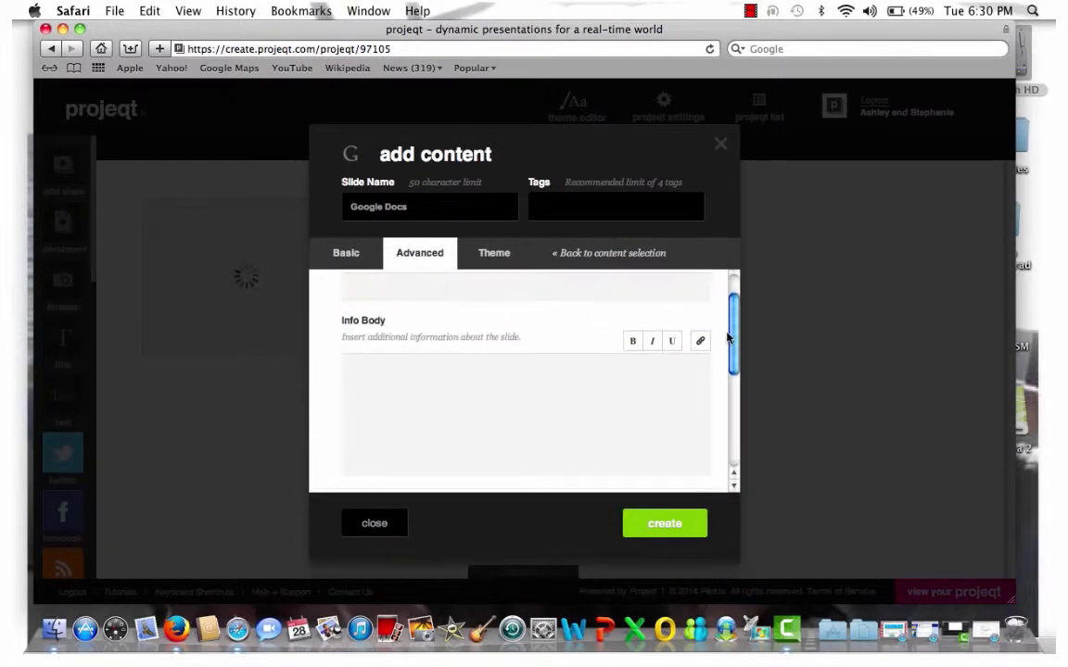
scroll("up", 3)
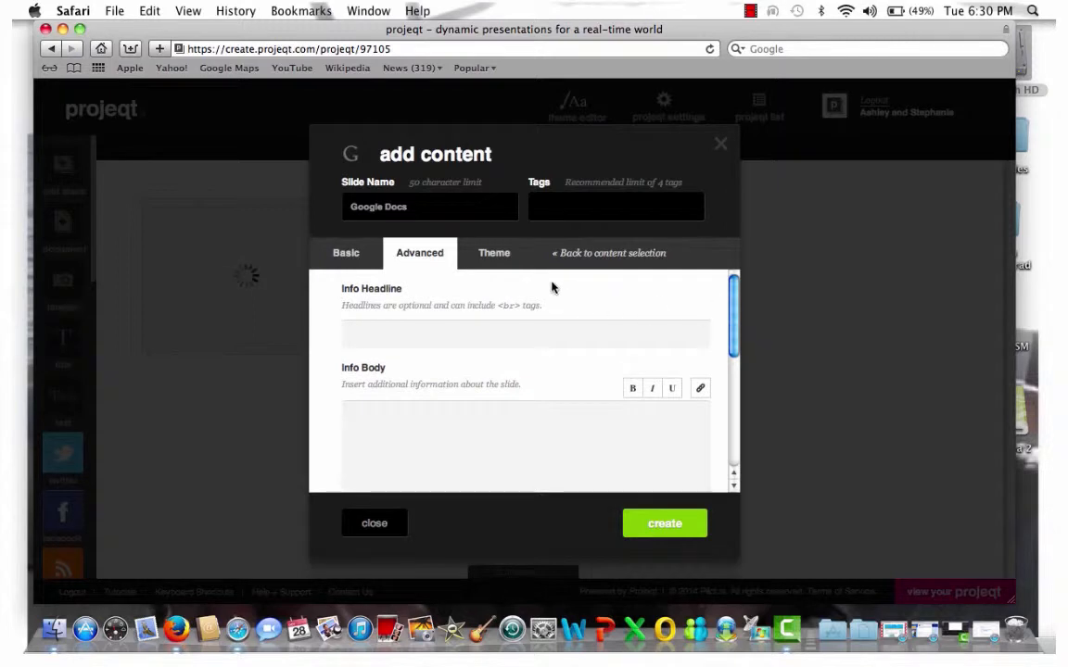
mouse_move(493, 252)
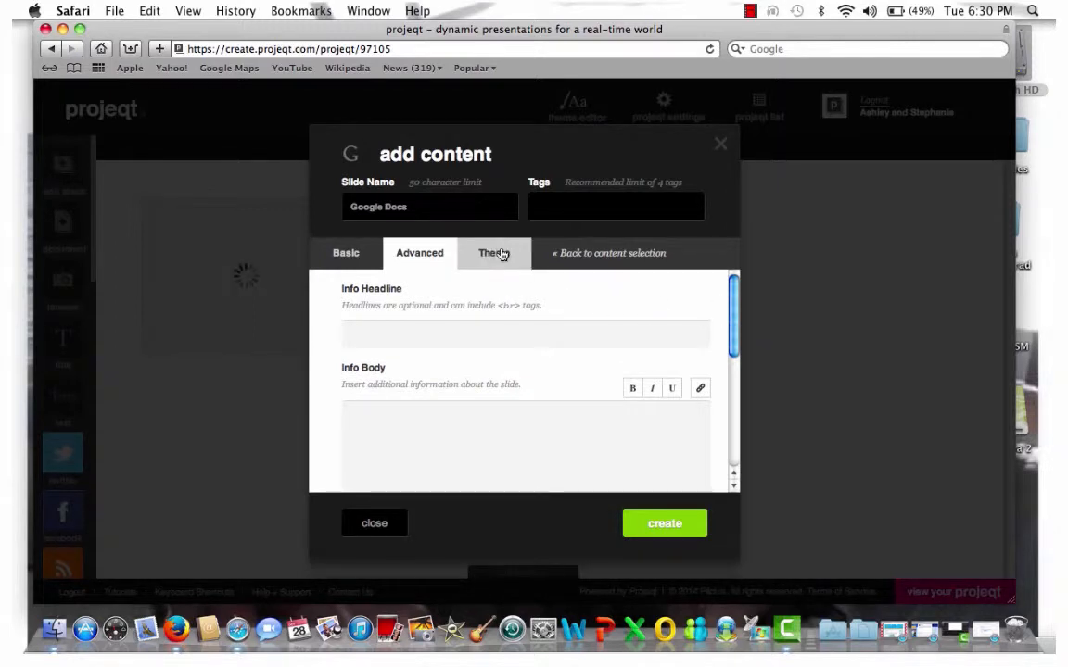
left_click(489, 252)
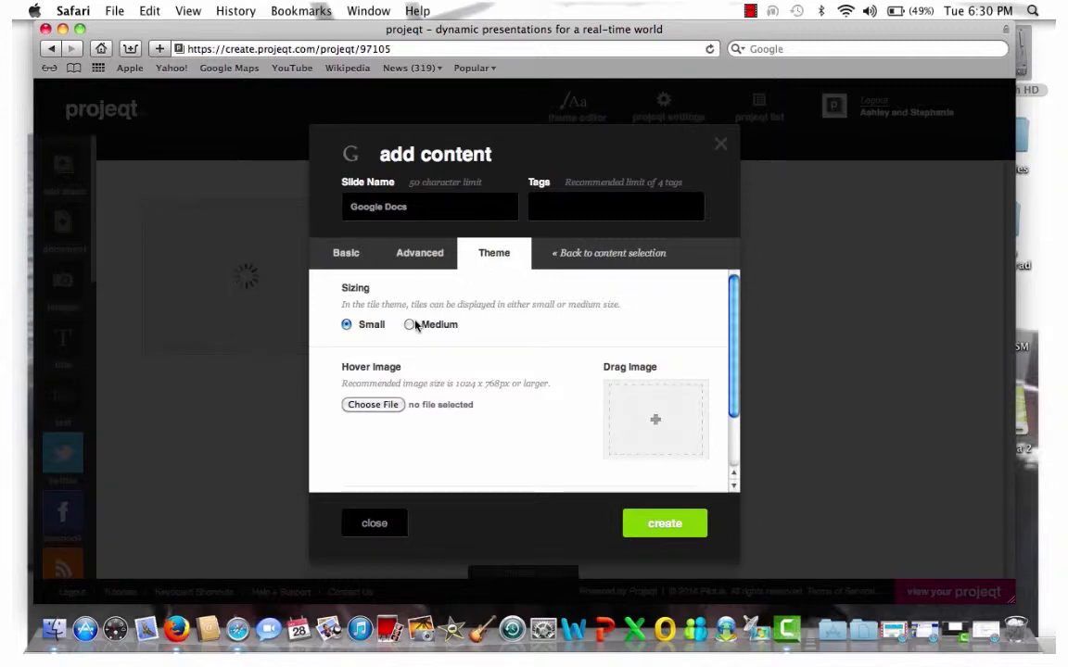
mouse_move(415, 406)
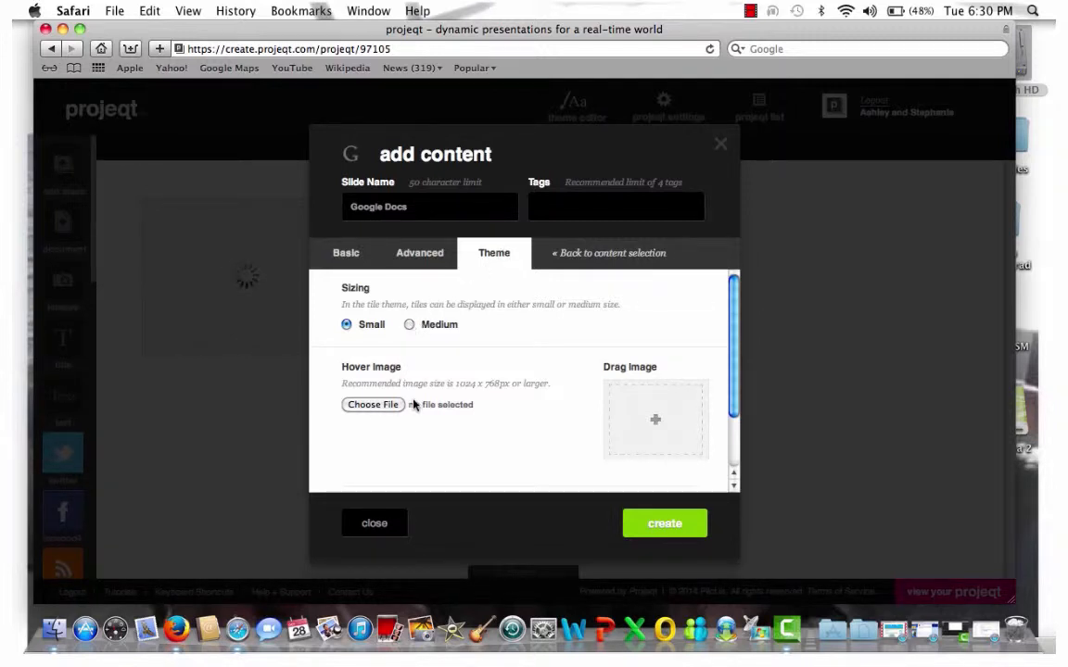
mouse_move(555, 464)
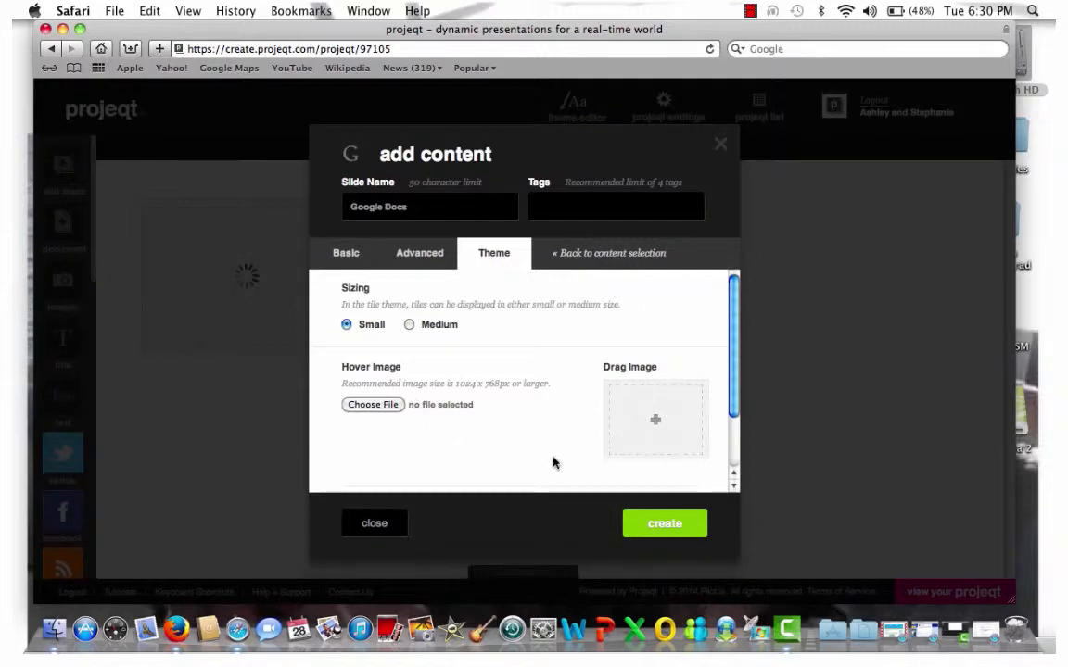
Step: Create the Google Docs slide as the project's first slide
left_click(663, 523)
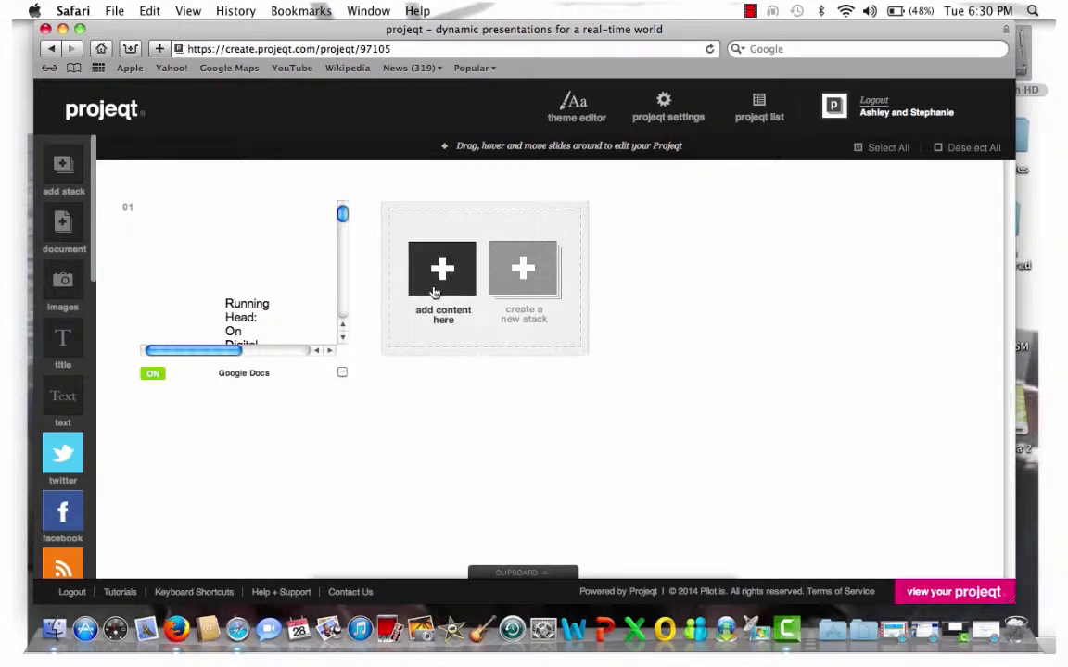
Step: Add a Twitter slide and name it 'Twitter'
left_click(441, 269)
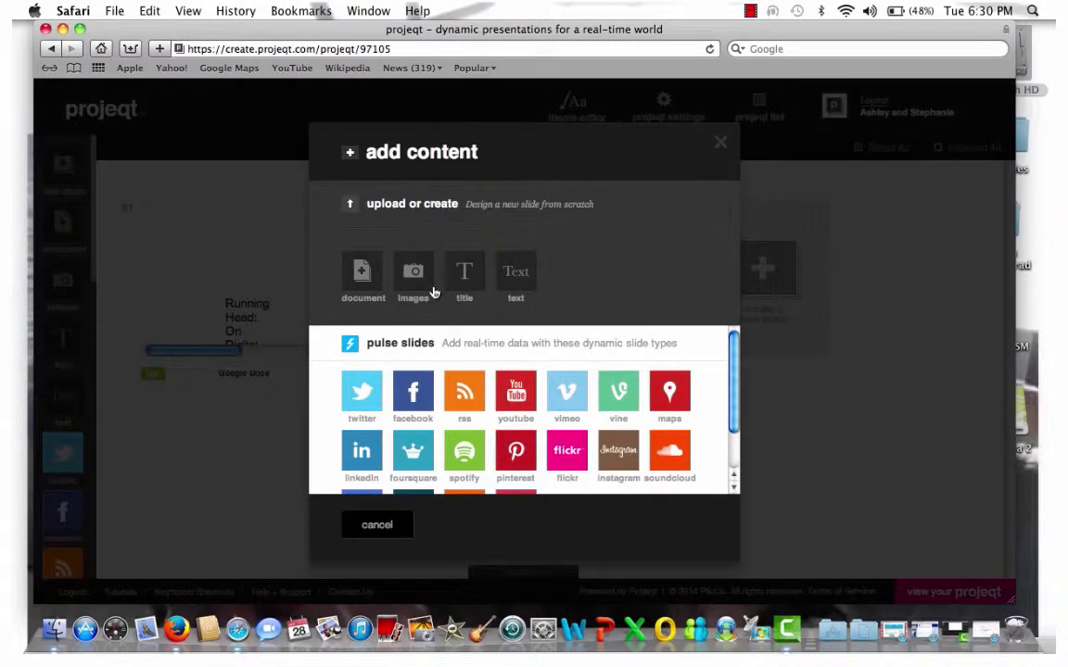
mouse_move(722, 367)
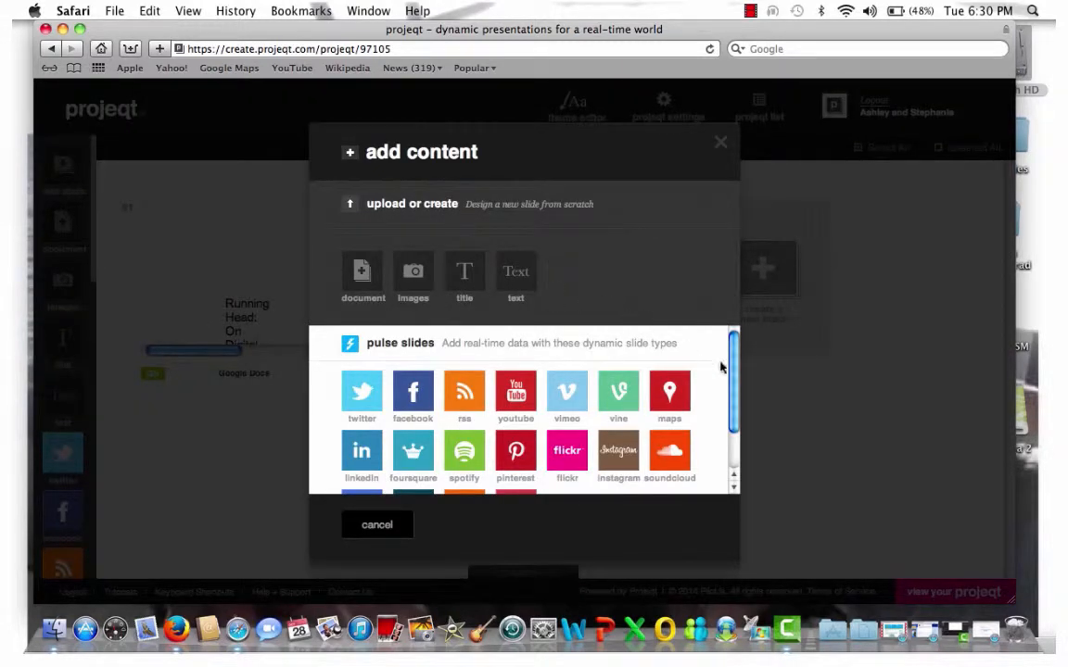
scroll("down", 3)
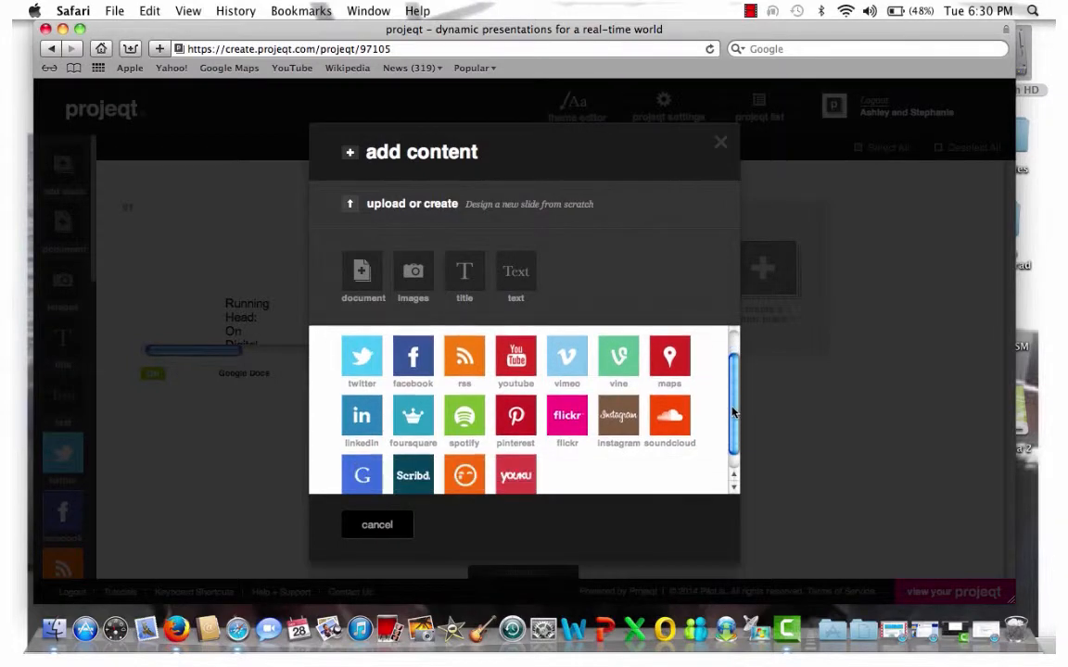
scroll("up", 3)
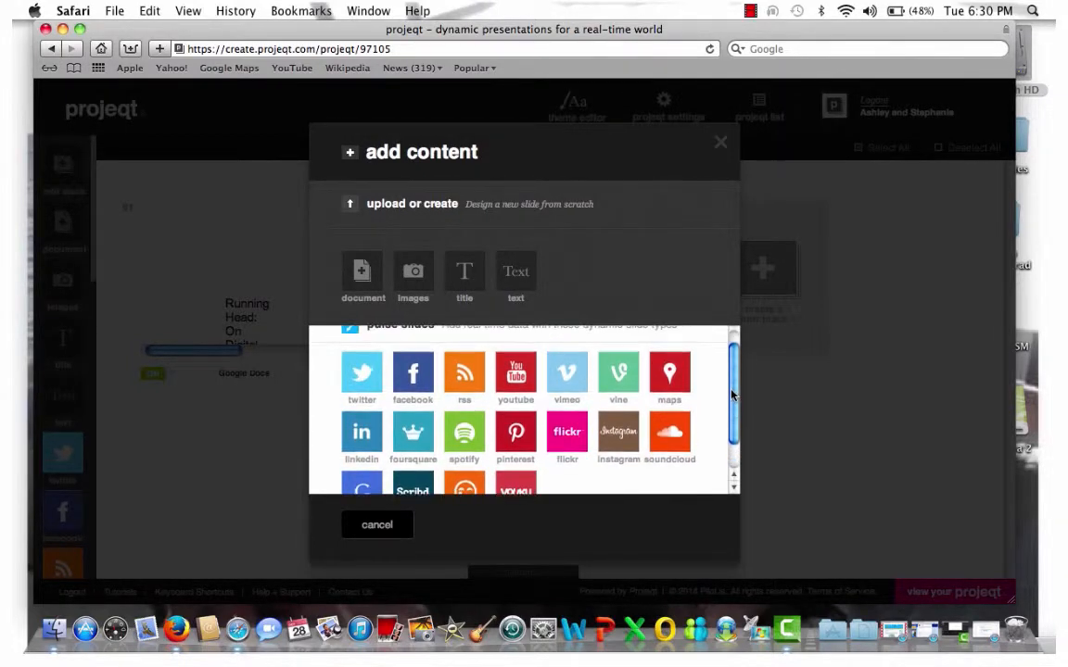
scroll("up", 3)
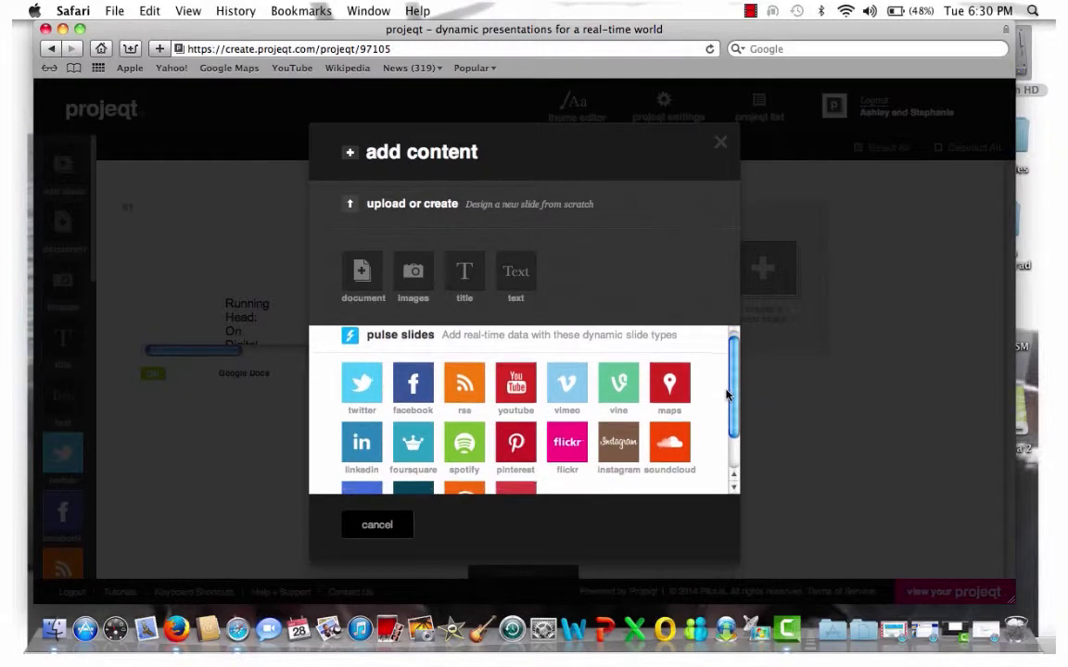
scroll("down", 3)
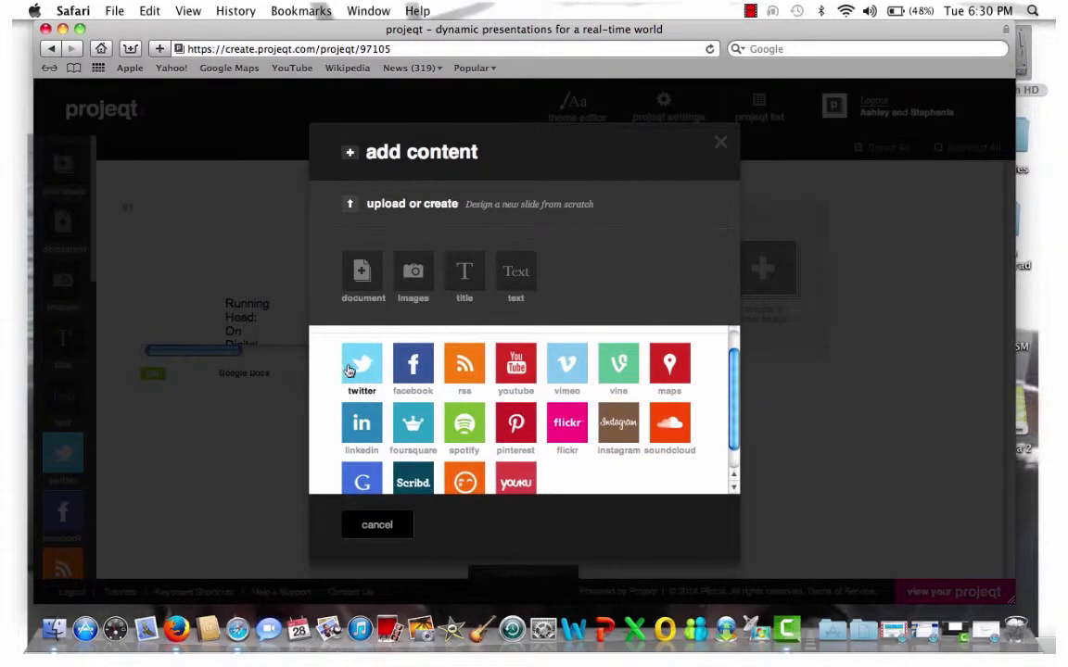
left_click(362, 363)
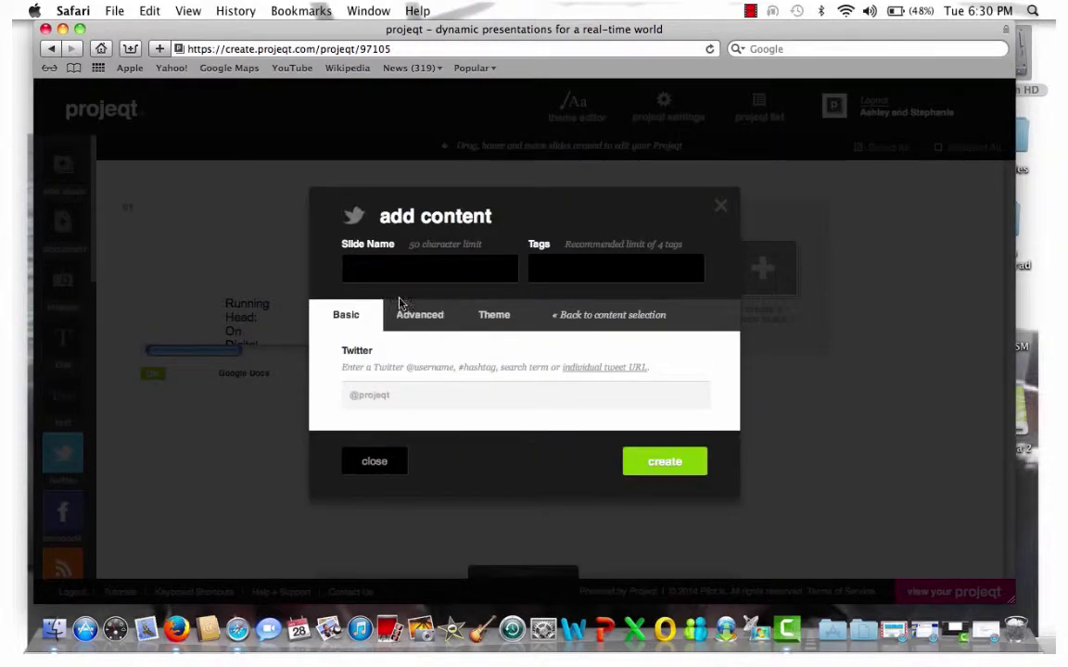
type("Twitter")
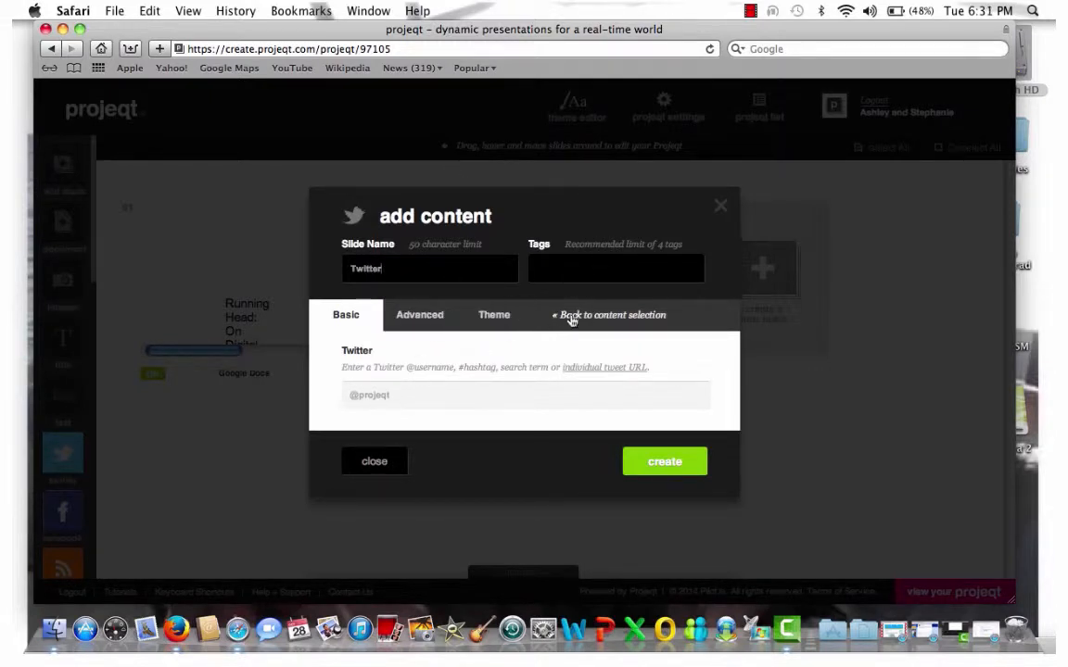
Step: Paste the tweet's web link into the Twitter field
left_click(522, 395)
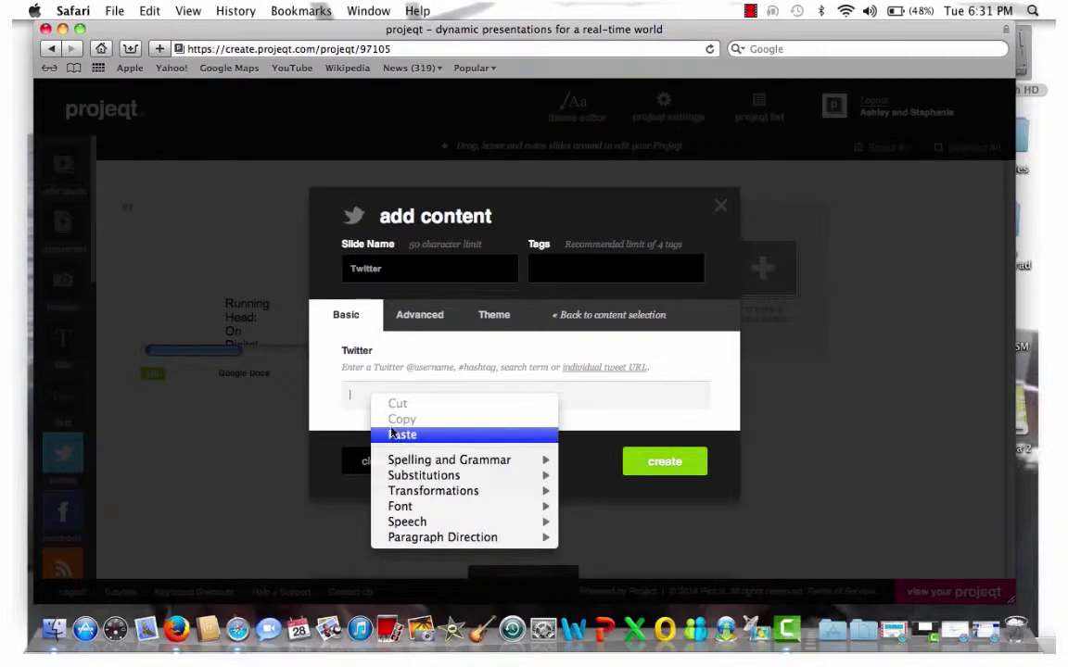
left_click(404, 434)
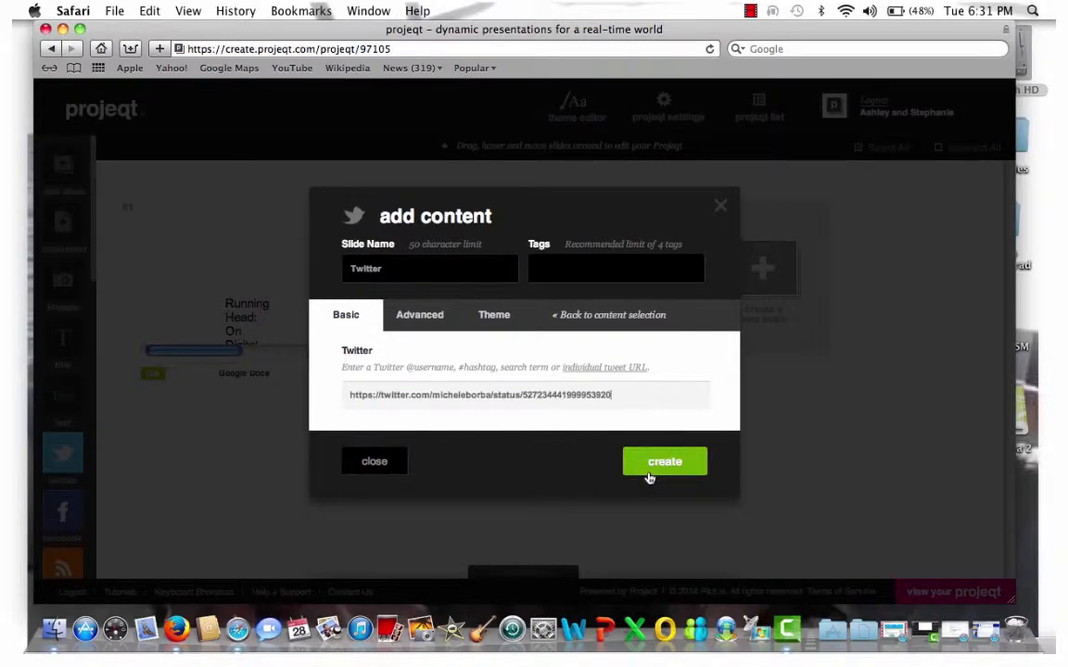
Step: Create the Twitter slide as the project's second slide
left_click(663, 461)
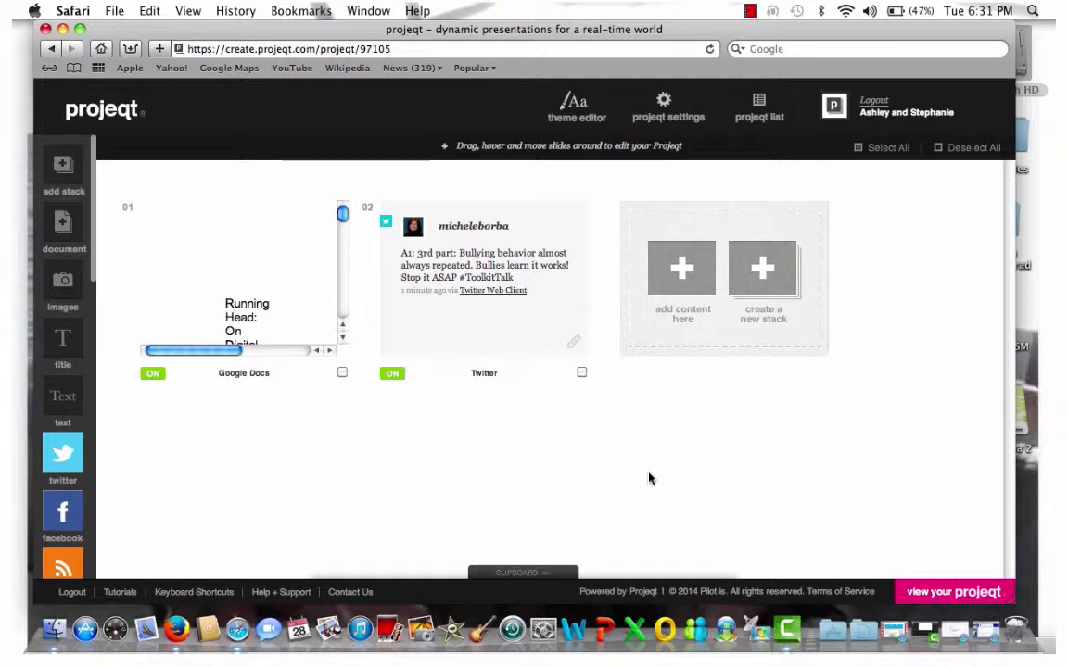
mouse_move(714, 387)
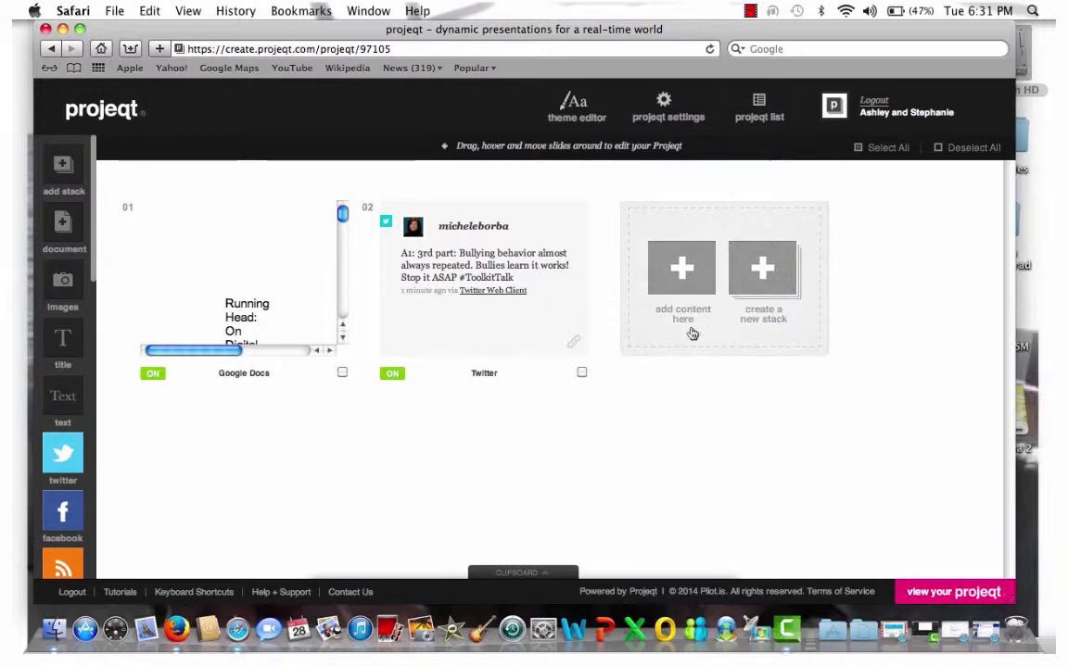
Step: Bring up the add-content chooser for another slide
left_click(682, 269)
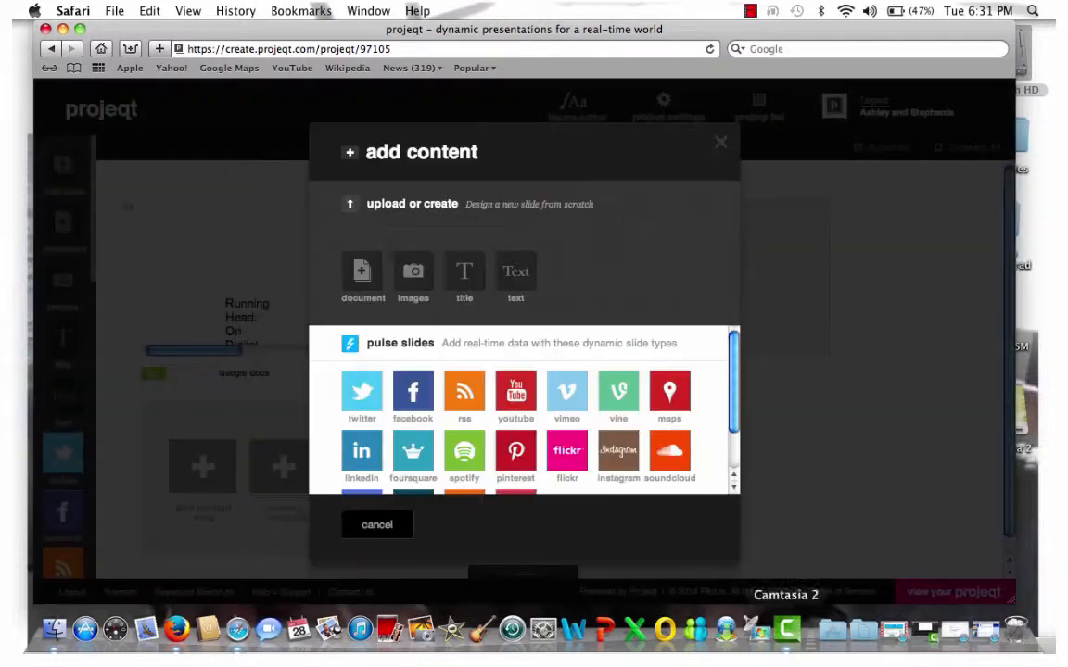
mouse_move(760, 530)
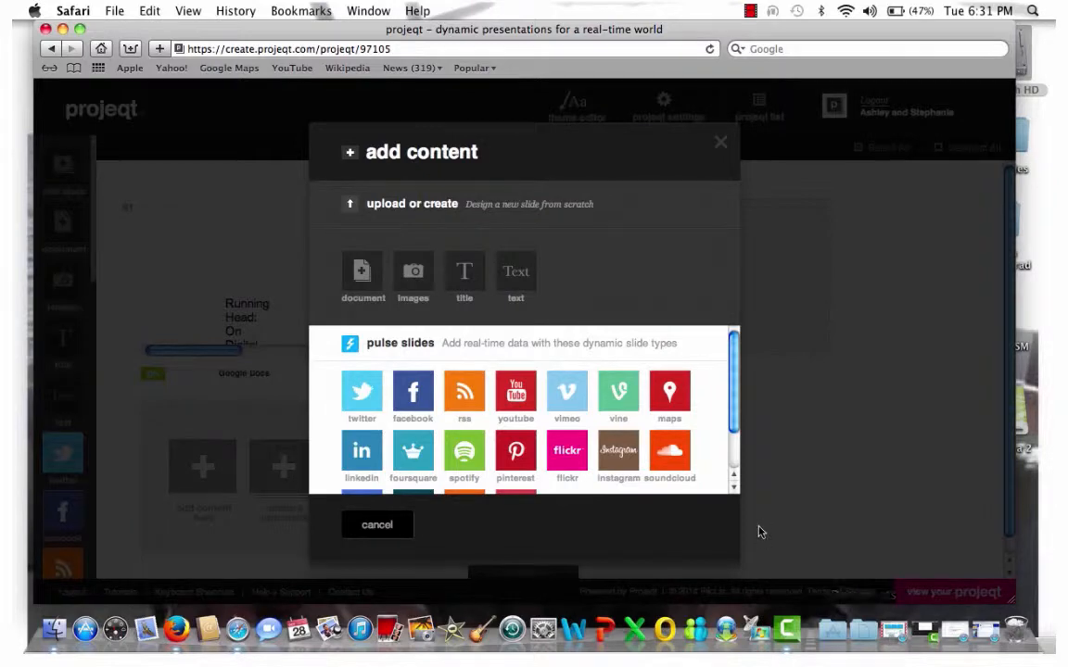
mouse_move(593, 367)
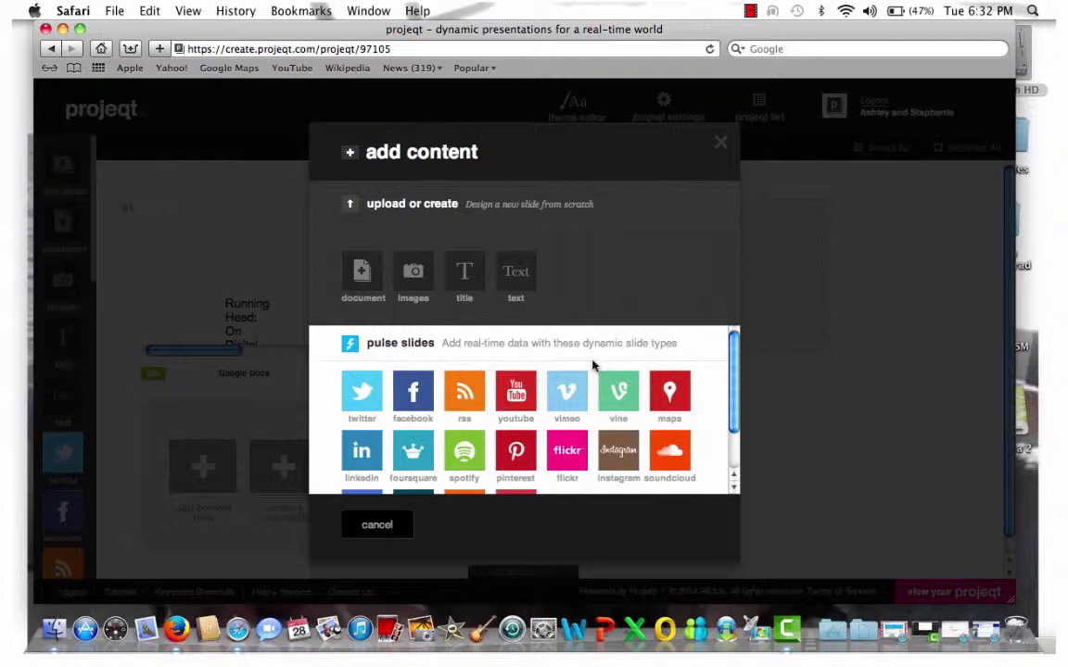
mouse_move(515, 275)
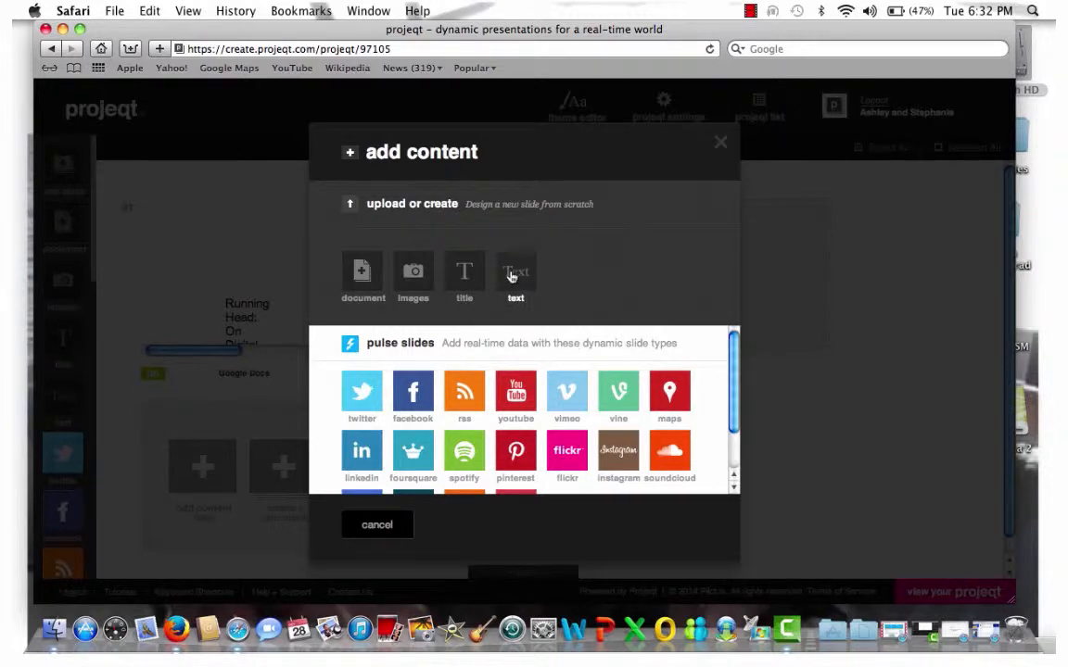
Step: Start a Text slide with the headline 'Blog'
left_click(515, 278)
type("Blogs")
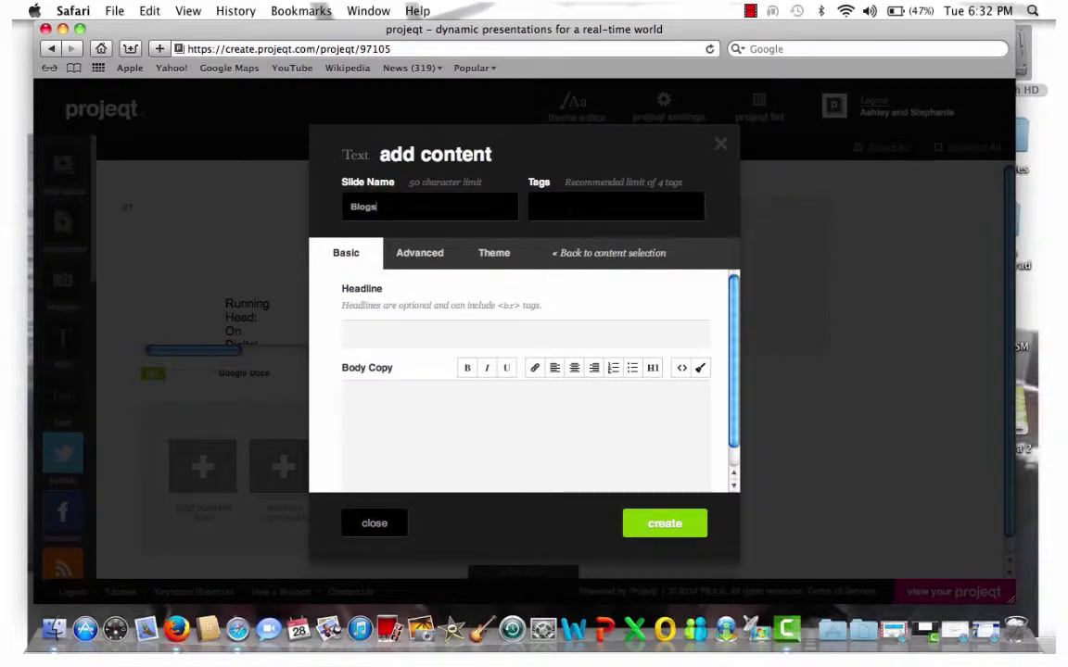
left_click(404, 329)
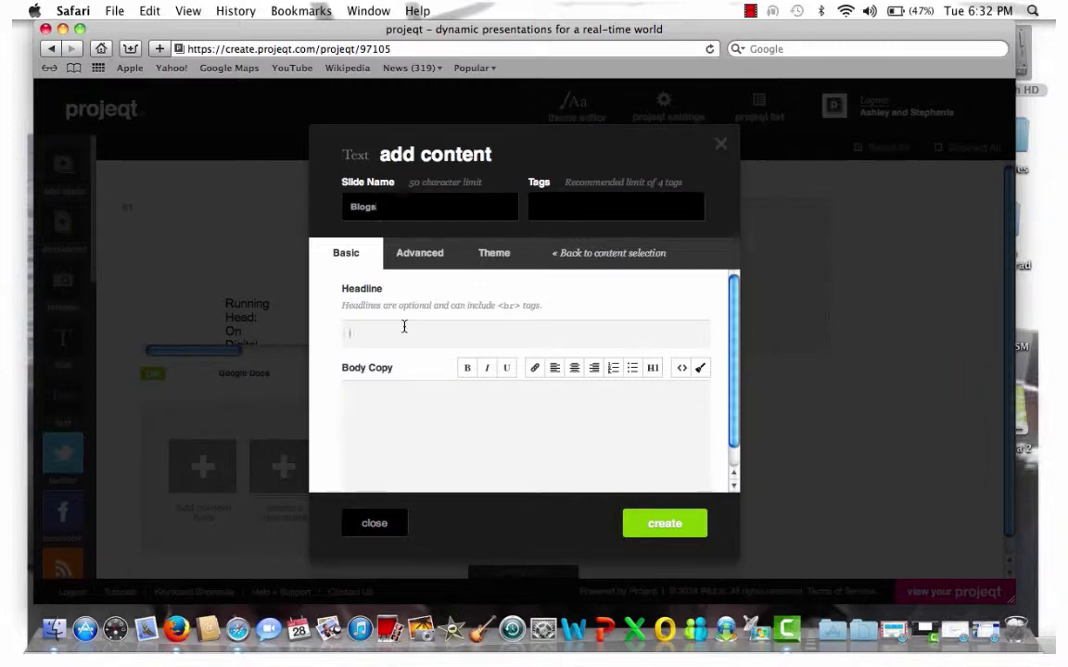
type("Blog")
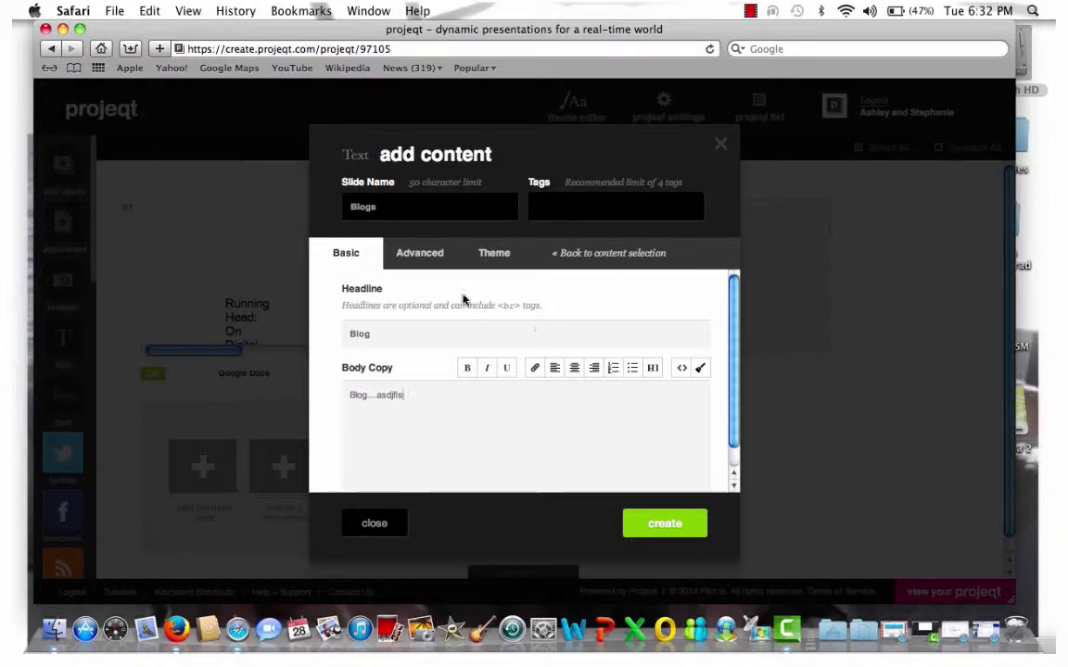
Step: Show the Advanced options down to the Link Slide setting
left_click(418, 252)
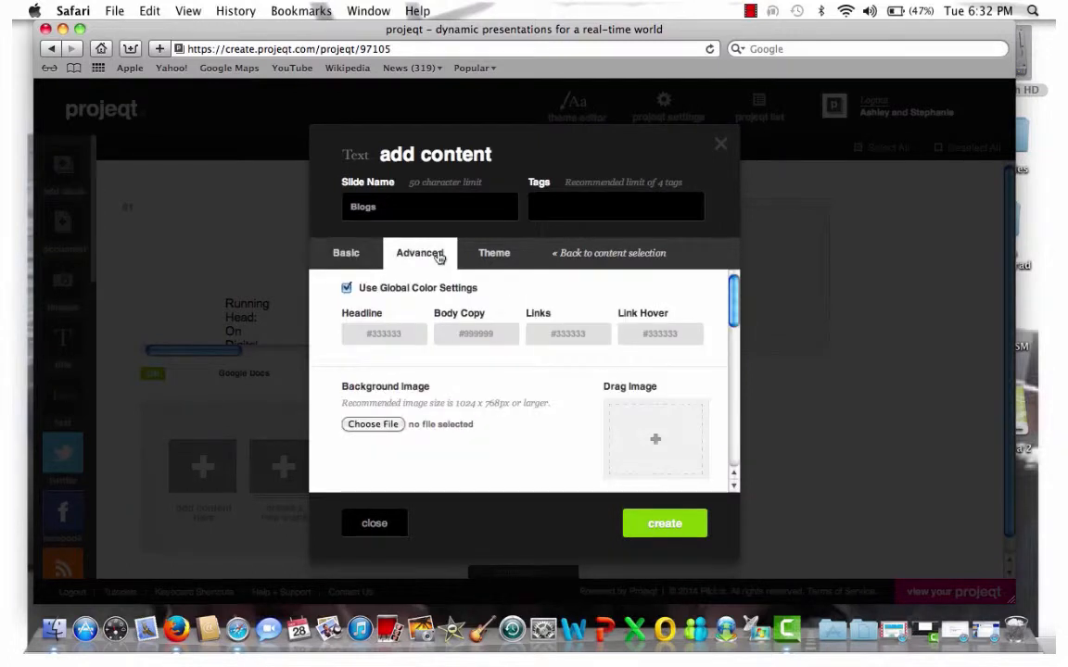
scroll("down", 3)
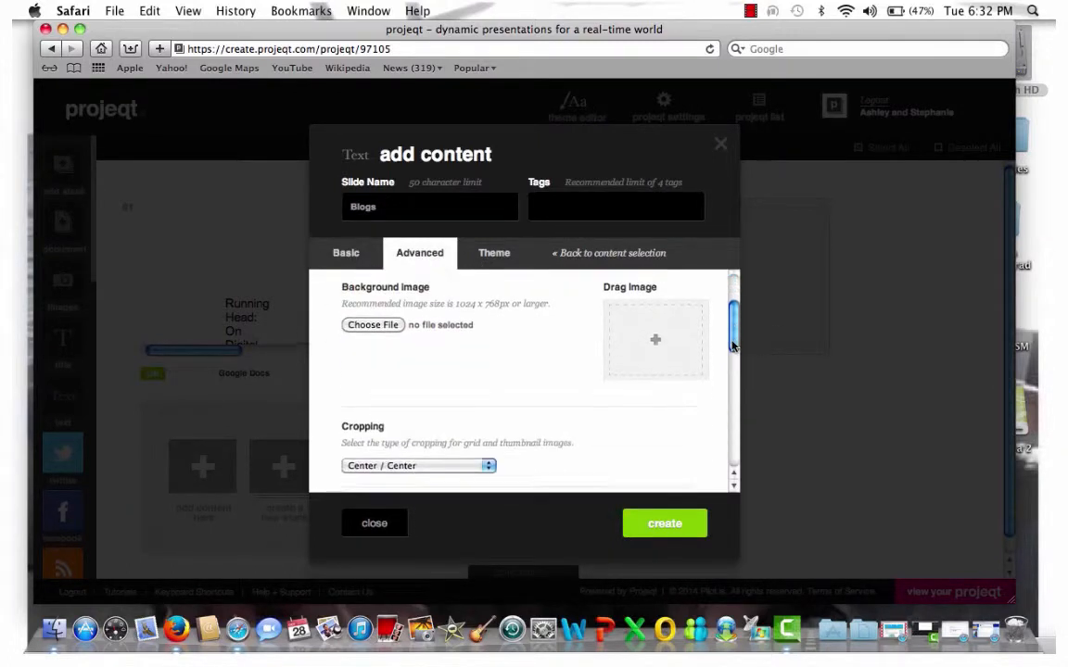
scroll("down", 3)
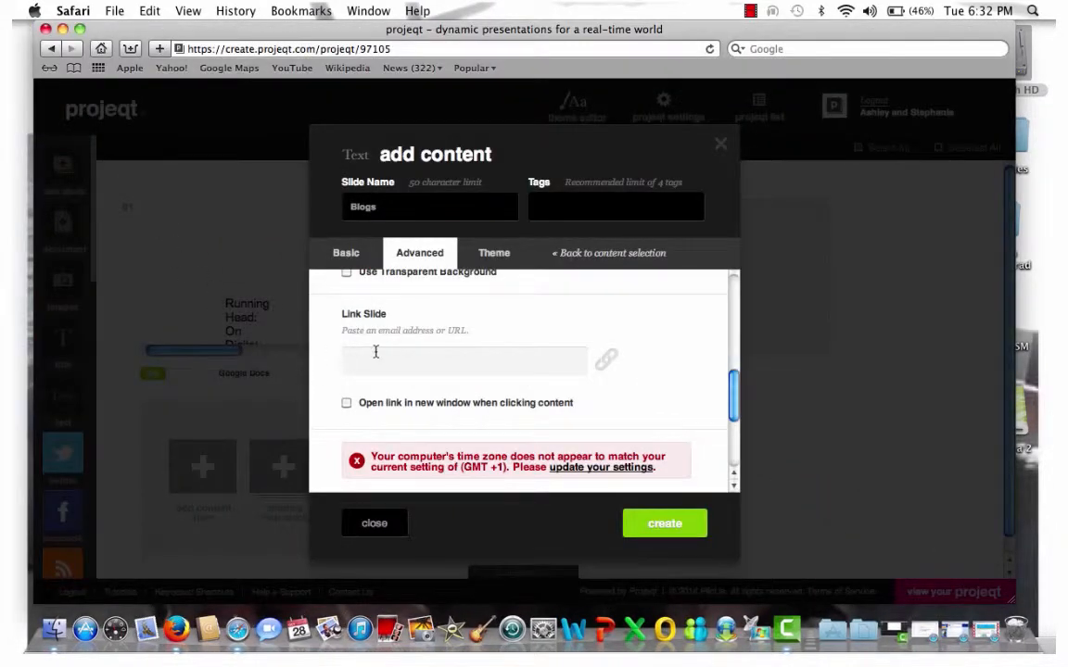
Step: Paste the lifeinspecialeducation blogspot address into Link Slide and set it to open in a new window
right_click(375, 359)
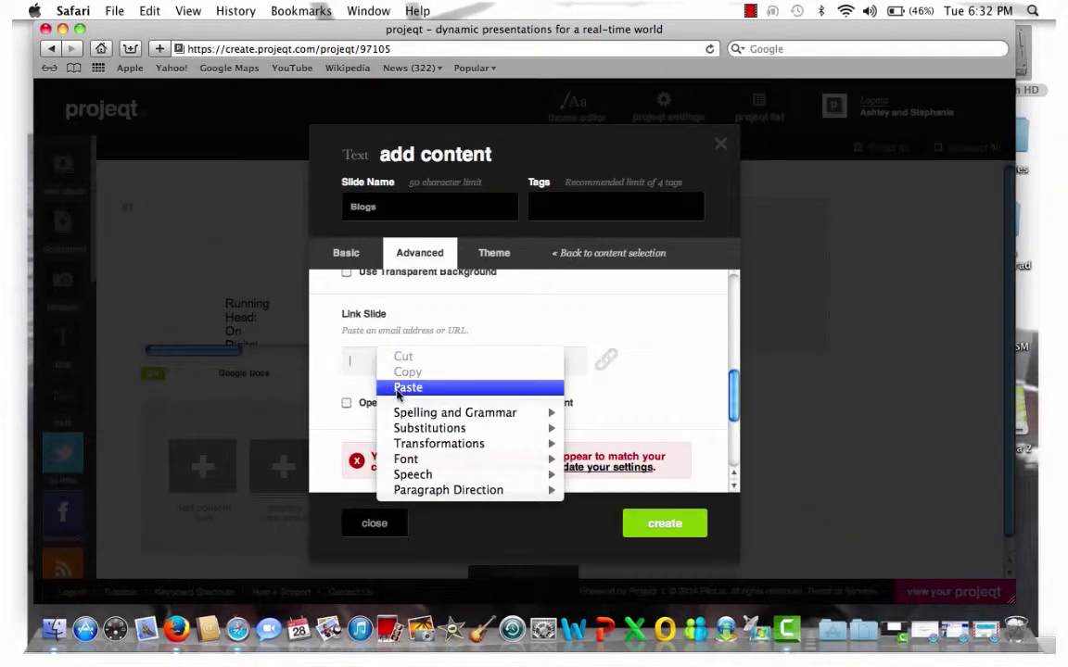
left_click(408, 388)
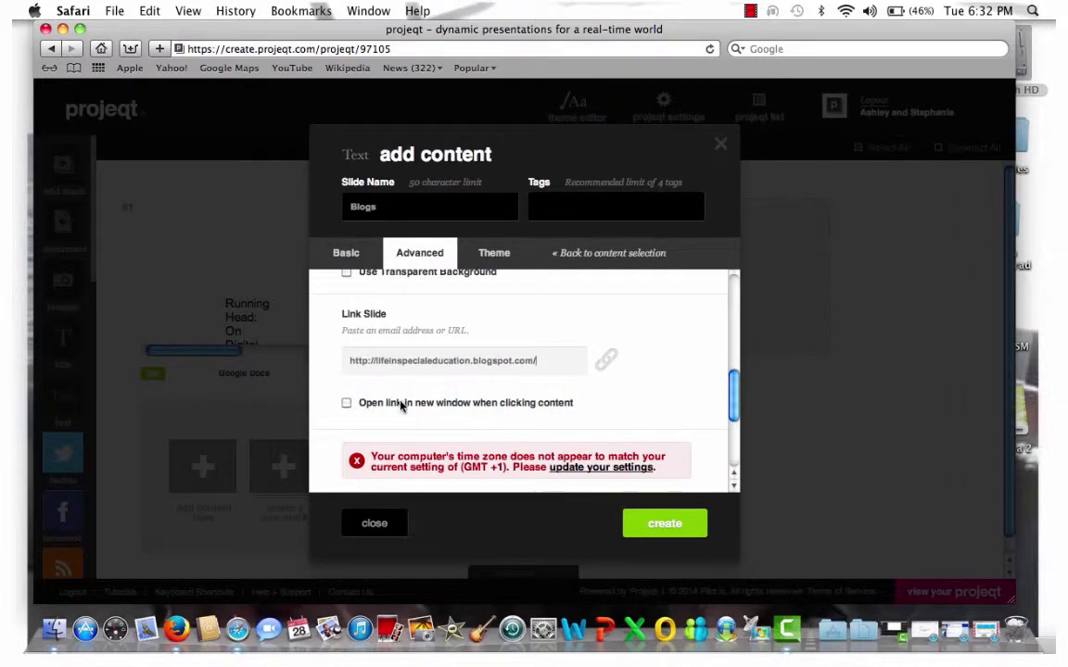
left_click(347, 402)
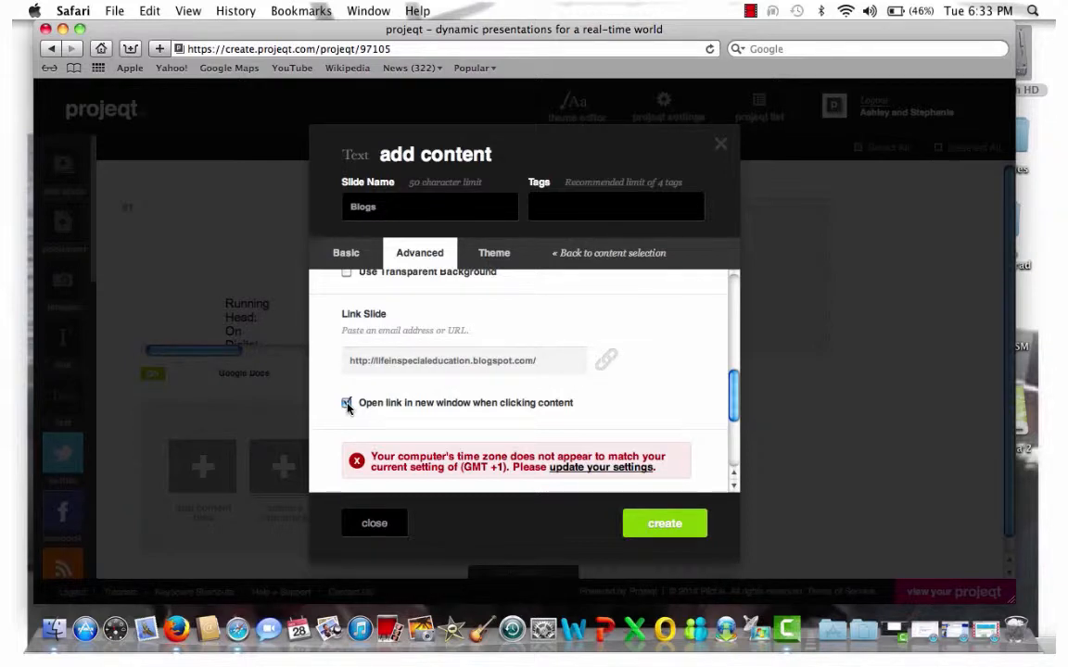
left_click(346, 402)
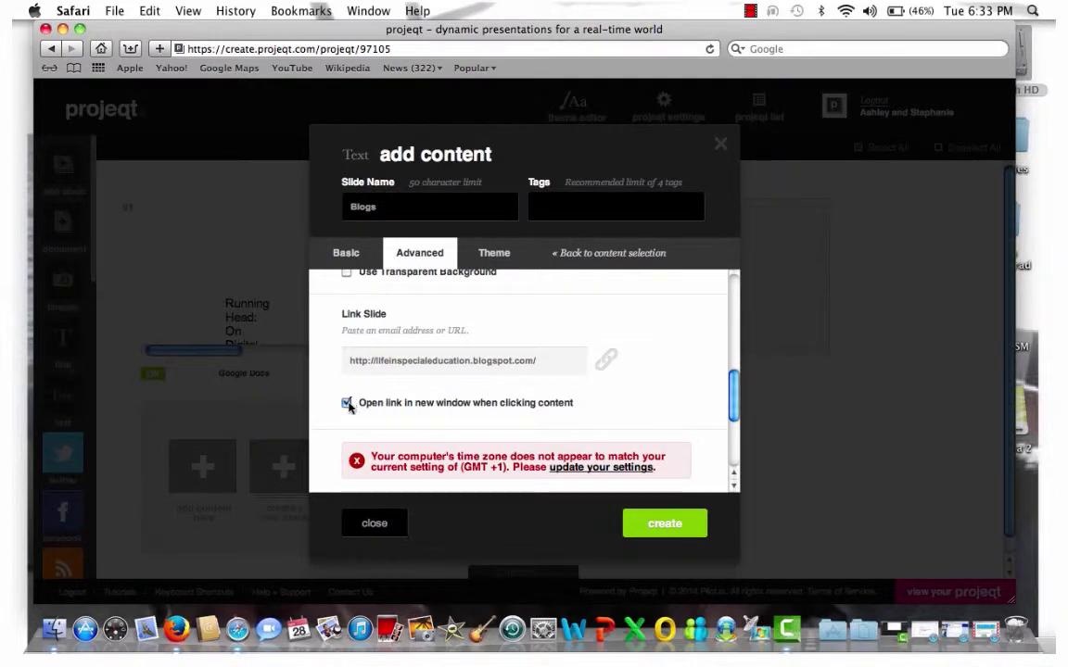
left_click(348, 402)
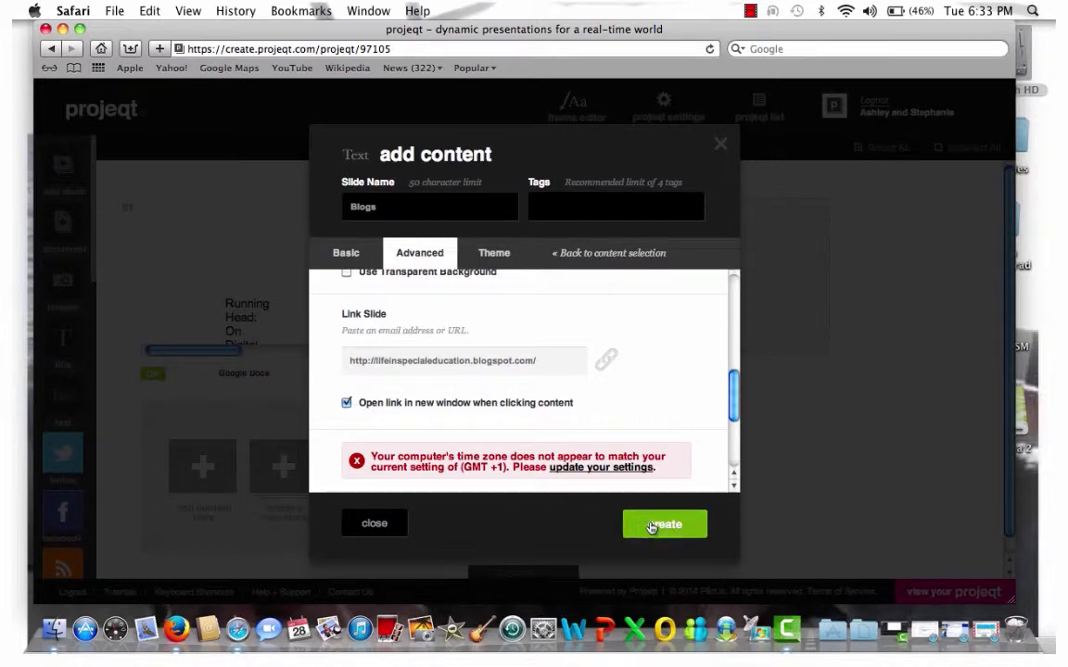
Step: Create the Blogs slide so it becomes the third slide on the Demo canvas
left_click(664, 522)
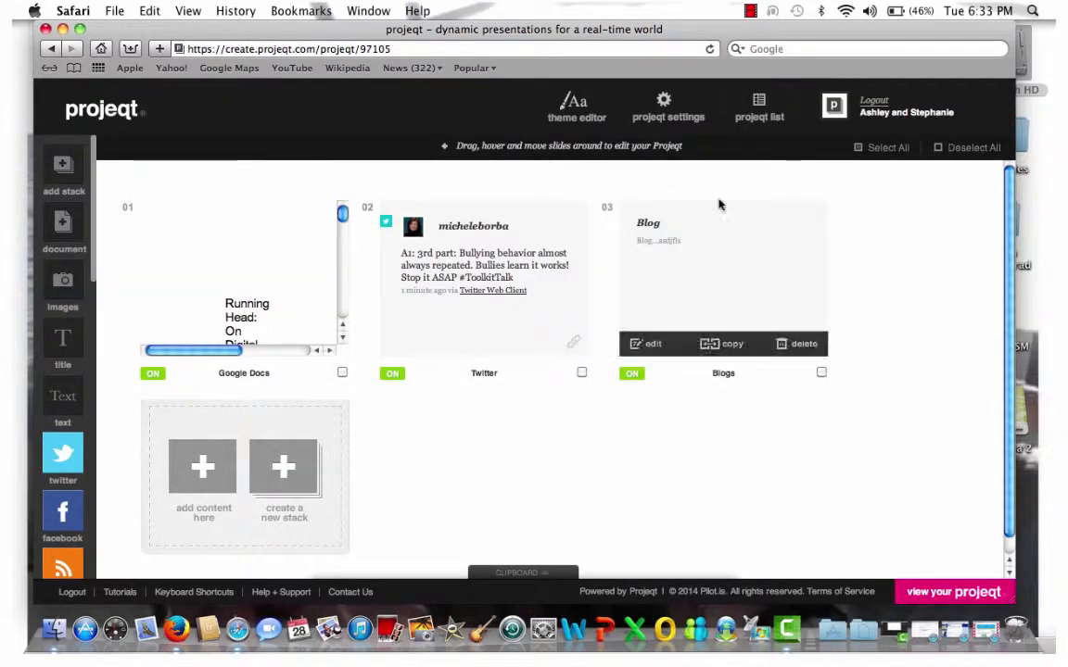
mouse_move(686, 259)
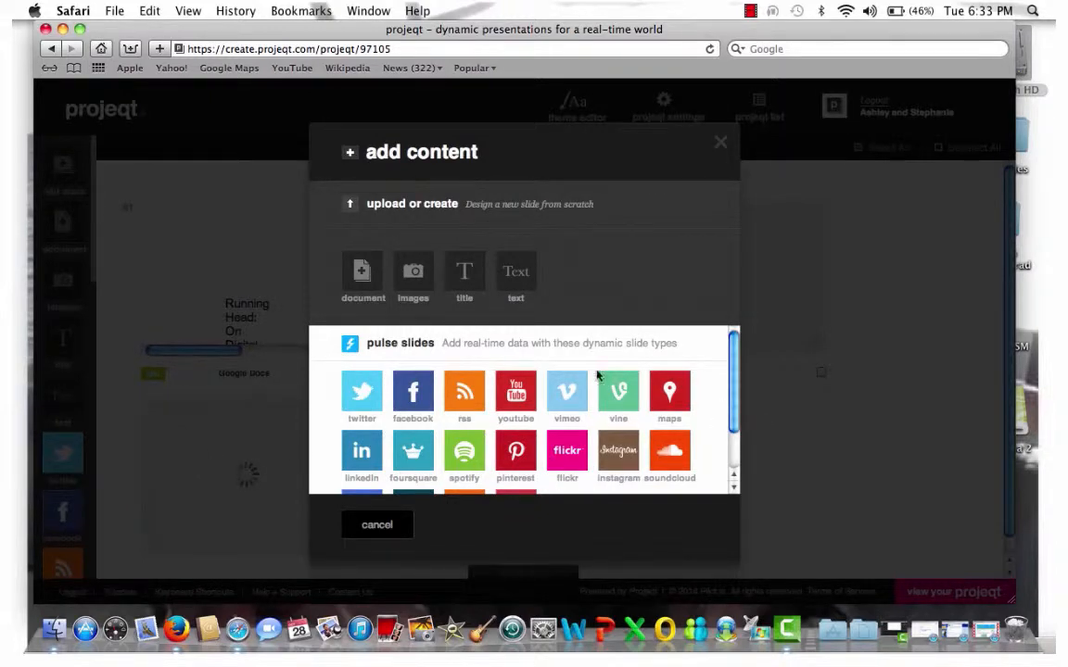
Step: Choose a YouTube pulse slide in Add Content and head to YouTube in Safari for a video
left_click(516, 389)
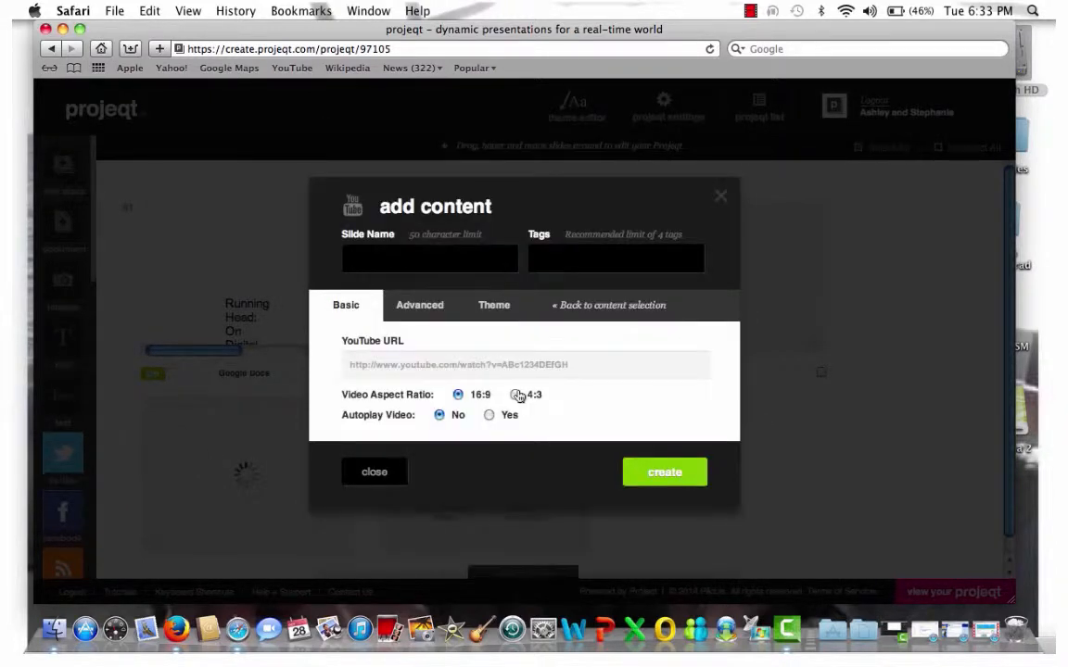
left_click(115, 11)
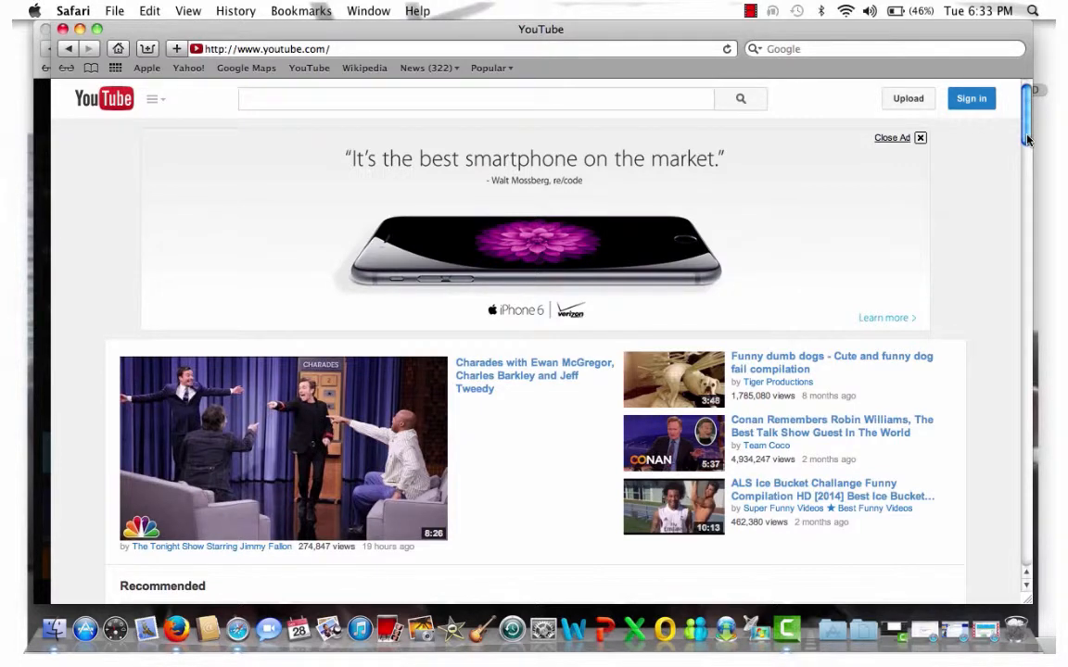
Step: Pick a recommended YouTube video and copy its web address for the Projeqt slide
scroll("down", 3)
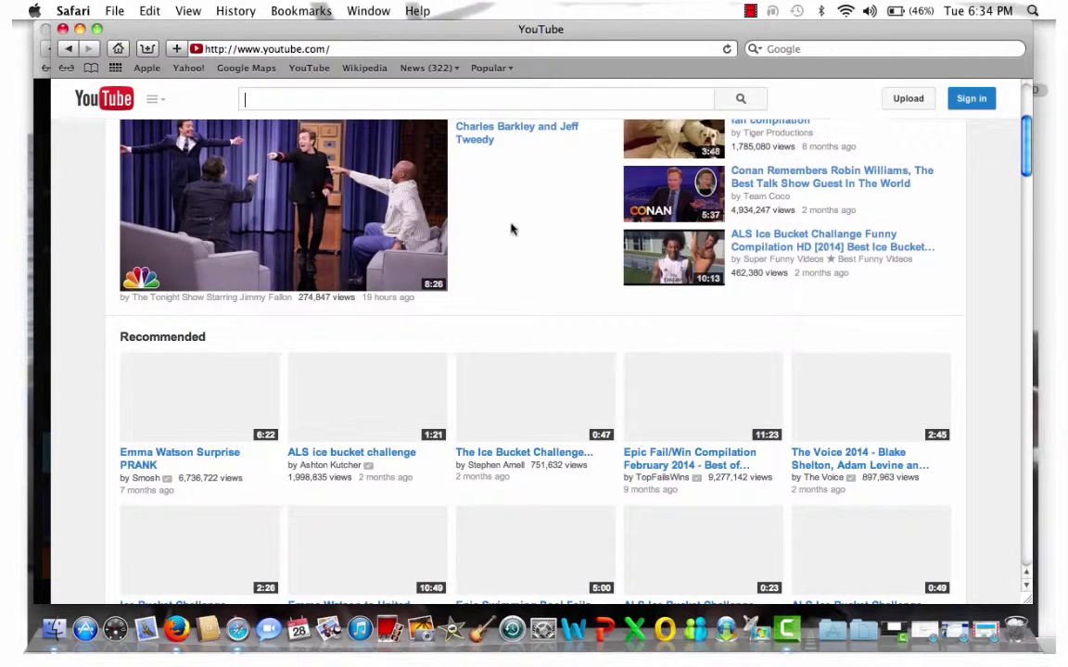
mouse_move(300, 464)
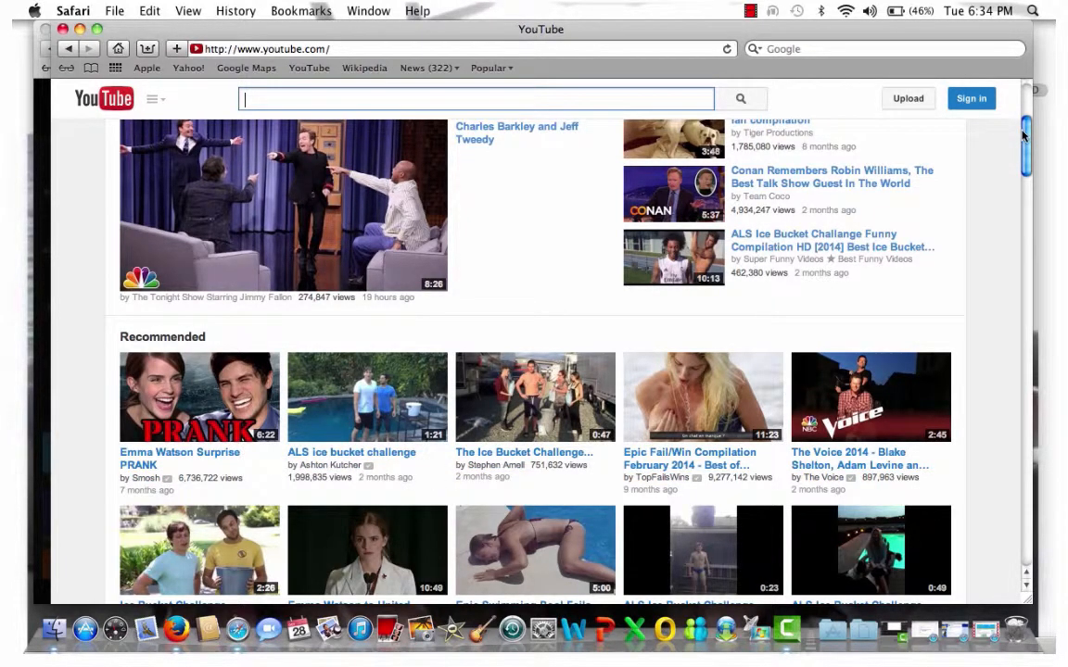
scroll("down", 3)
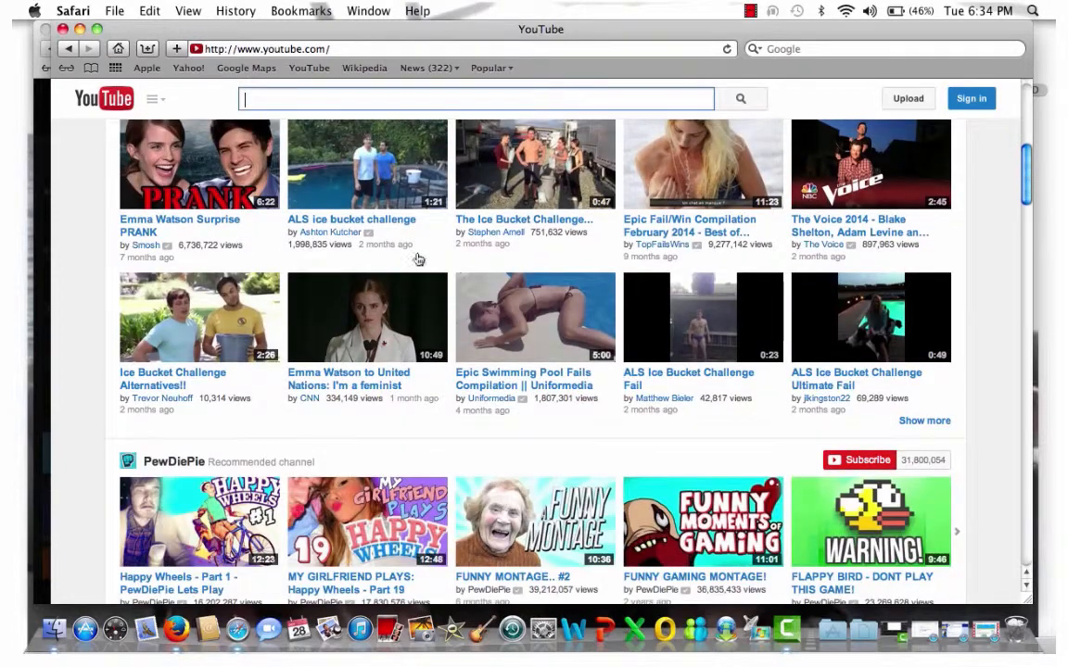
left_click(367, 317)
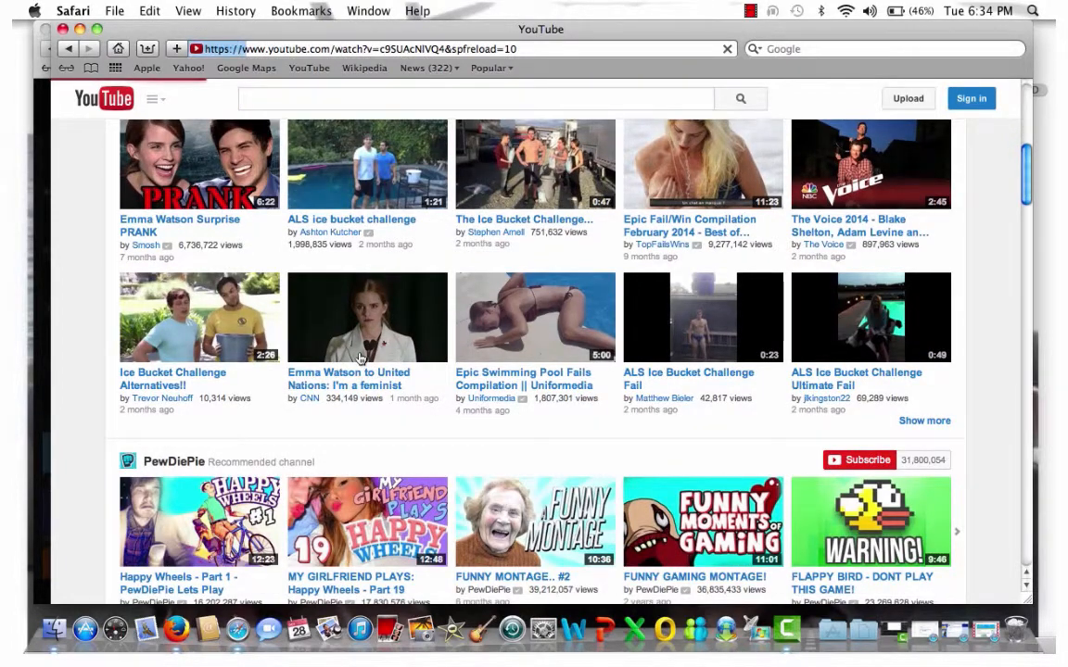
left_click(367, 317)
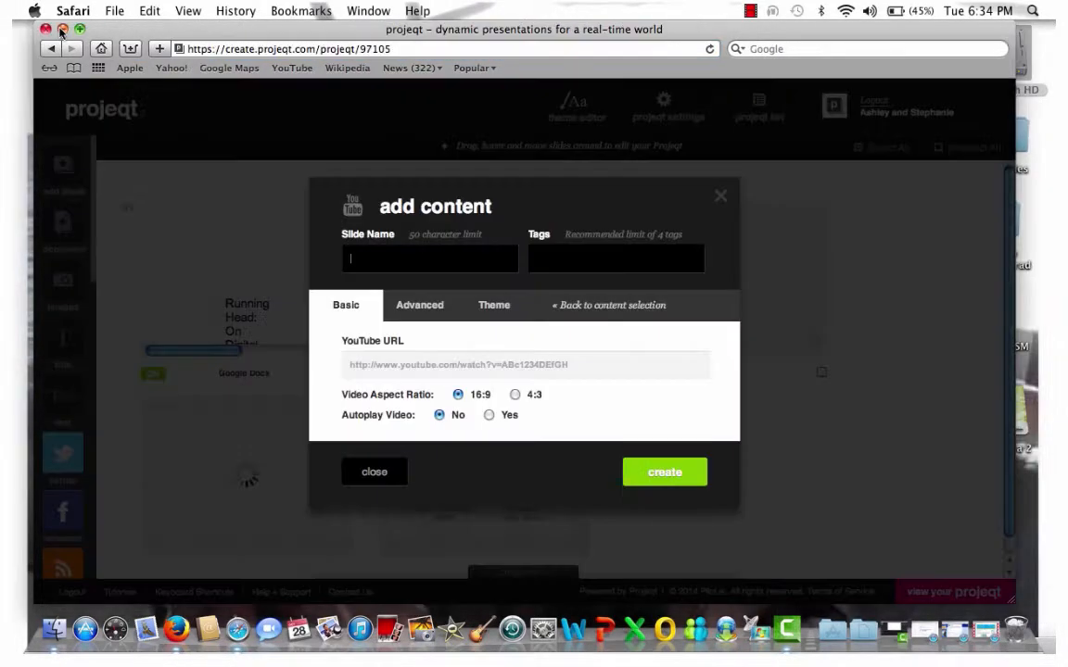
Step: Paste the chosen video's address into the YouTube URL field, keeping 16:9 sizing and autoplay off
left_click(524, 363)
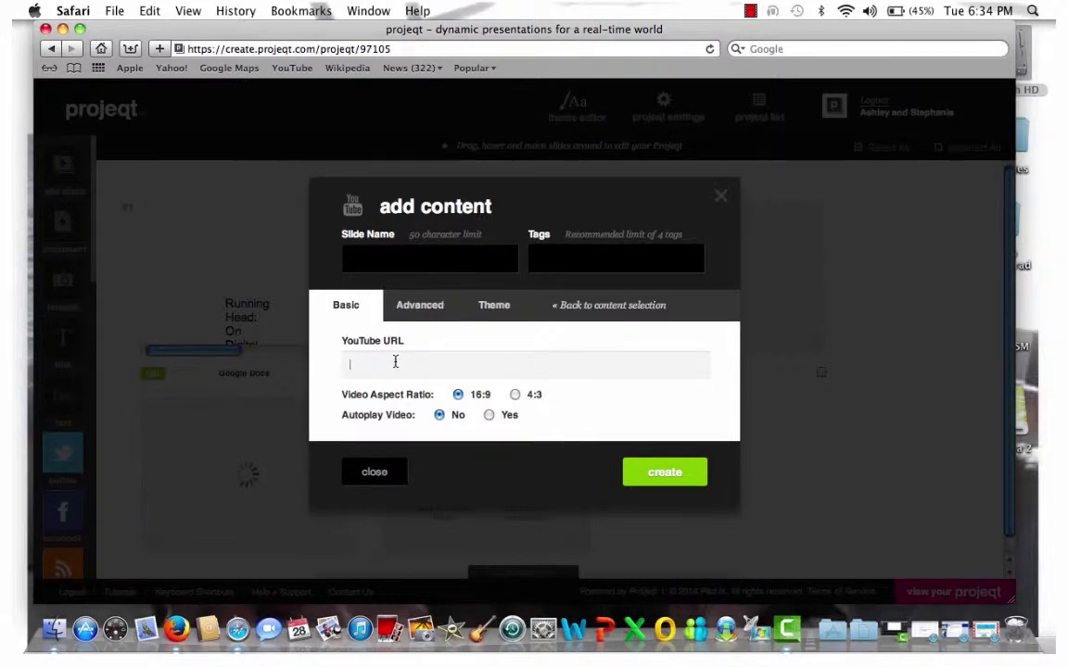
right_click(397, 361)
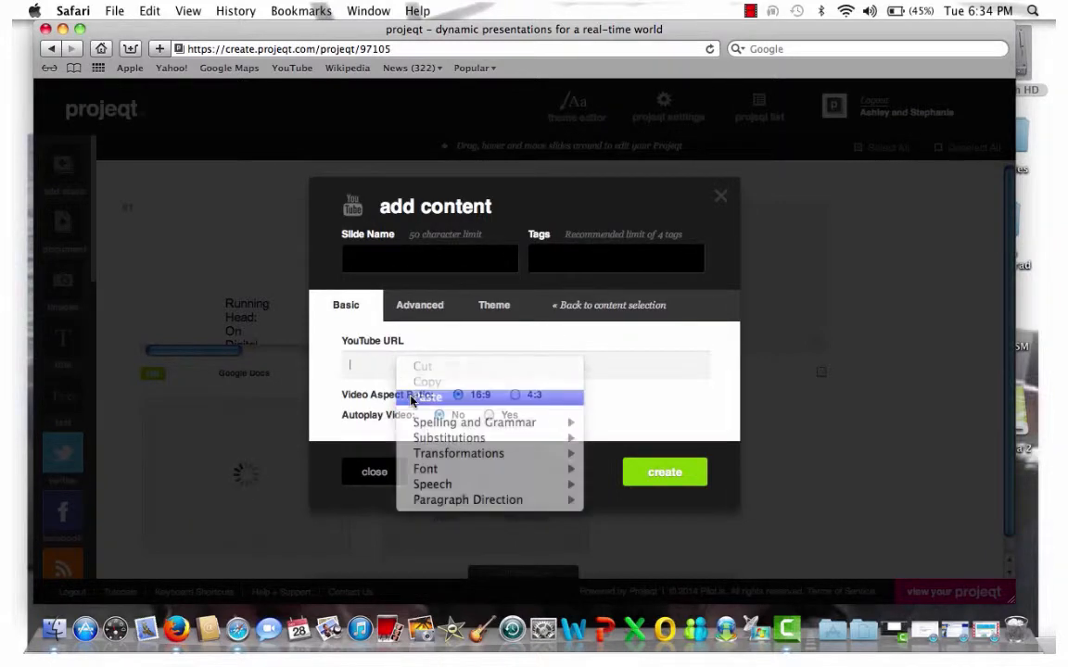
left_click(426, 396)
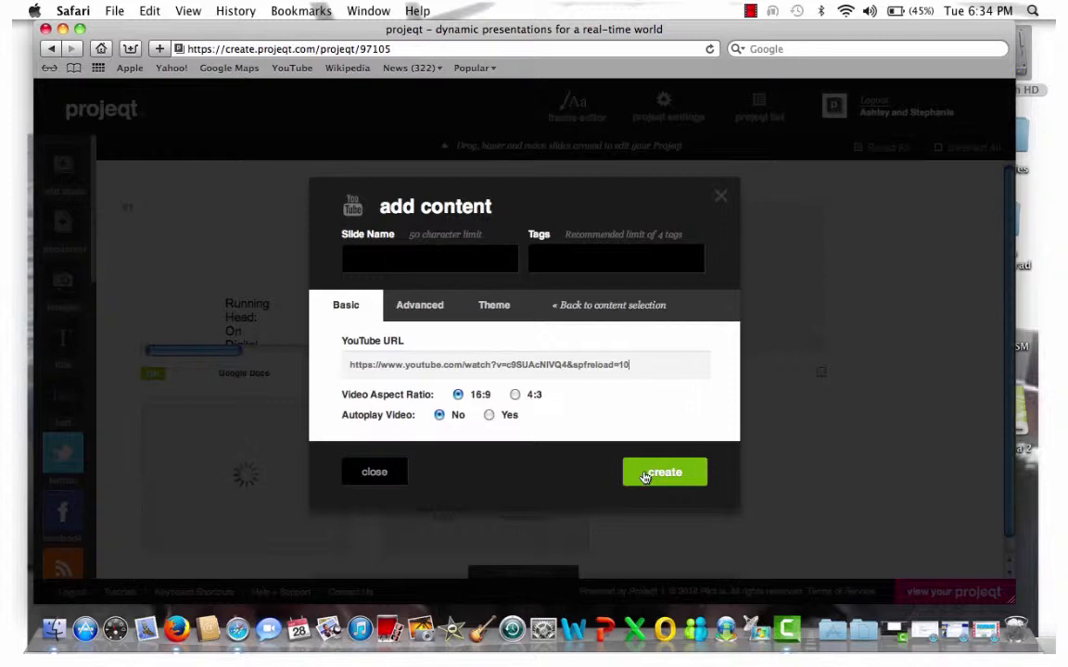
Step: Create the YouTube video slide as the fourth slide of Demo
left_click(663, 472)
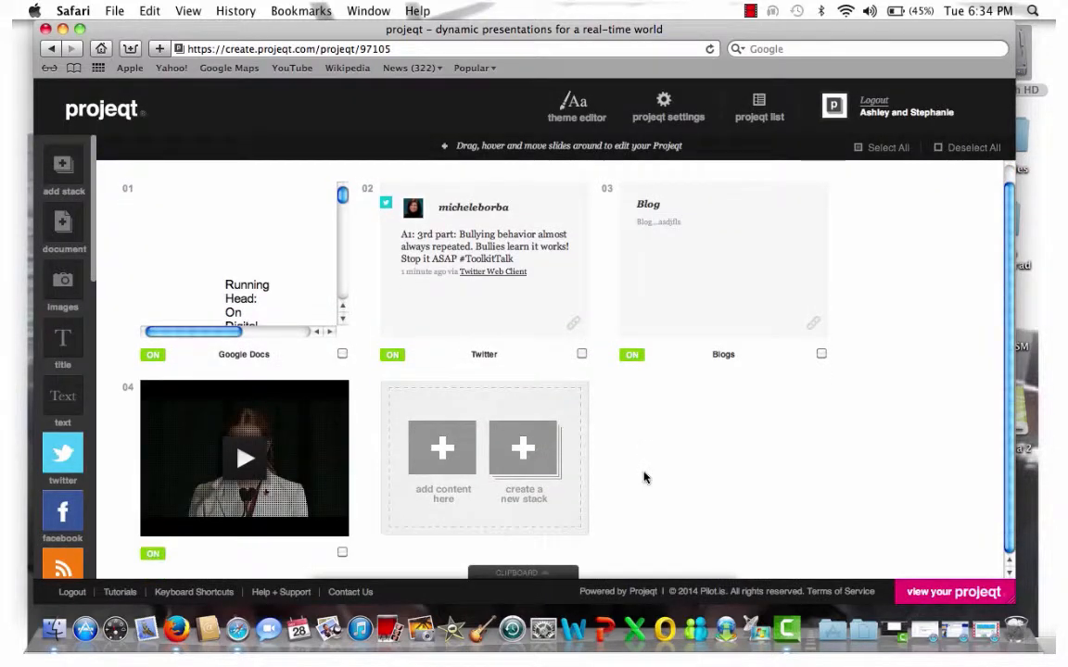
mouse_move(222, 390)
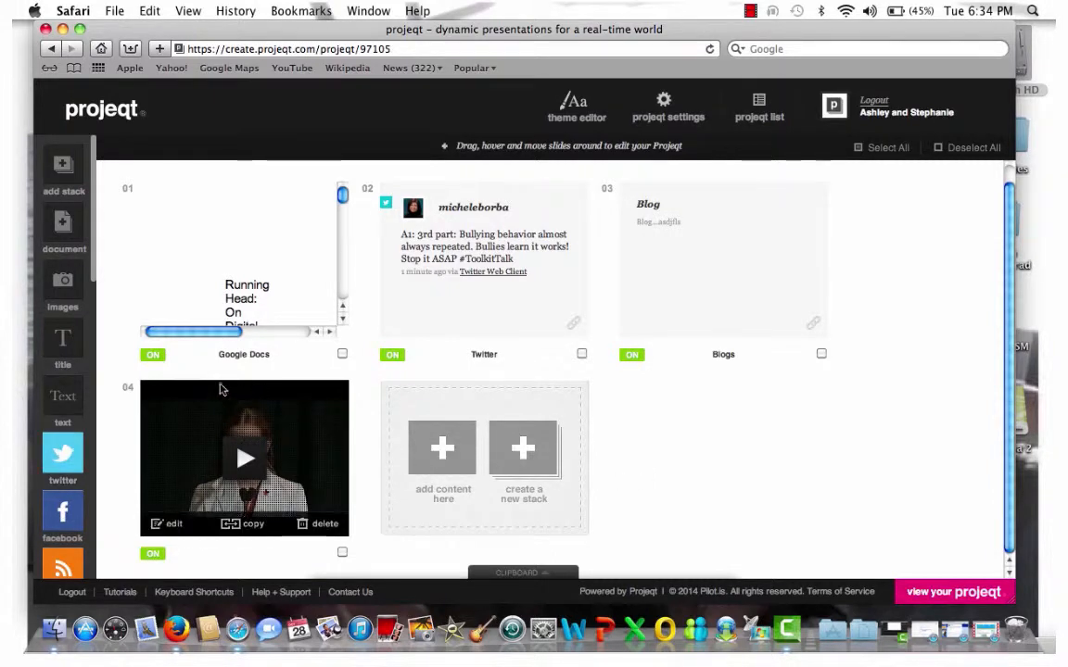
mouse_move(237, 406)
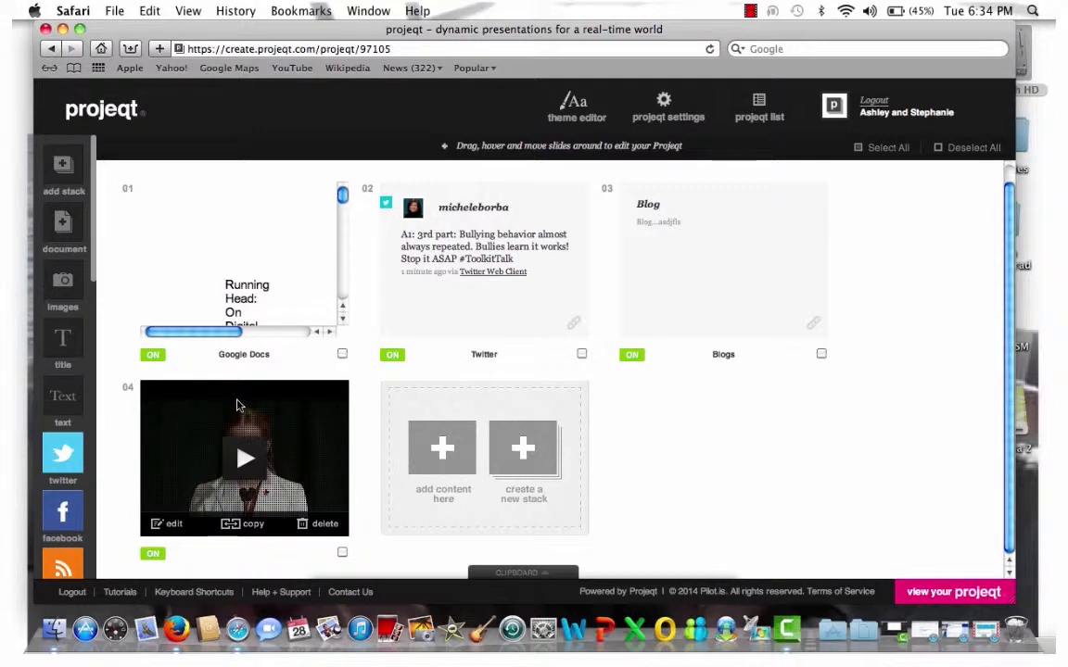
mouse_move(704, 478)
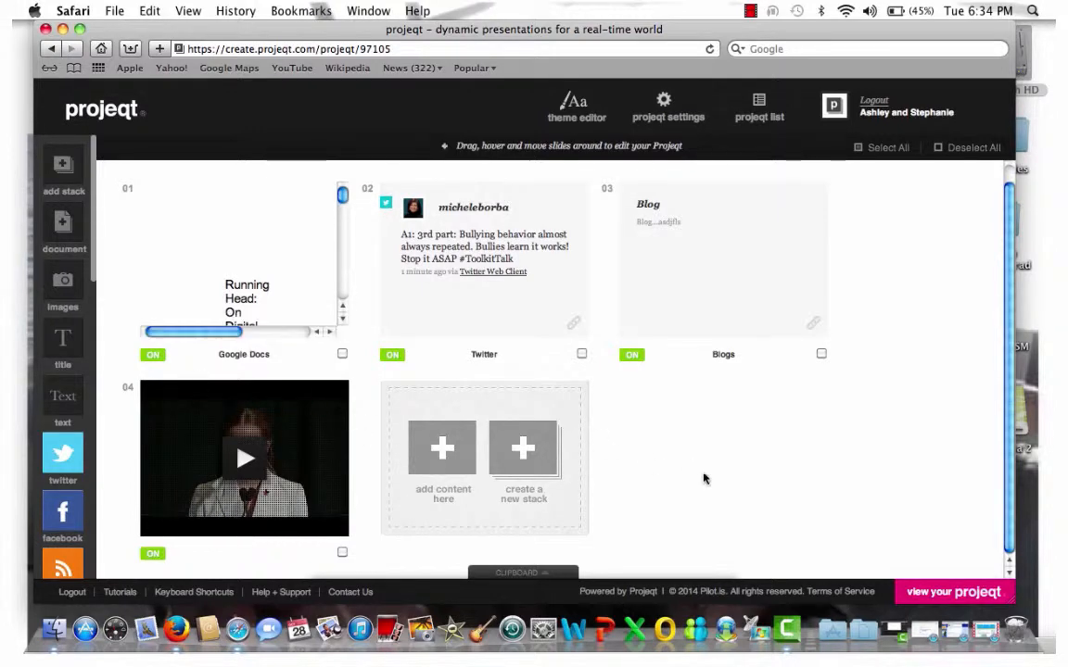
mouse_move(915, 565)
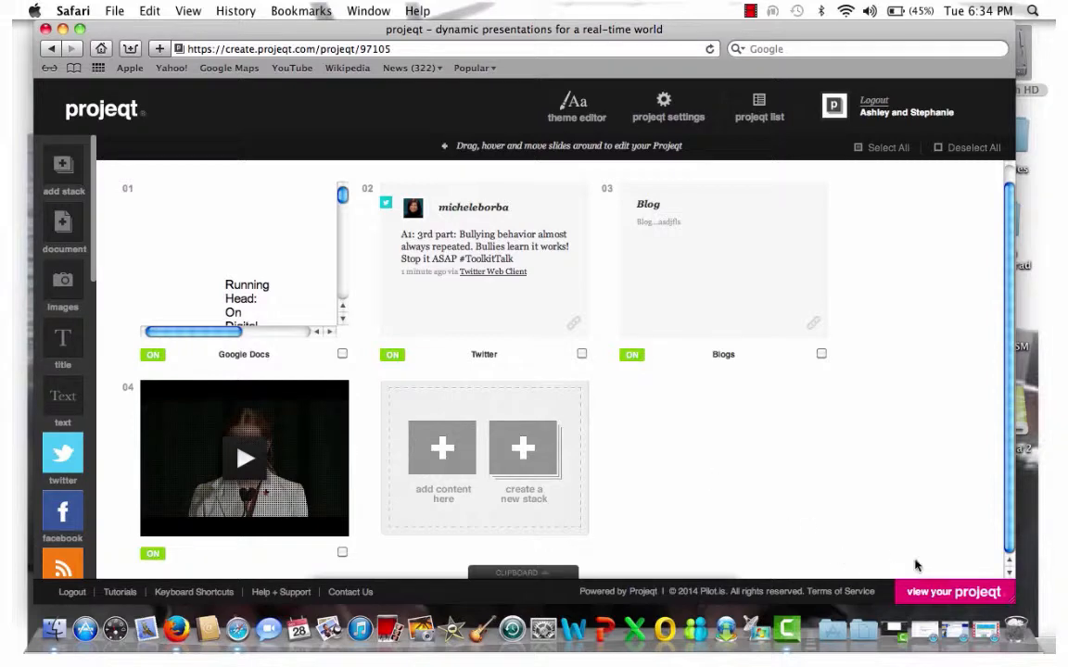
Step: View the Demo projeqt with all four slides over the illustration, then bring up its Share options
left_click(953, 592)
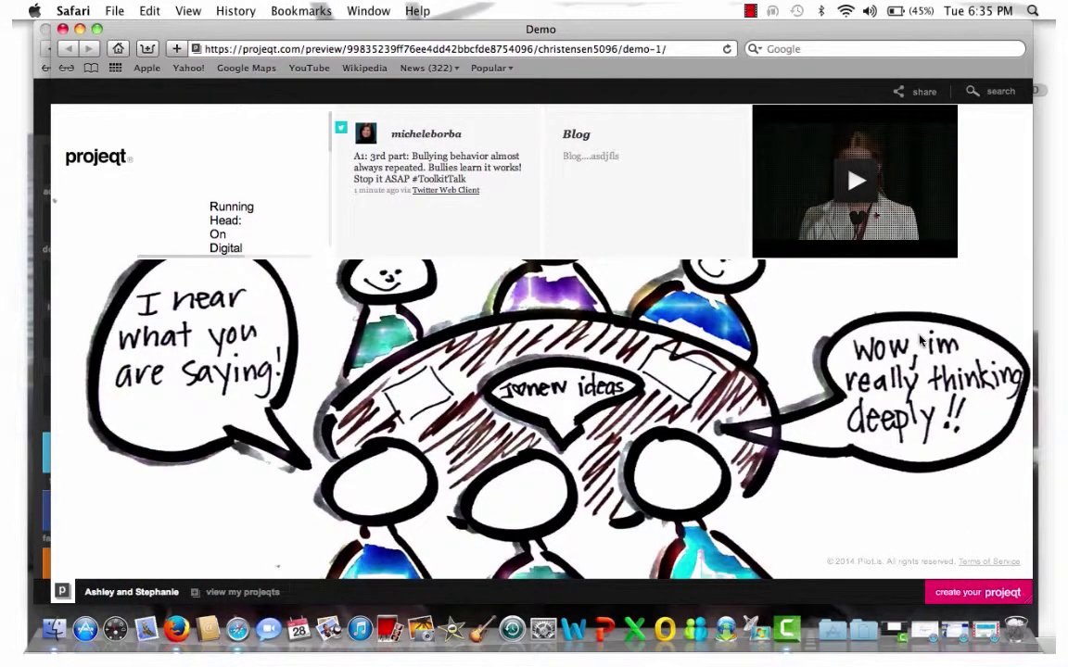
mouse_move(504, 348)
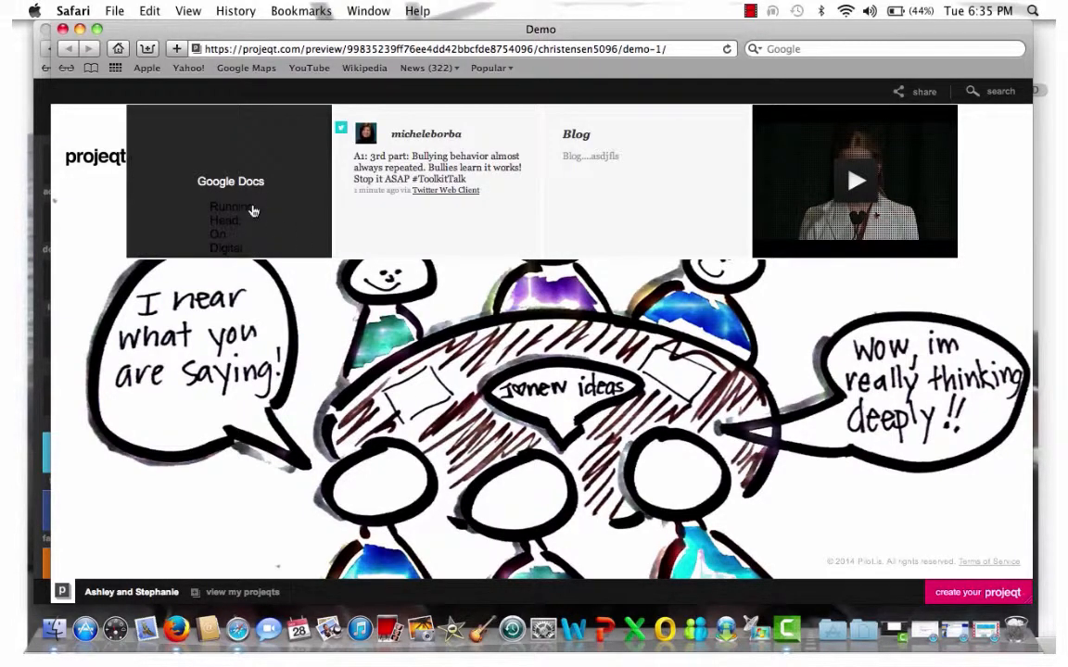
mouse_move(324, 183)
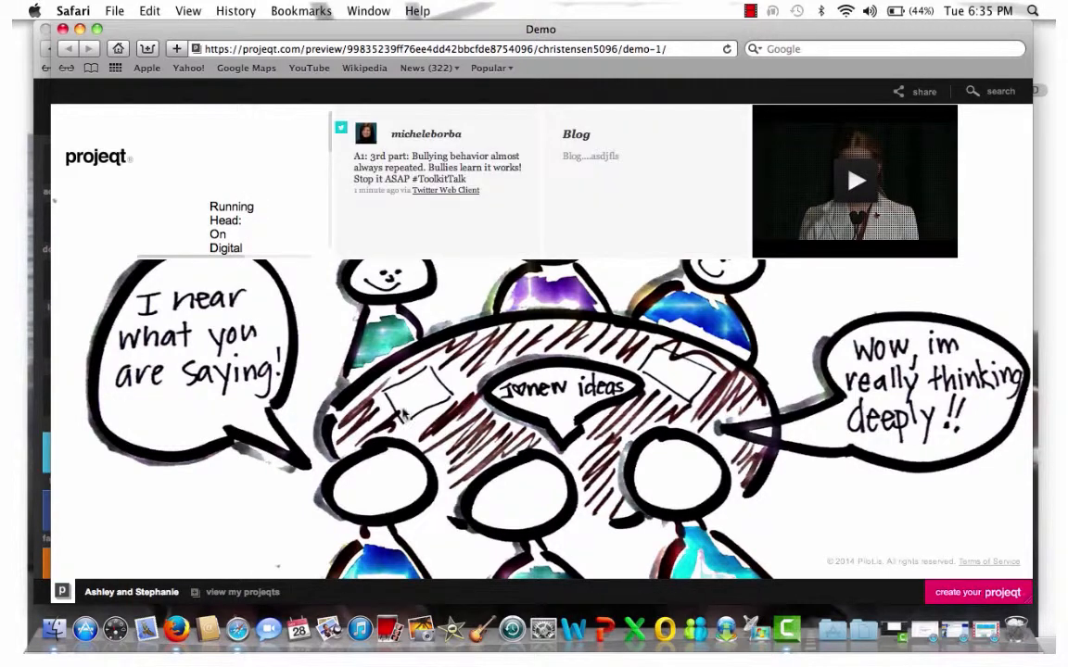
mouse_move(568, 441)
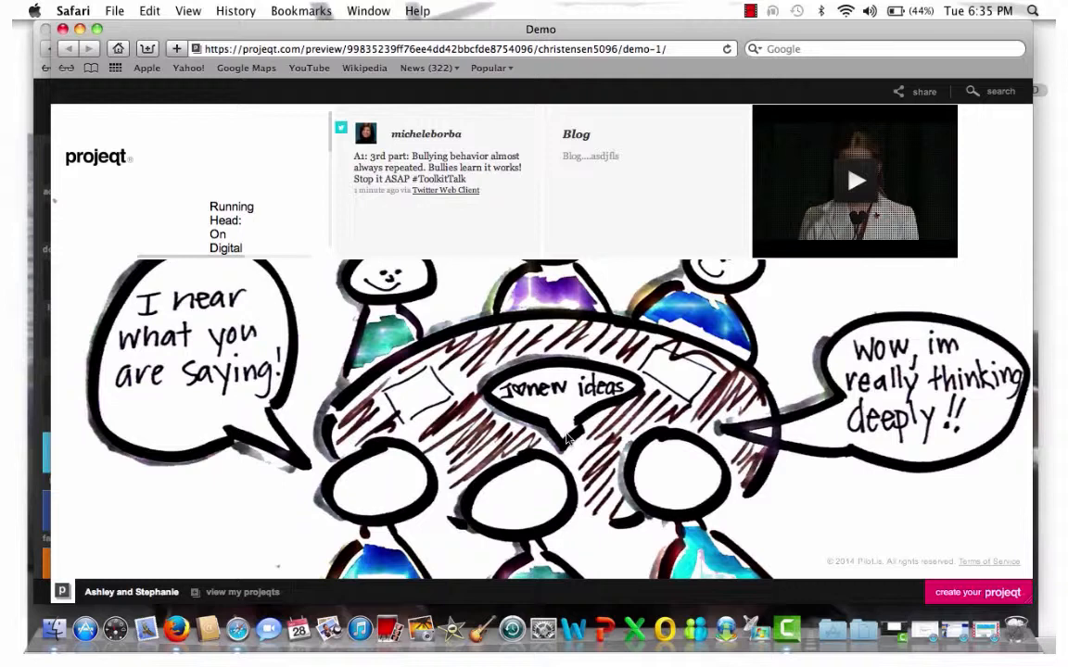
mouse_move(888, 424)
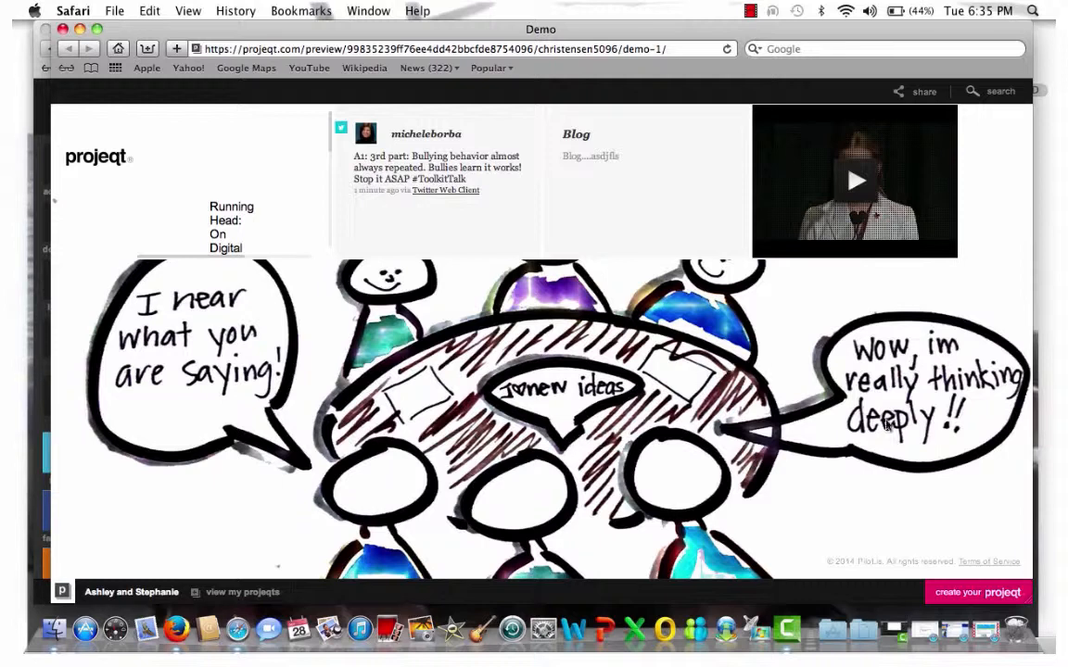
mouse_move(955, 601)
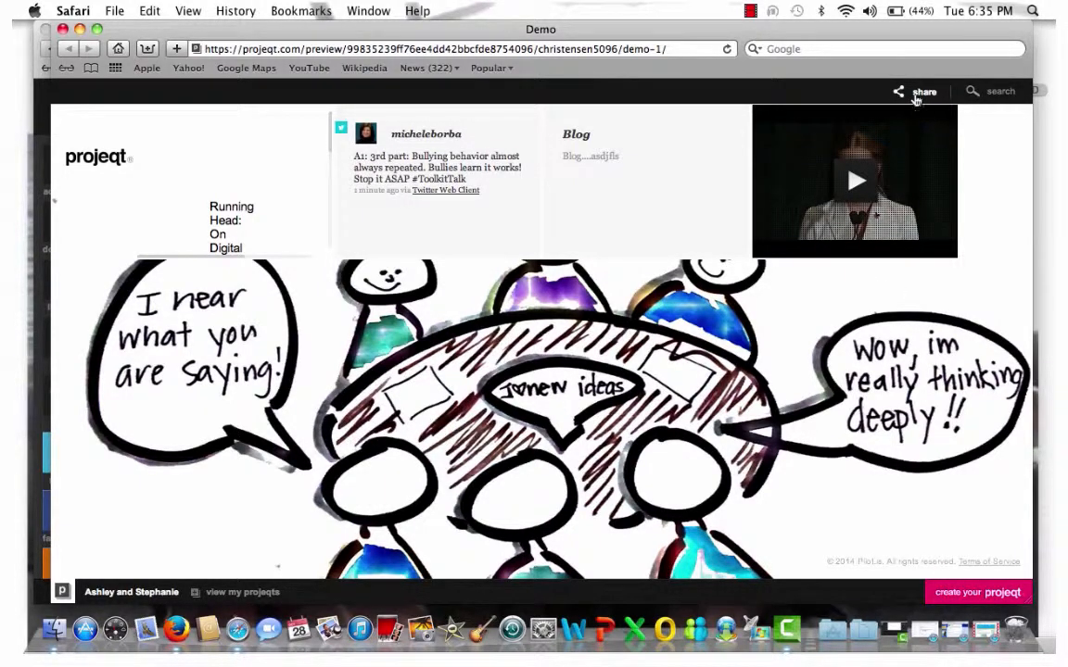
left_click(923, 91)
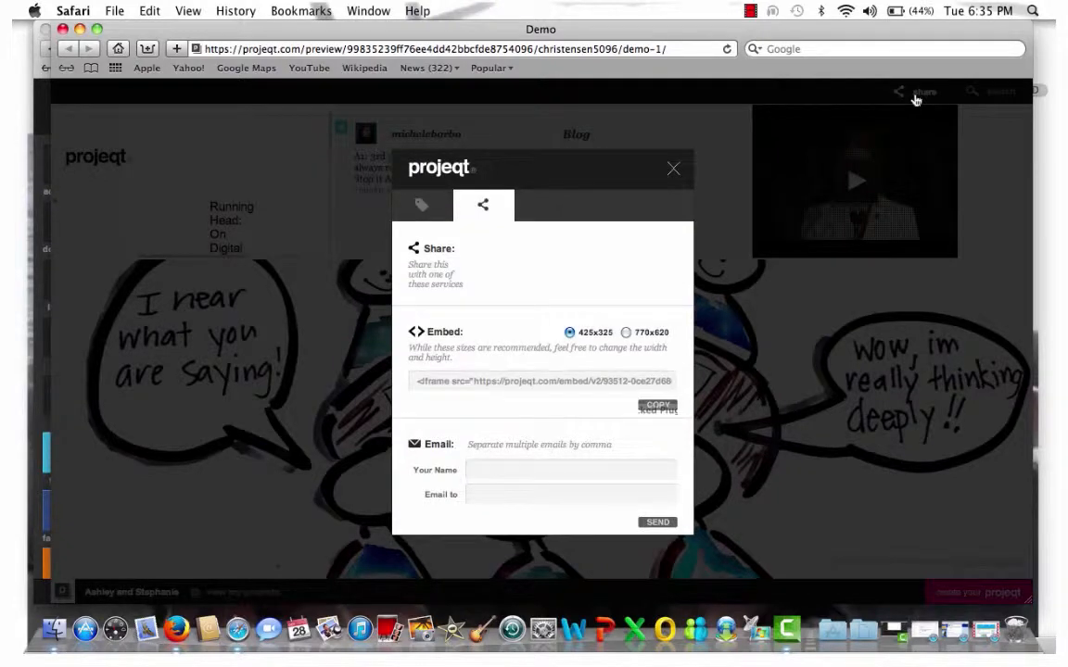